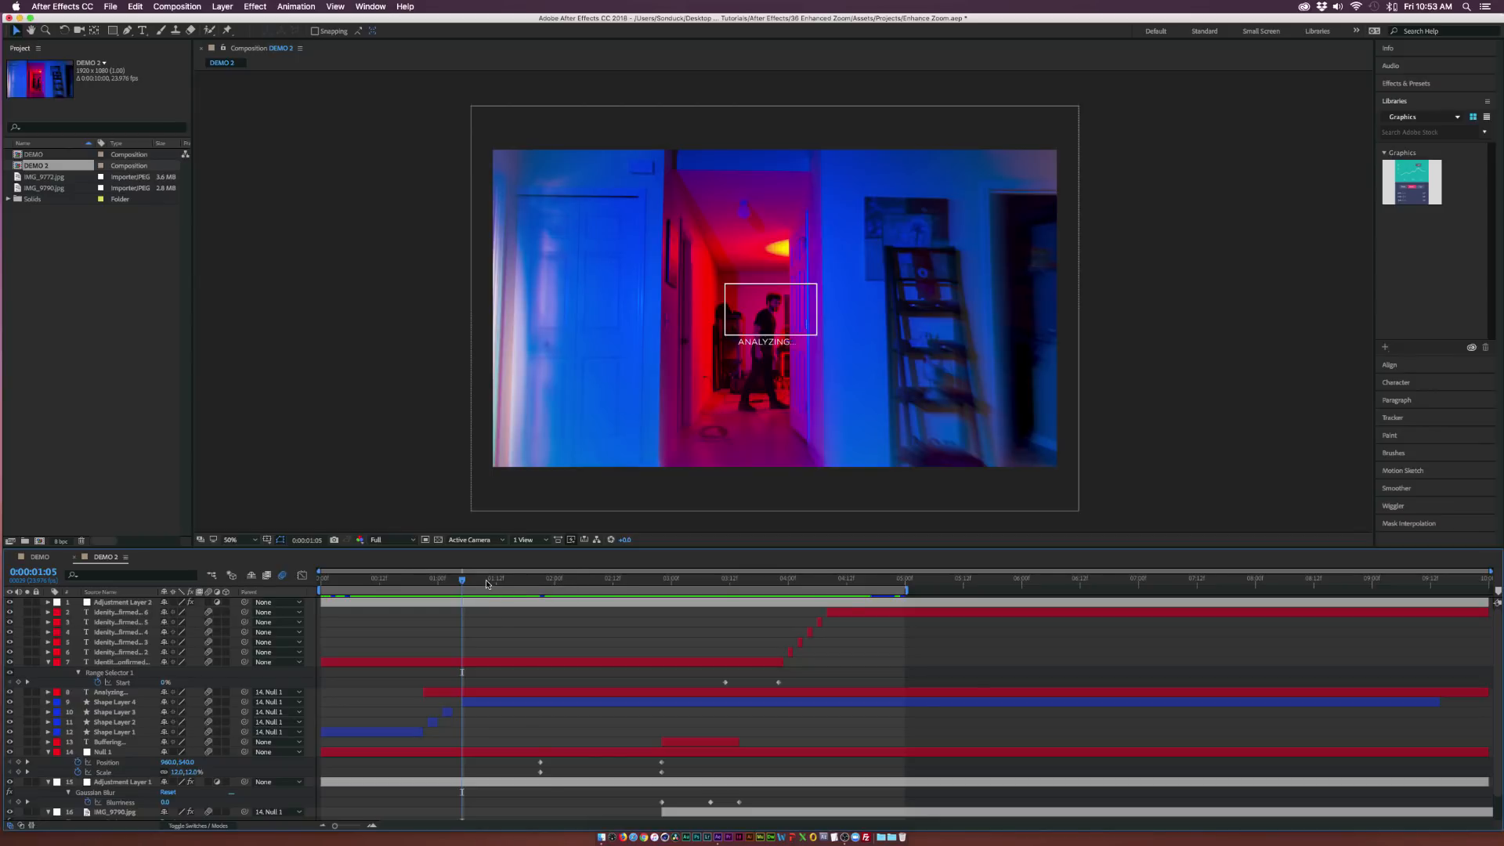
- Preview DEMO 2, then view IMG_9772.jpg and IMG_9790.jpg in the Footage viewer
{"action": "double_click", "coordinate": [38, 176]}
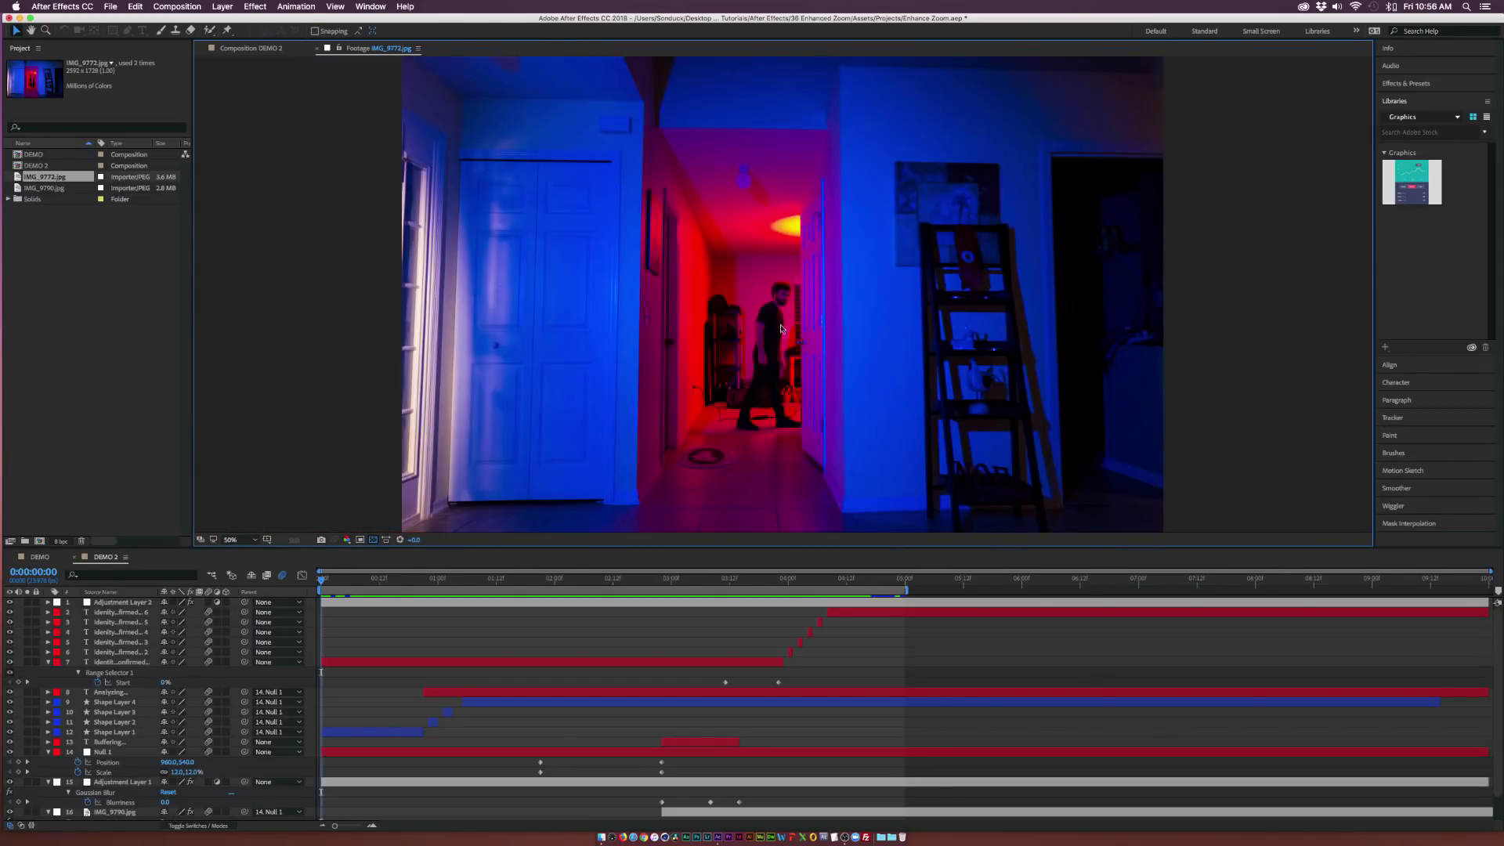
{"action": "mouse_move", "coordinate": [751, 288]}
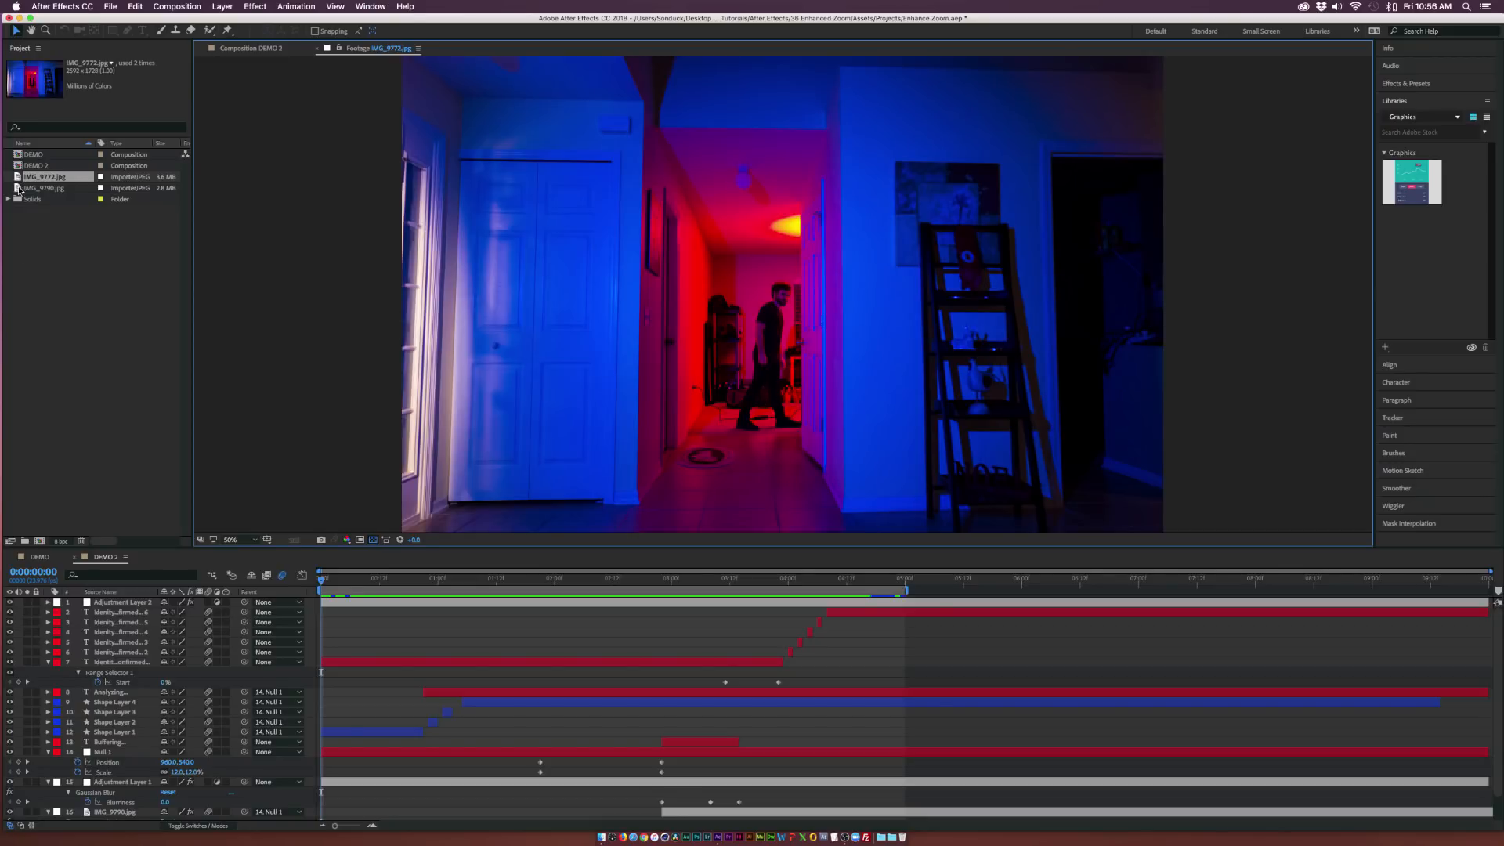
{"action": "left_click", "coordinate": [44, 187]}
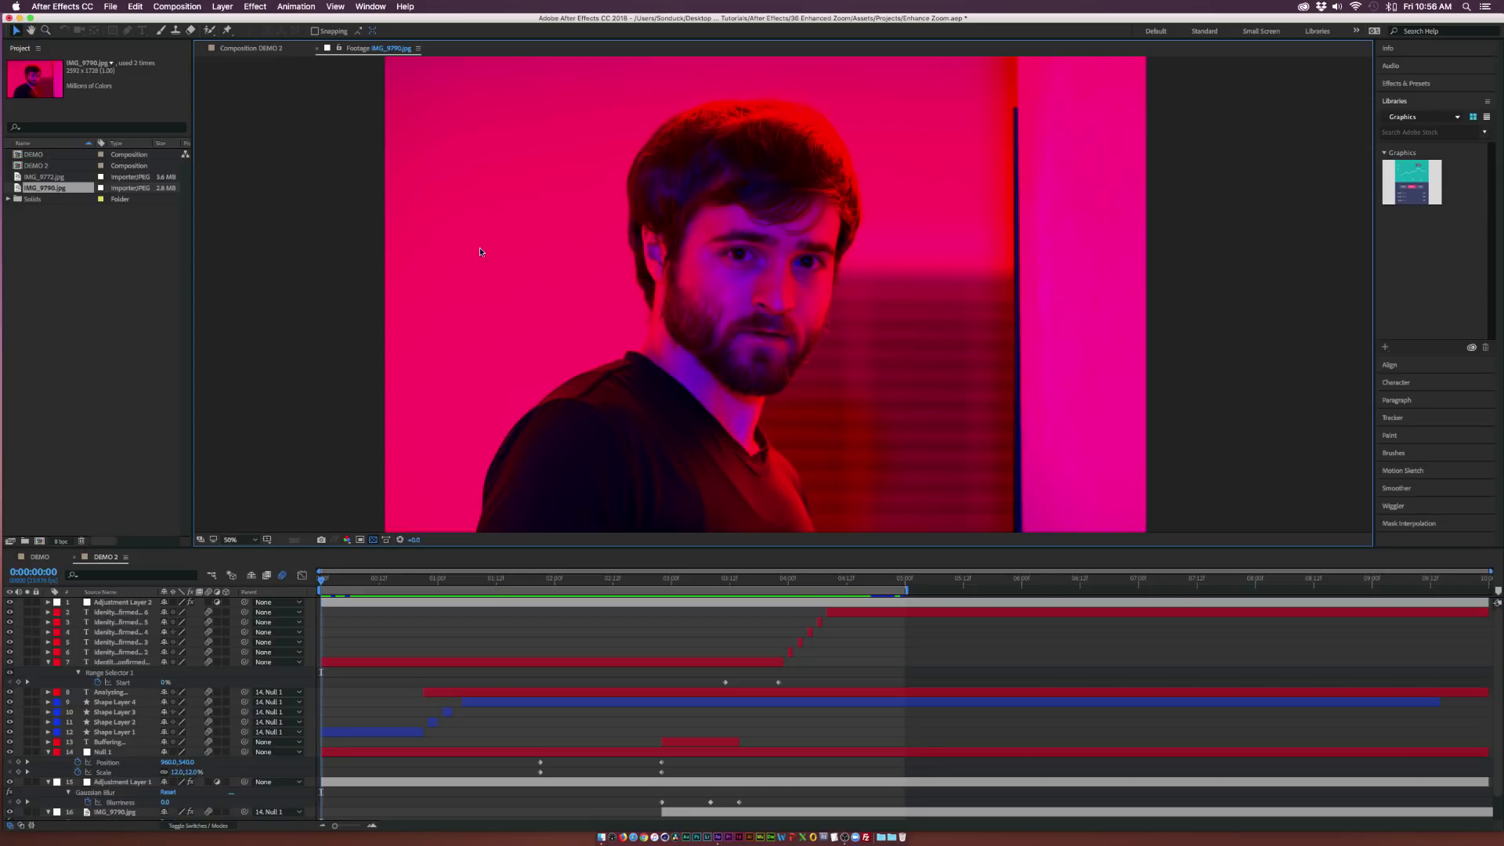
{"action": "left_click", "coordinate": [43, 176]}
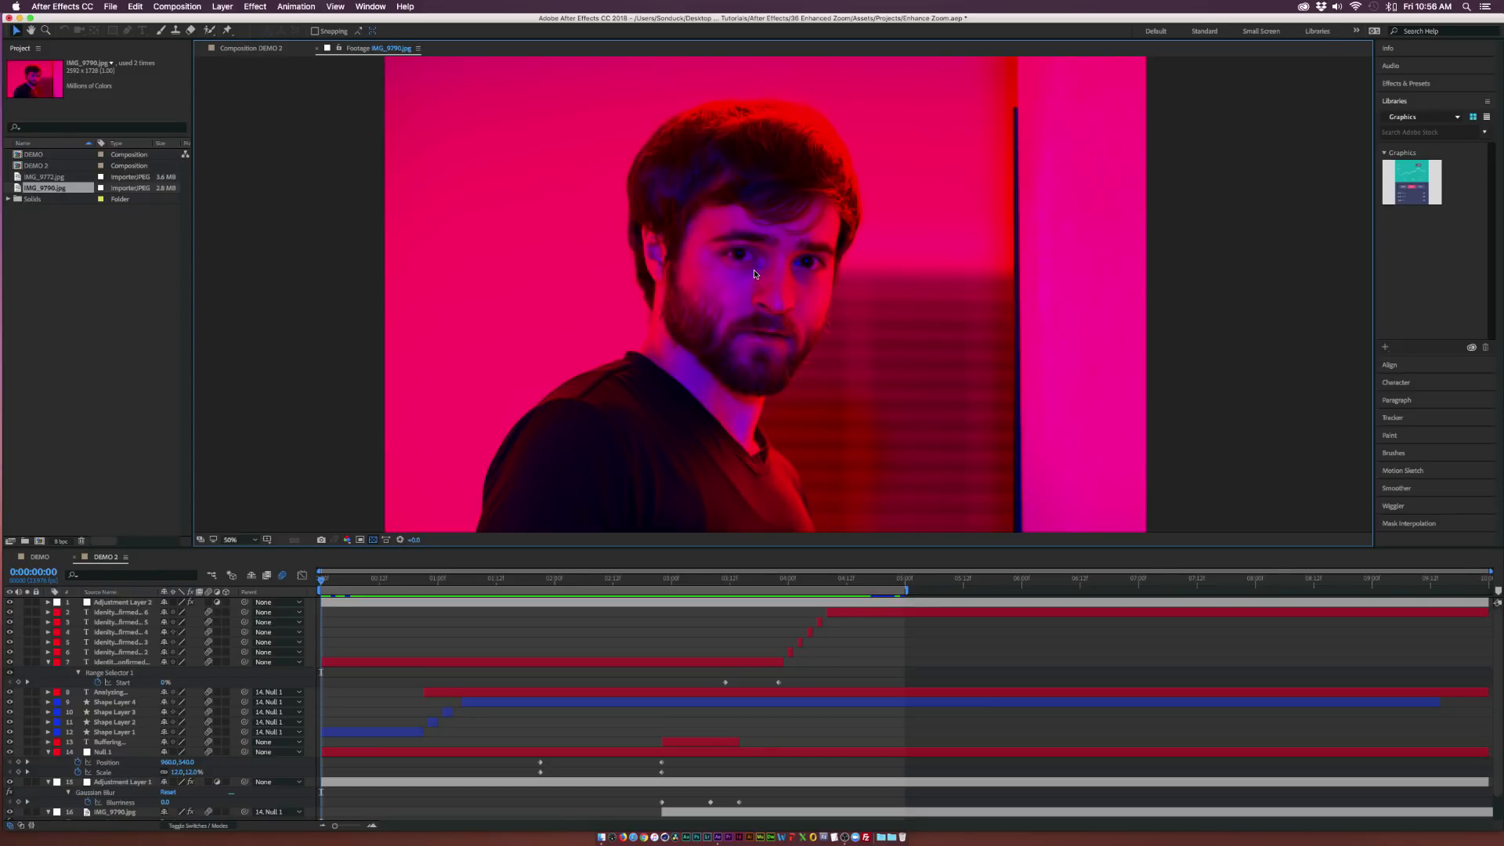
{"action": "mouse_move", "coordinate": [722, 273]}
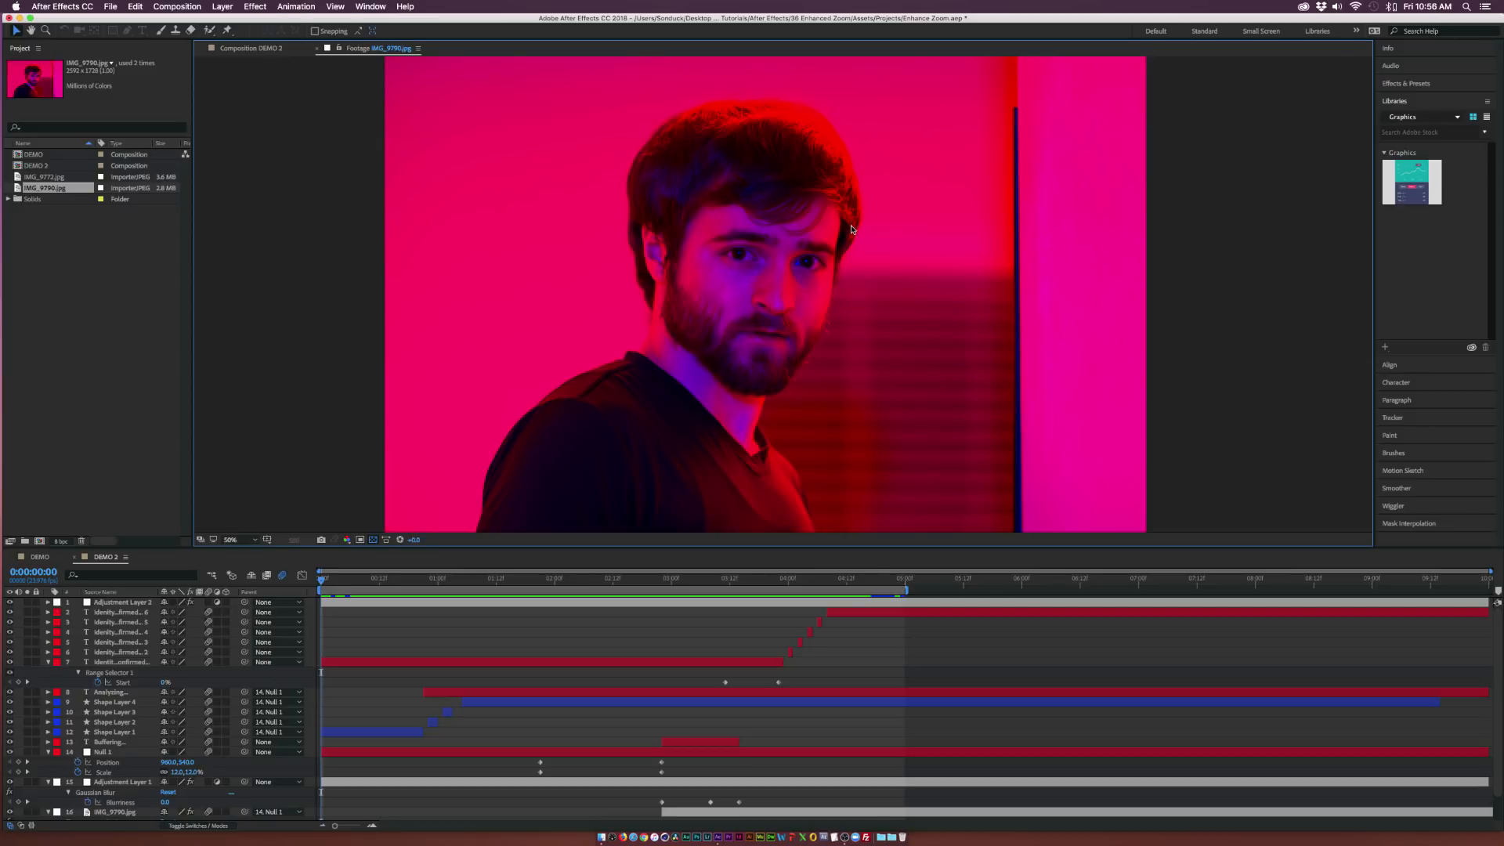
{"action": "left_click", "coordinate": [229, 540]}
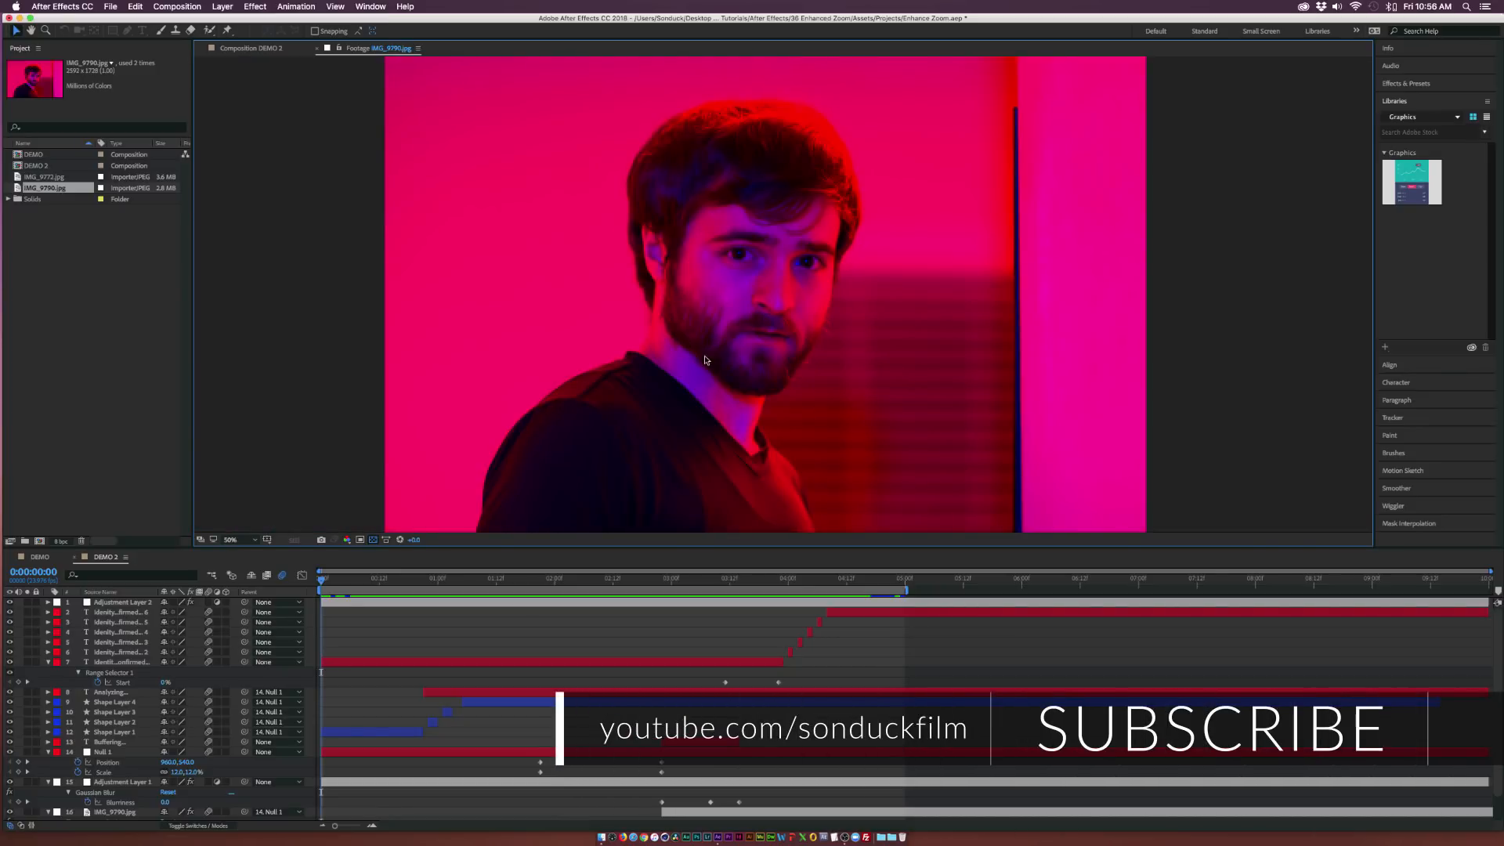
{"action": "mouse_move", "coordinate": [69, 490]}
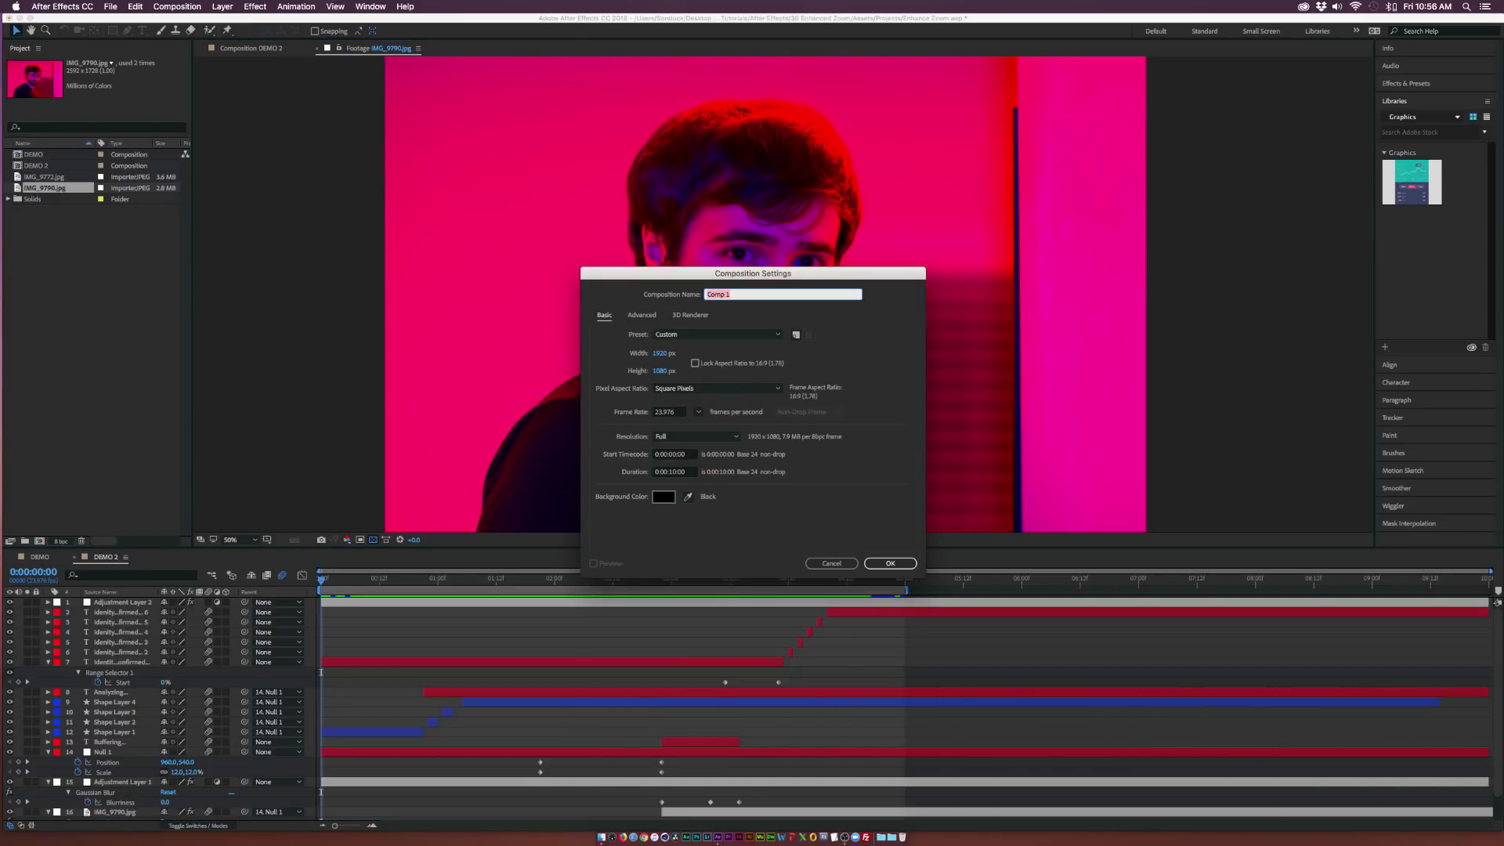
- Create composition TUT with IMG_9772 scaled to line up with IMG_9790
{"action": "type", "text": "TUT"}
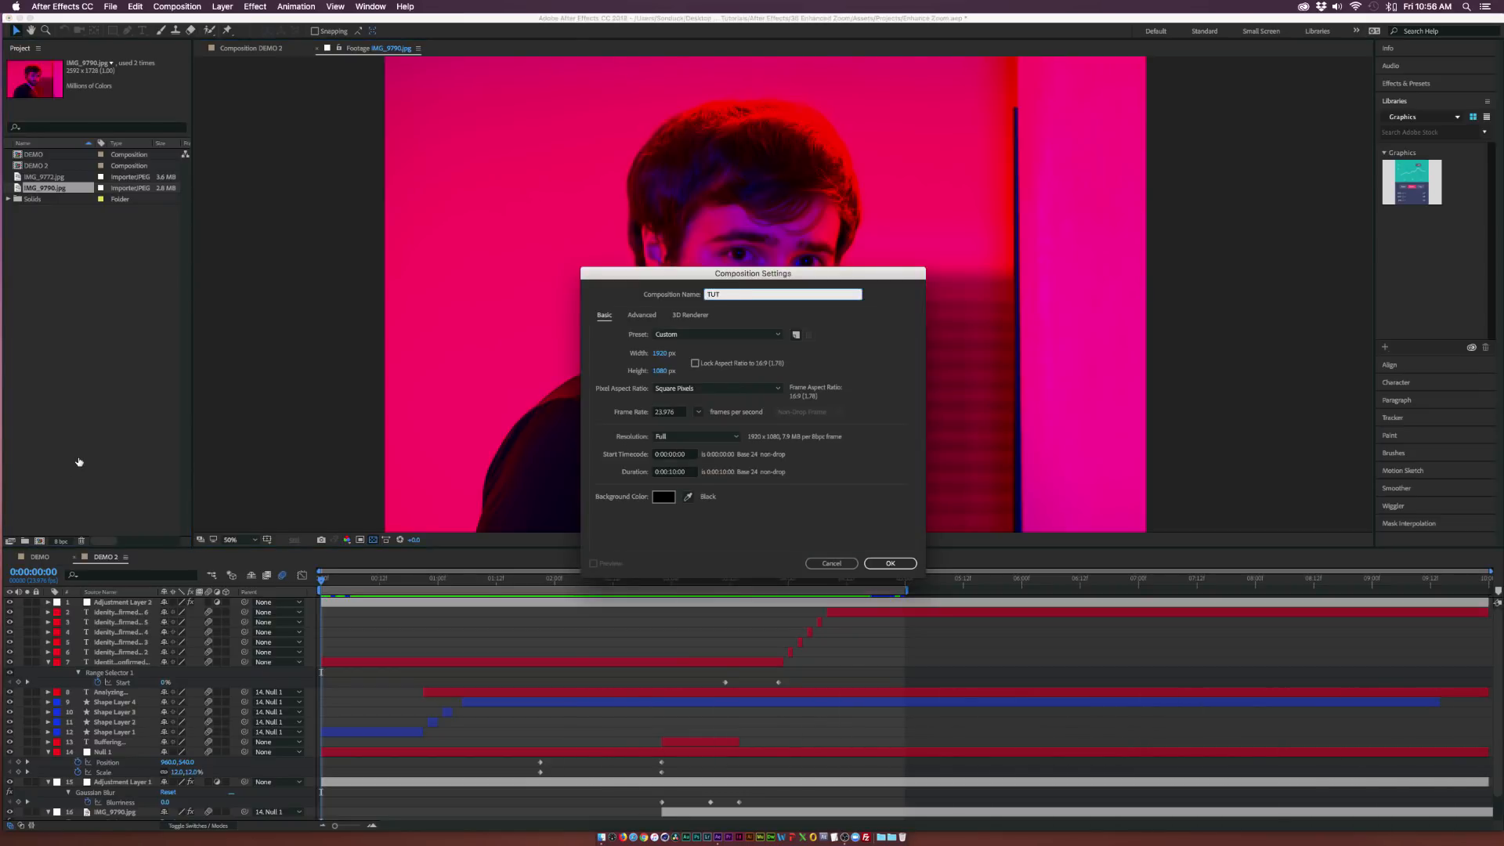
{"action": "left_click", "coordinate": [890, 563]}
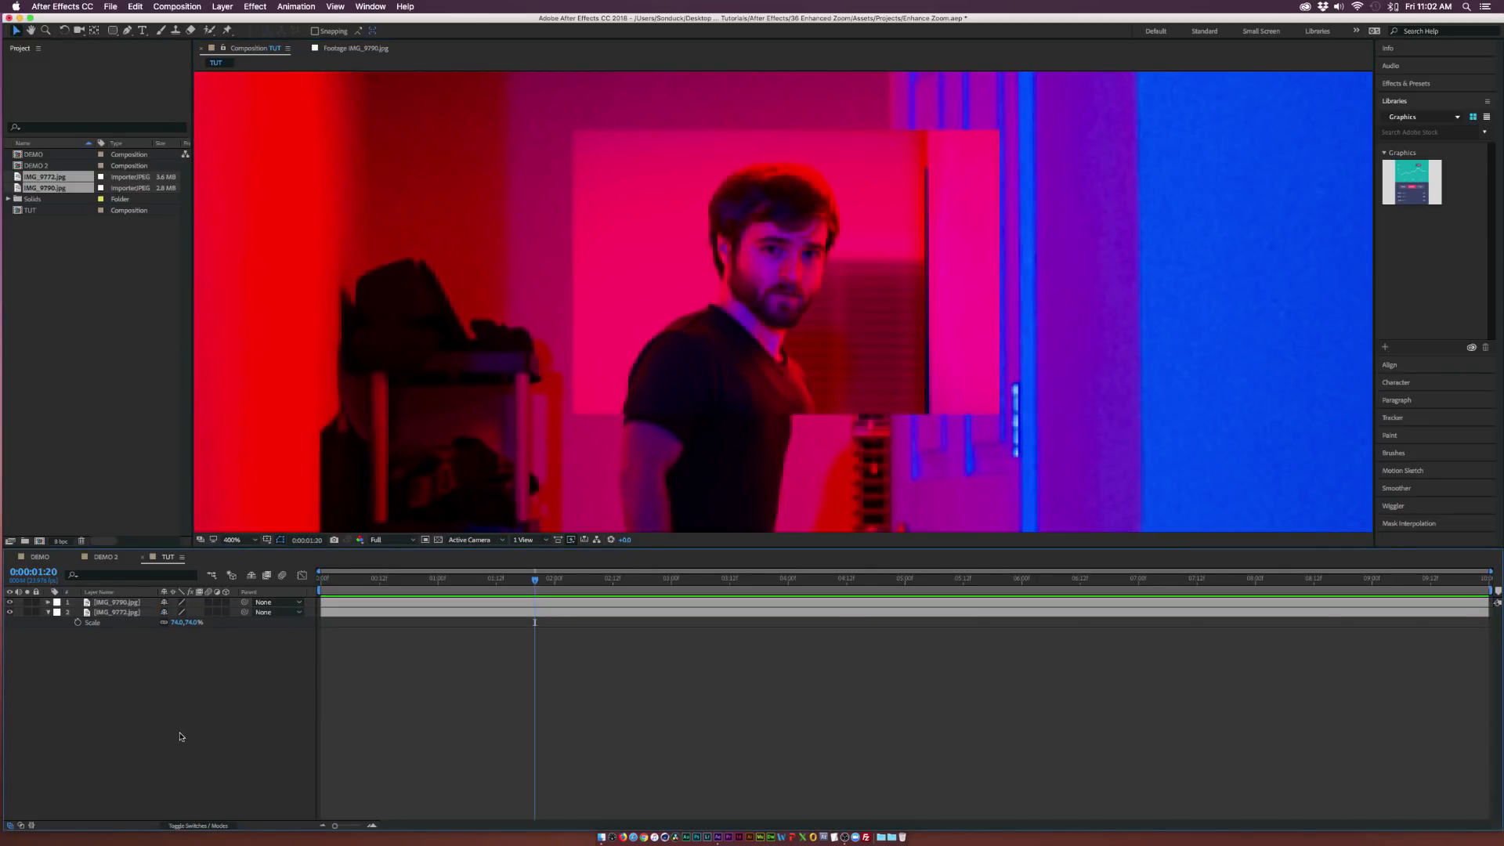
{"action": "left_click", "coordinate": [231, 540]}
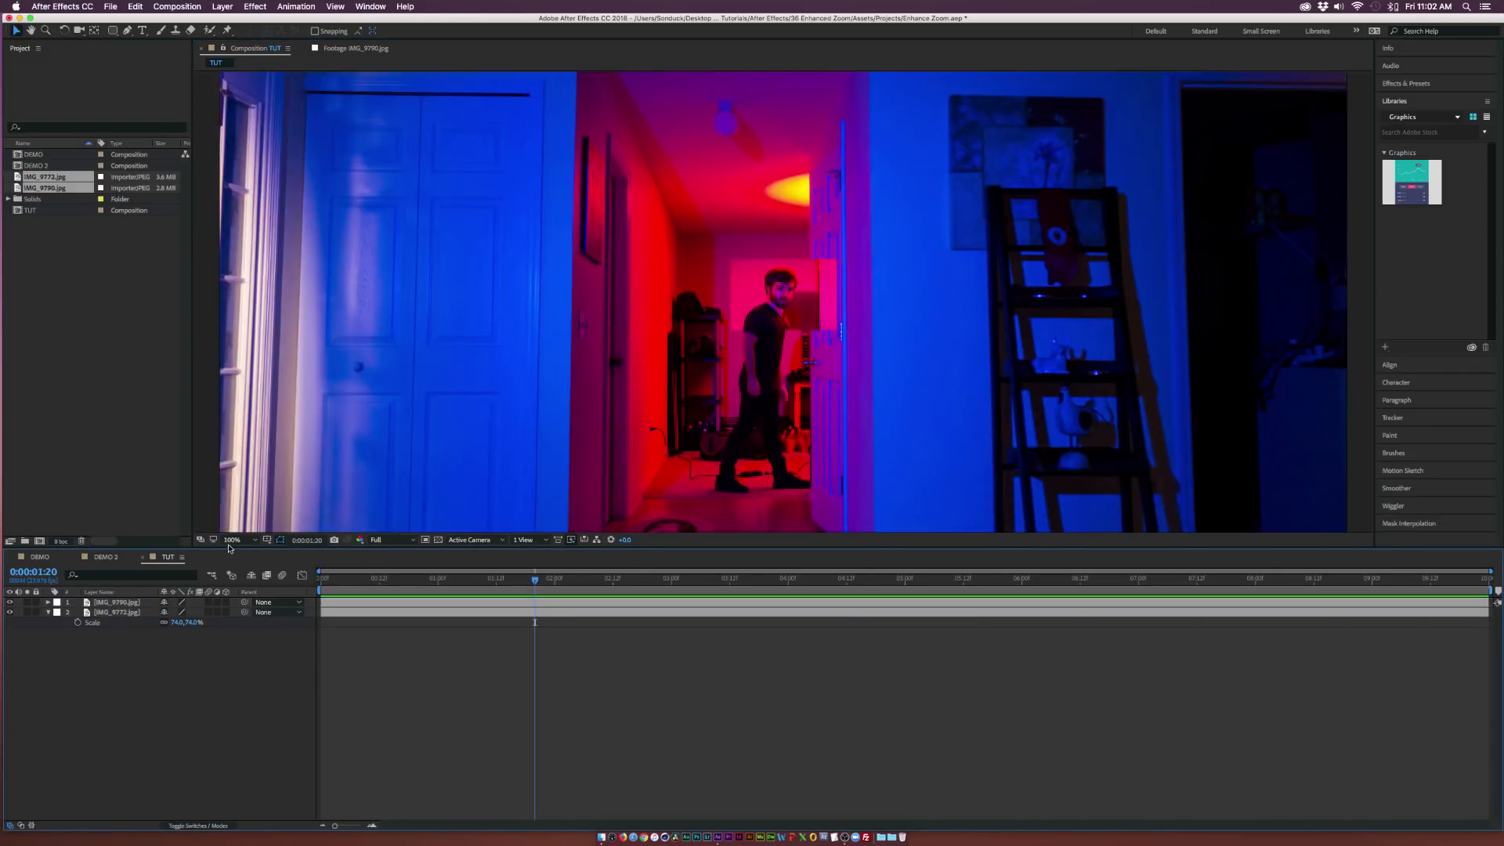
- Parent both photos to a Null Object and keyframe Position and Scale into the face
{"action": "left_click", "coordinate": [224, 6]}
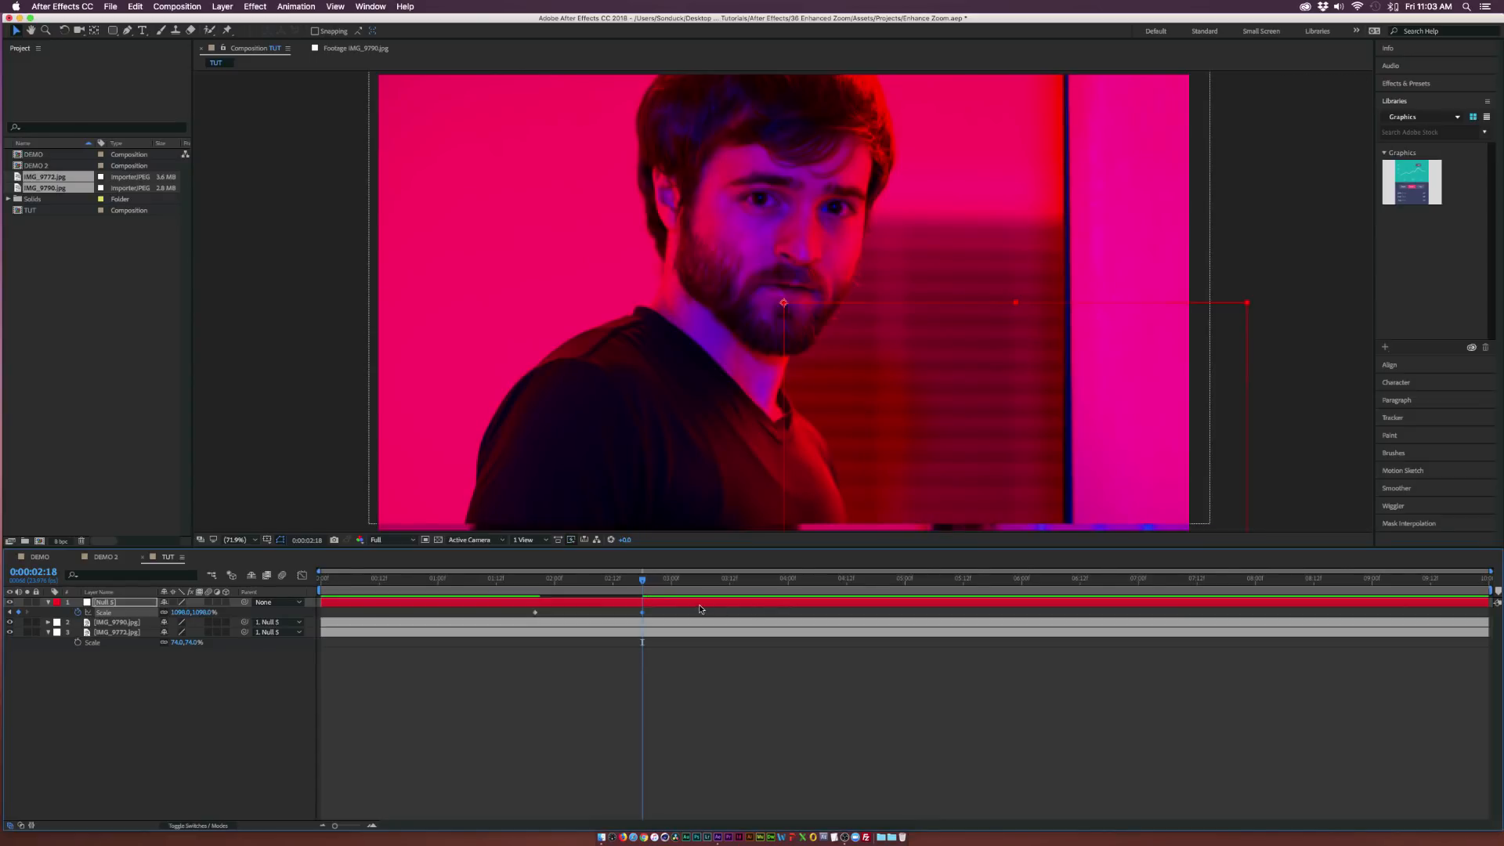
{"action": "left_click", "coordinate": [75, 614]}
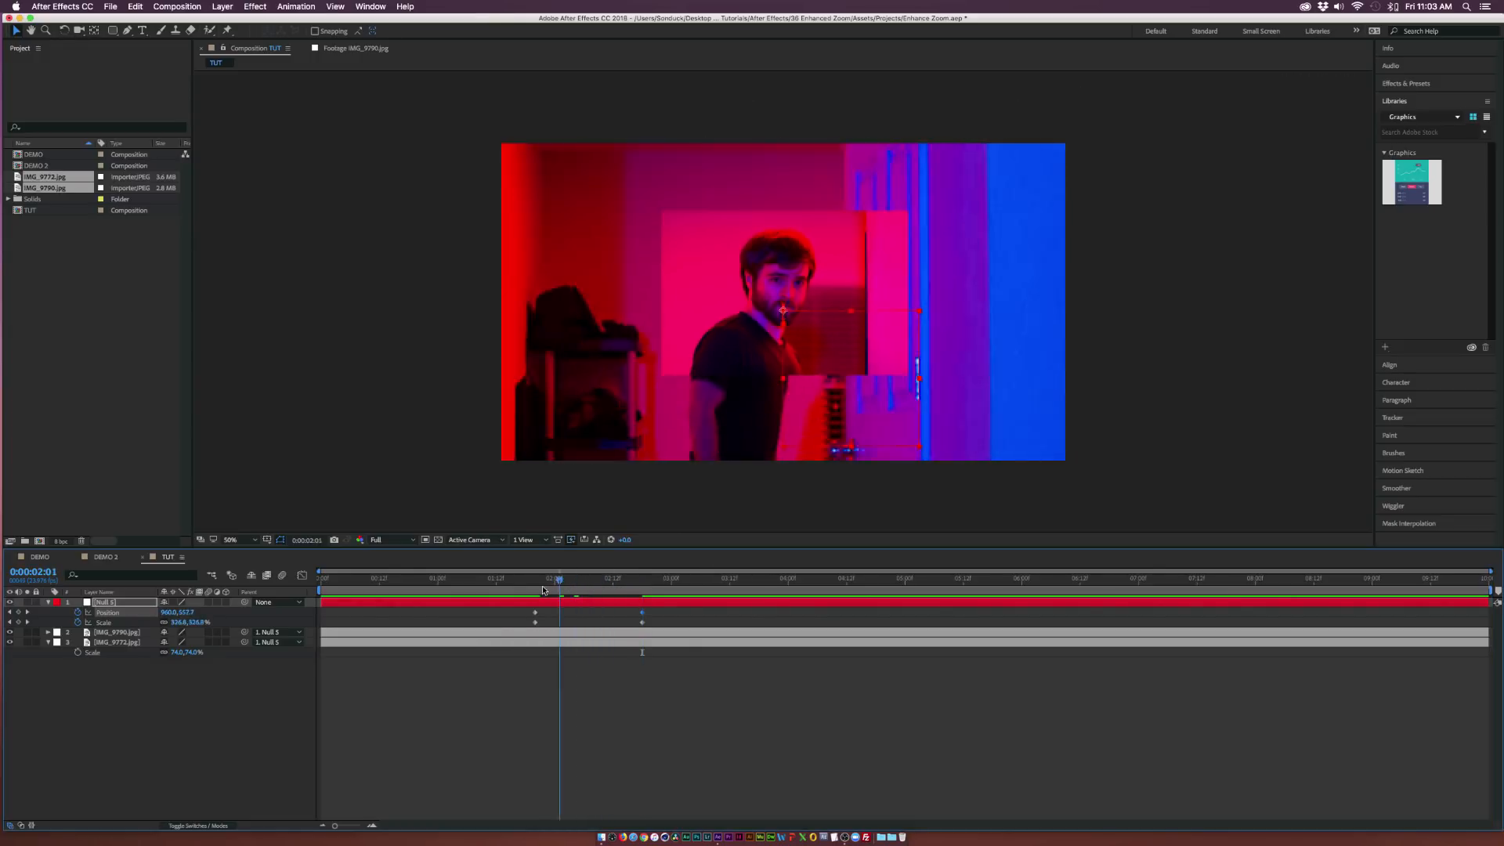
{"action": "left_click_drag", "start_coordinate": [559, 578], "coordinate": [624, 578]}
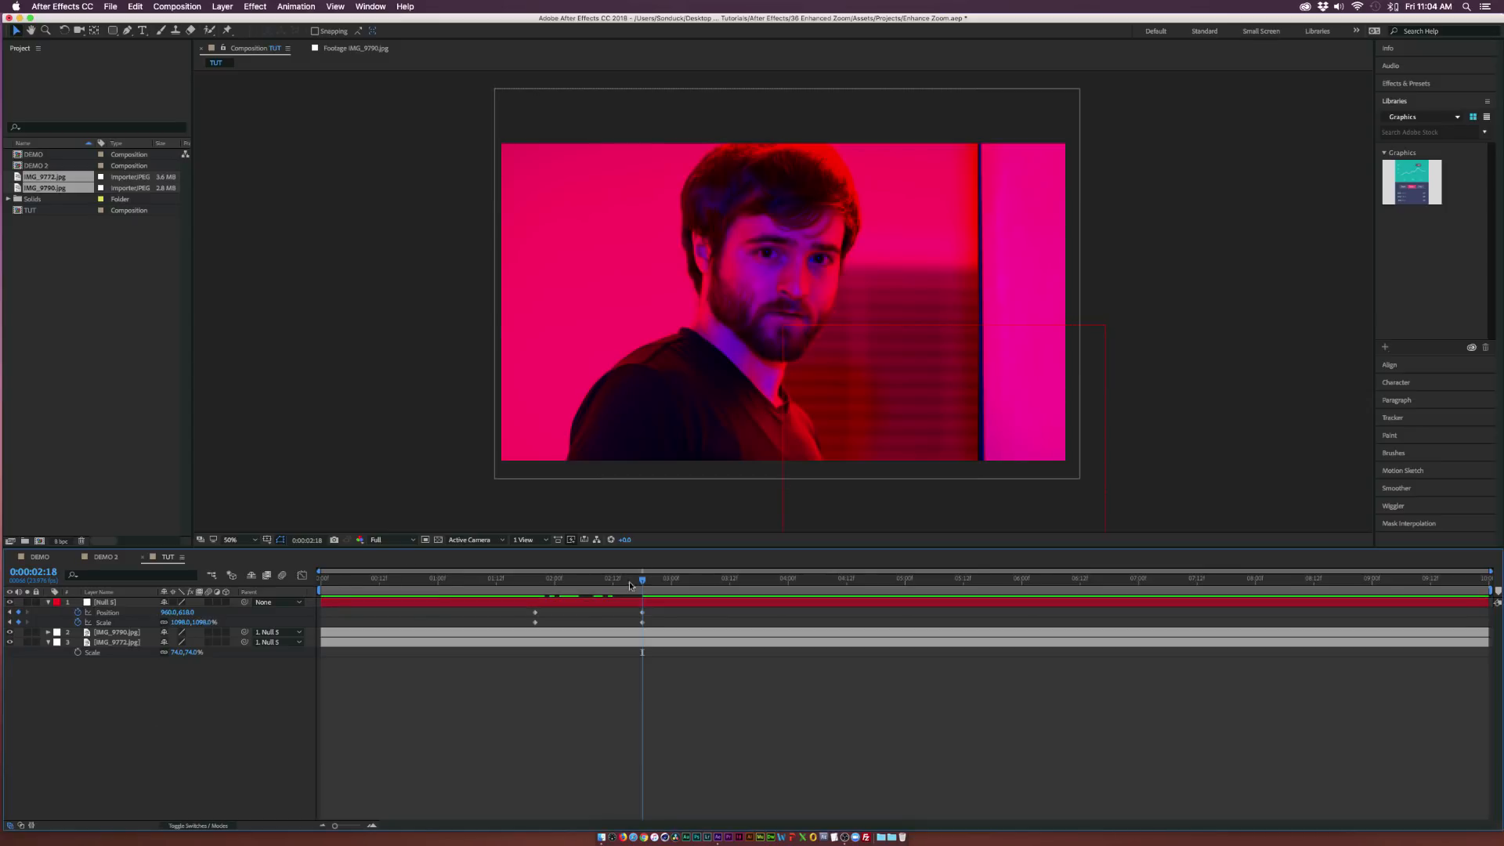
- Add an adjustment layer with Gaussian Blur above both photos
{"action": "left_click", "coordinate": [116, 631]}
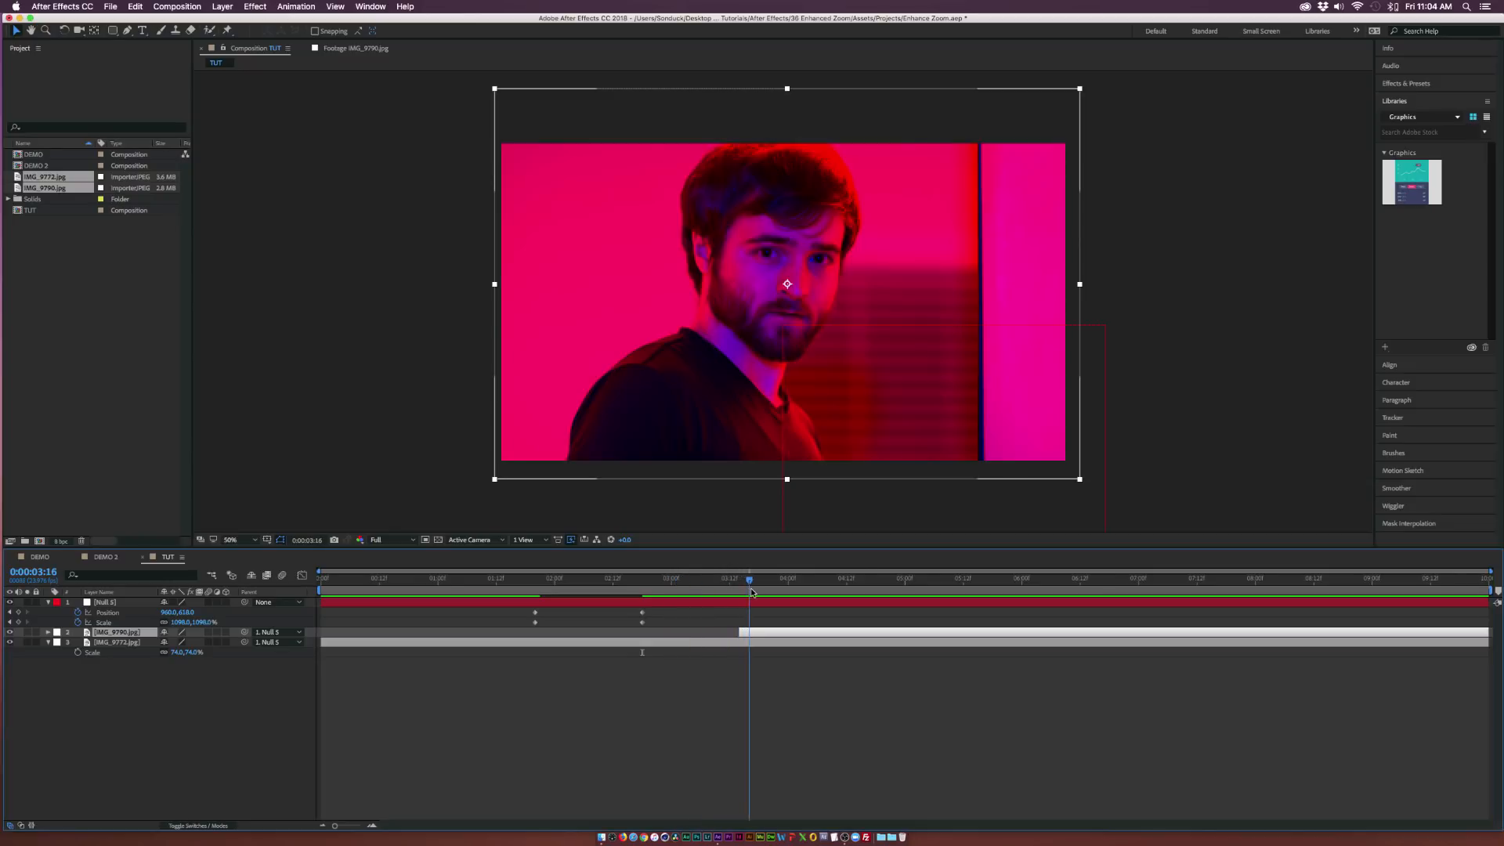
{"action": "left_click", "coordinate": [229, 6]}
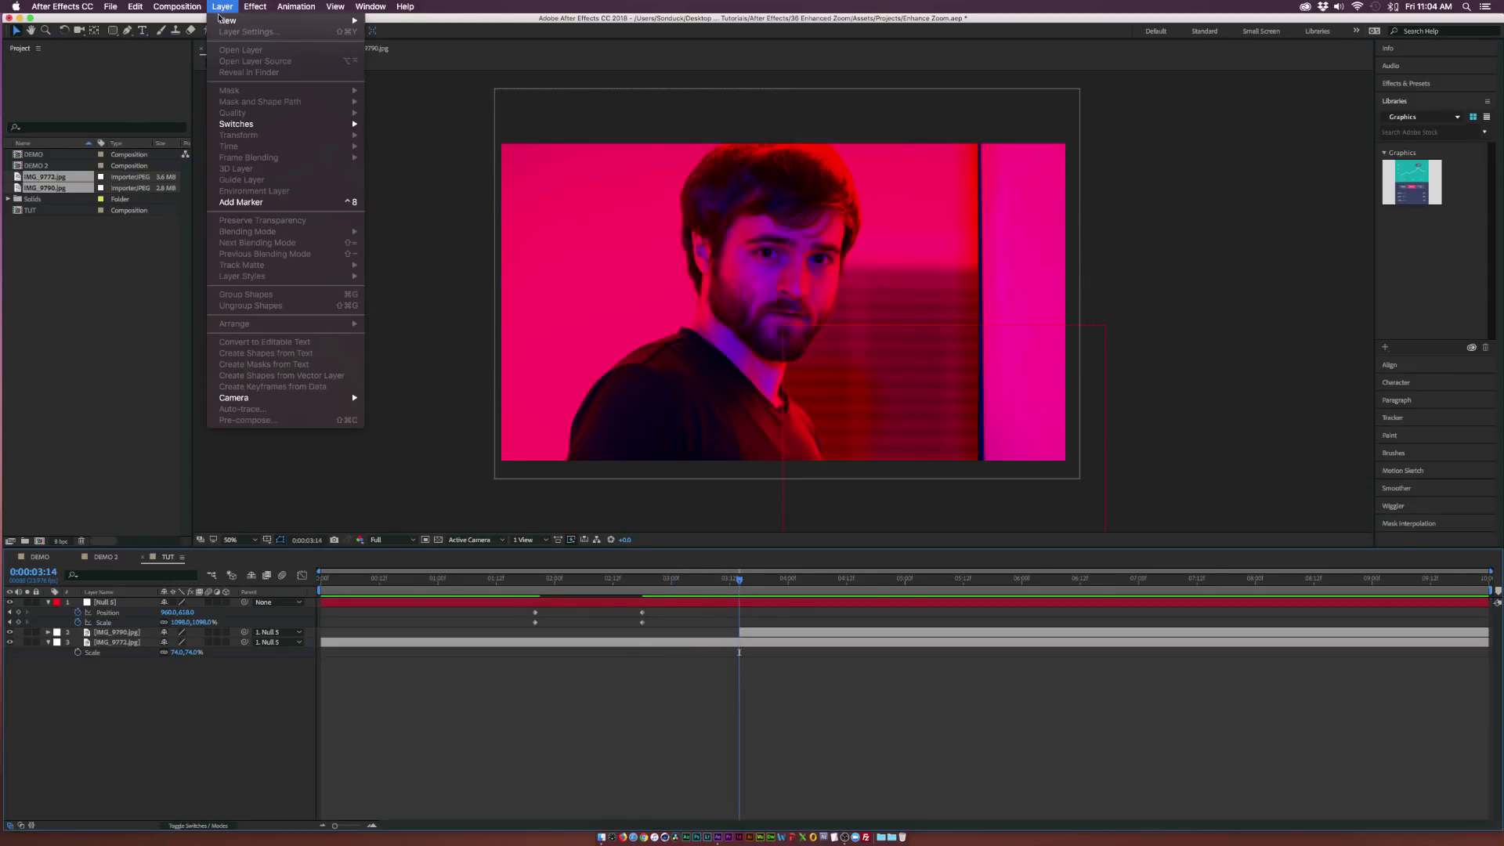
{"action": "left_click", "coordinate": [226, 20]}
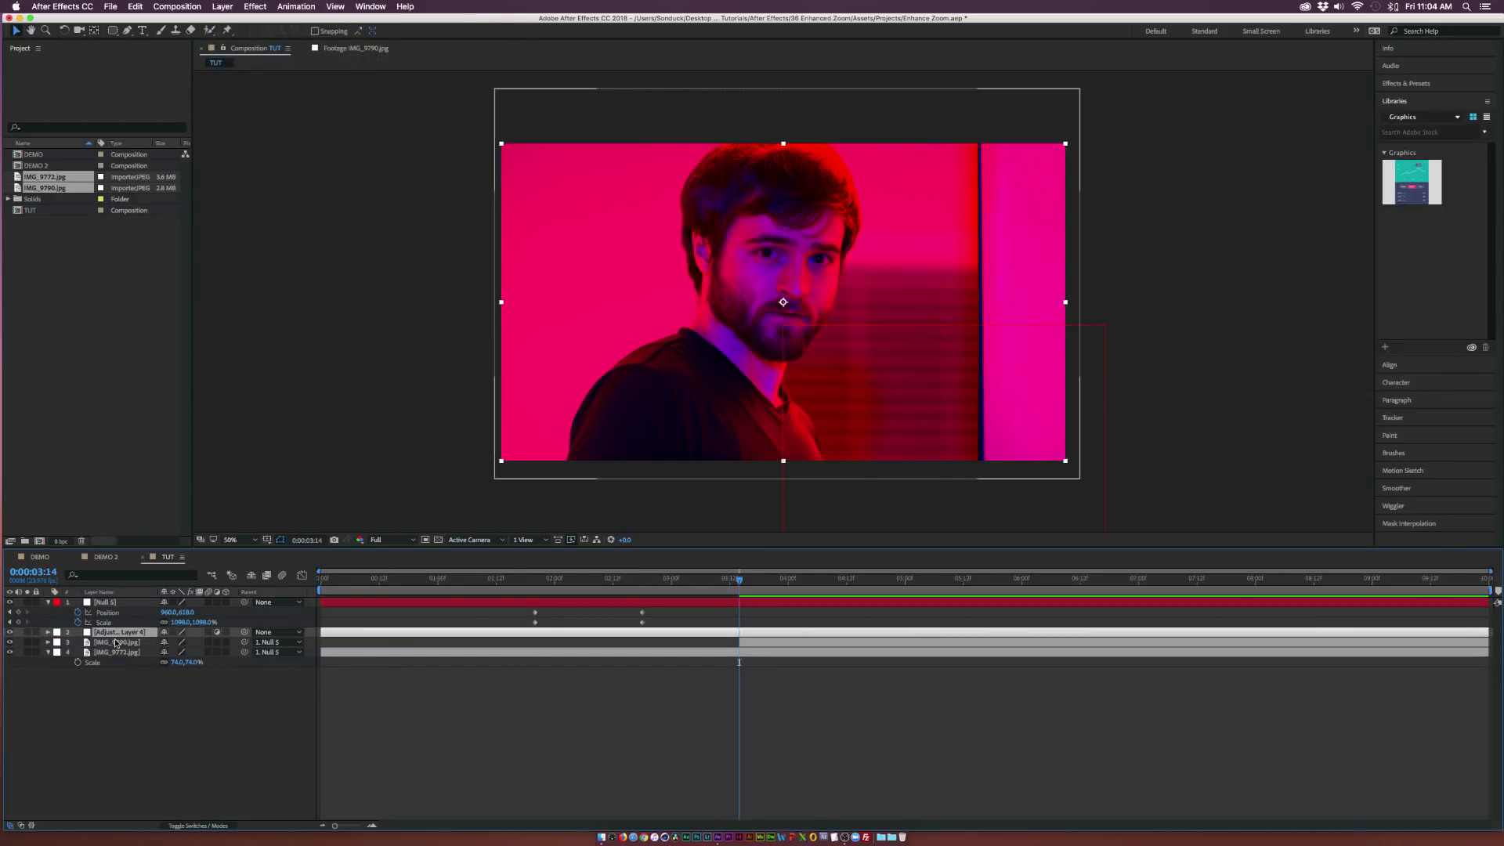
{"action": "left_click", "coordinate": [254, 6]}
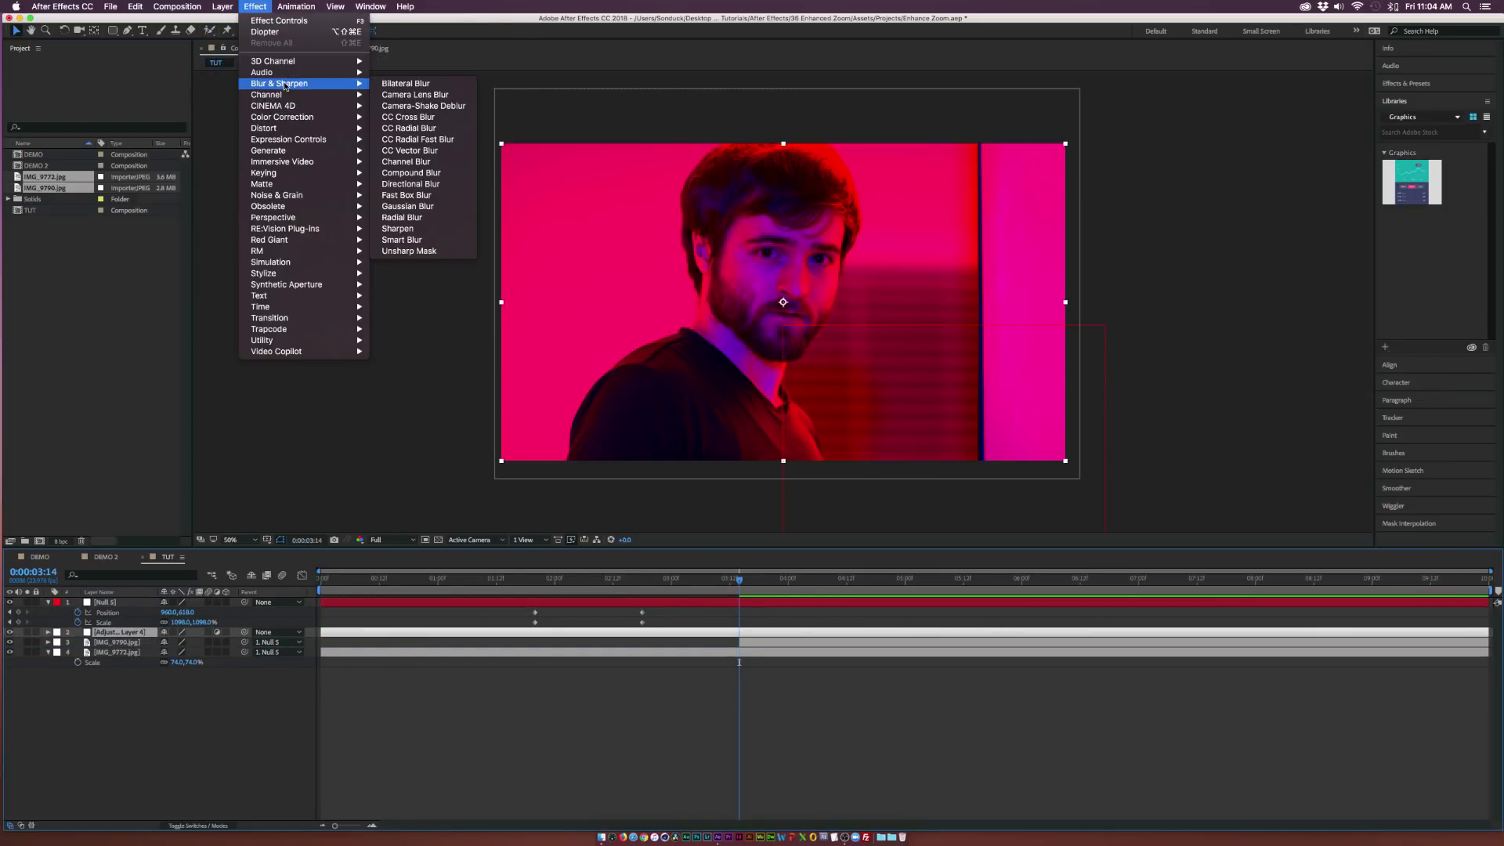
{"action": "mouse_move", "coordinate": [406, 206]}
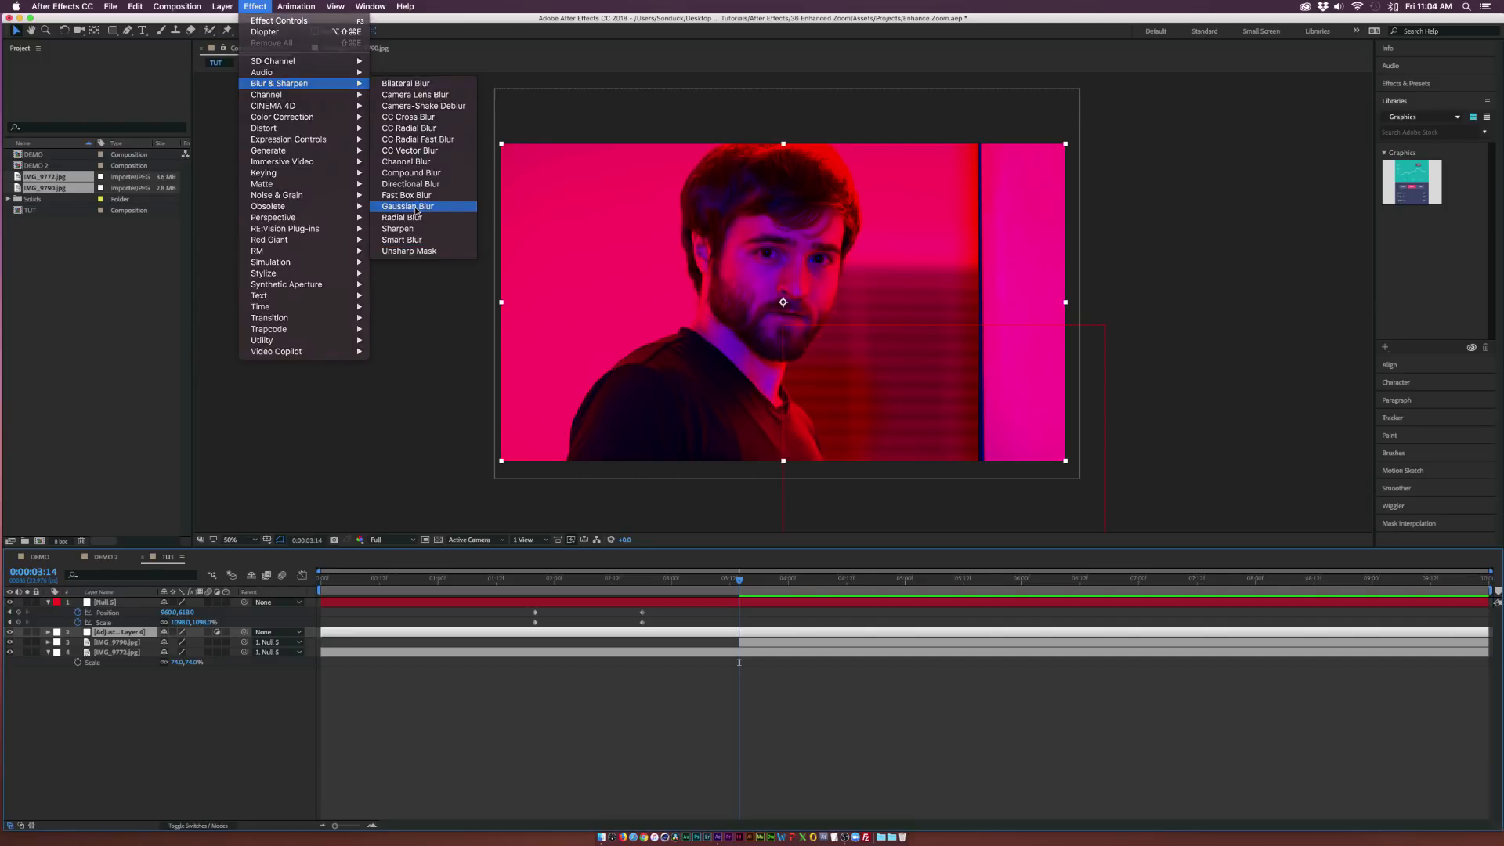
{"action": "left_click", "coordinate": [408, 206]}
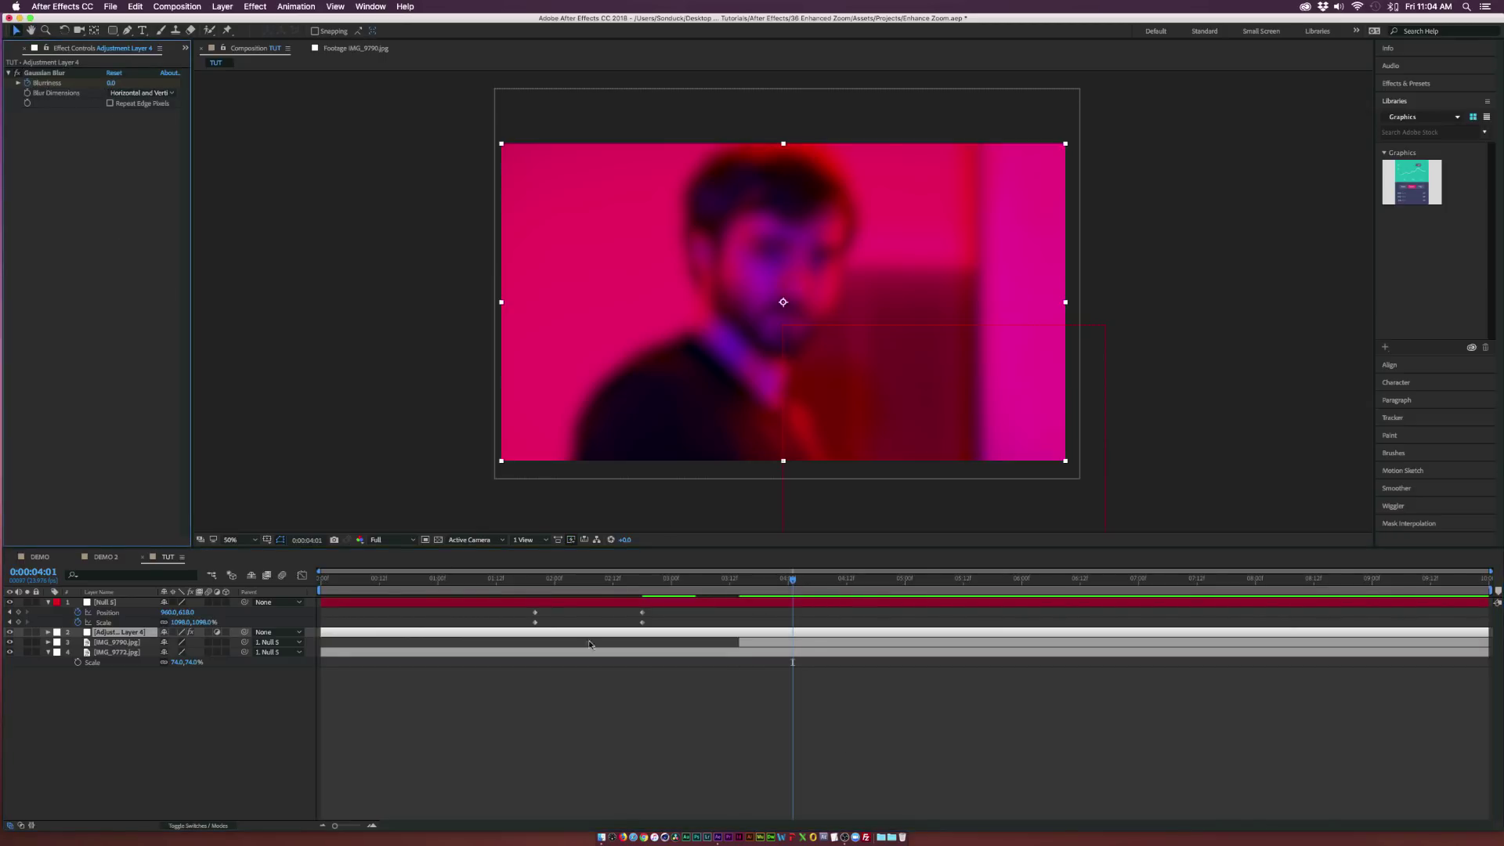
- Keyframe Gaussian Blur Blurriness around the hallway-to-portrait cut
{"action": "left_click", "coordinate": [655, 579]}
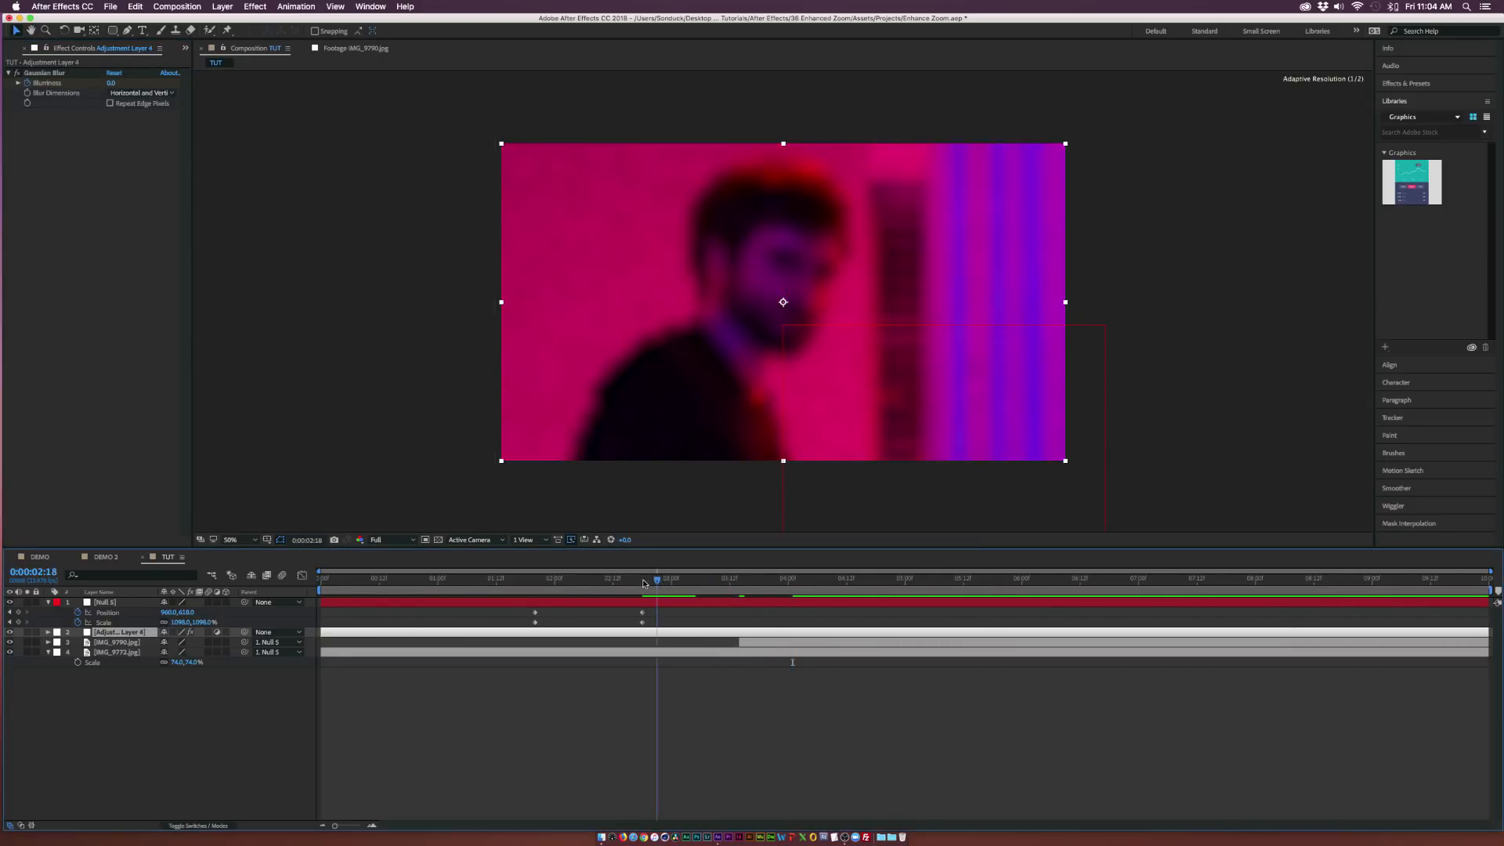
{"action": "left_click", "coordinate": [785, 578]}
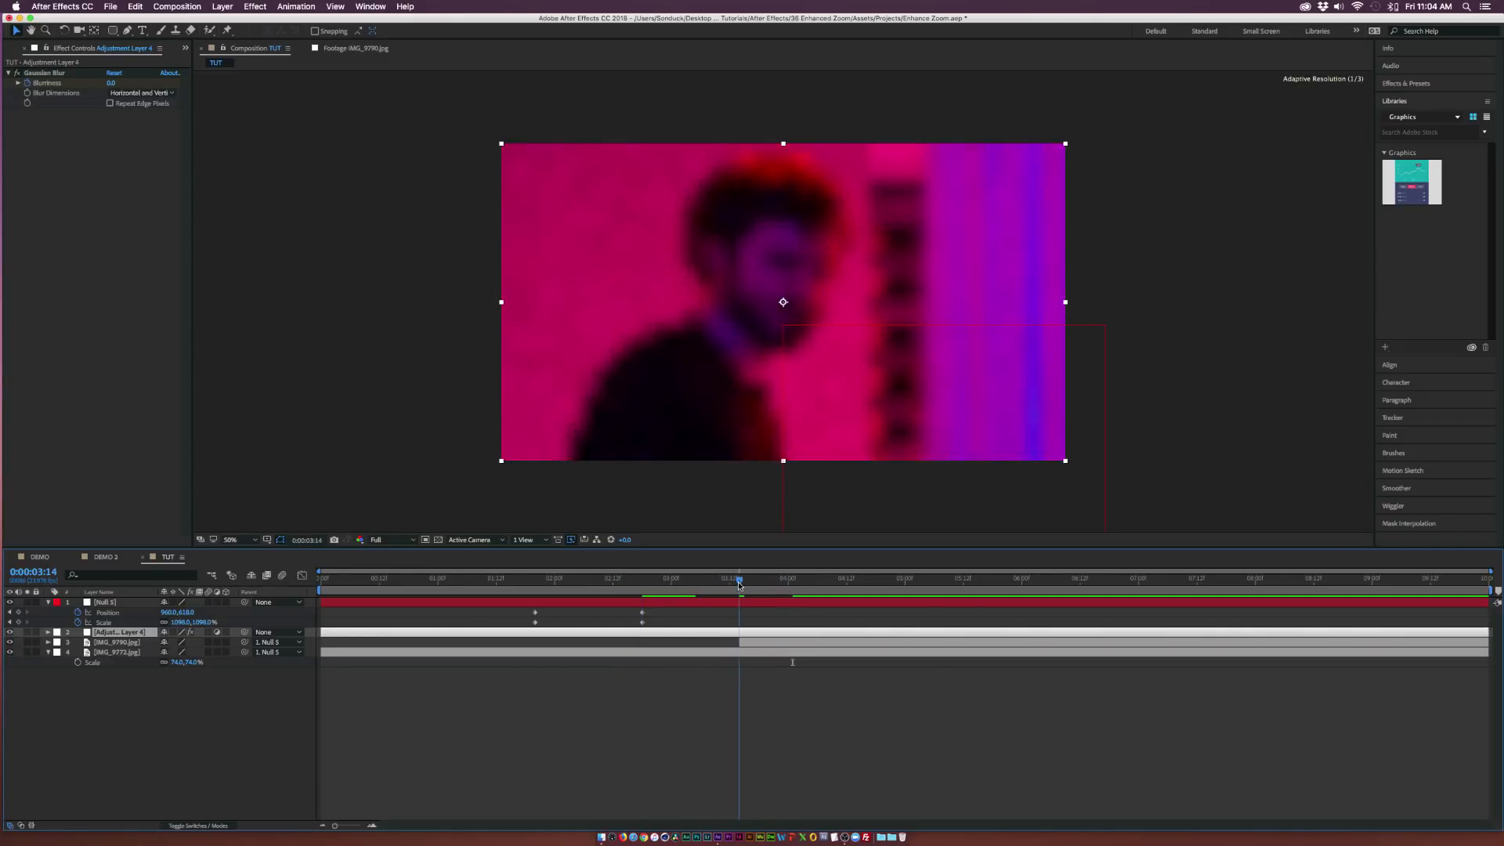
{"action": "left_click", "coordinate": [118, 641]}
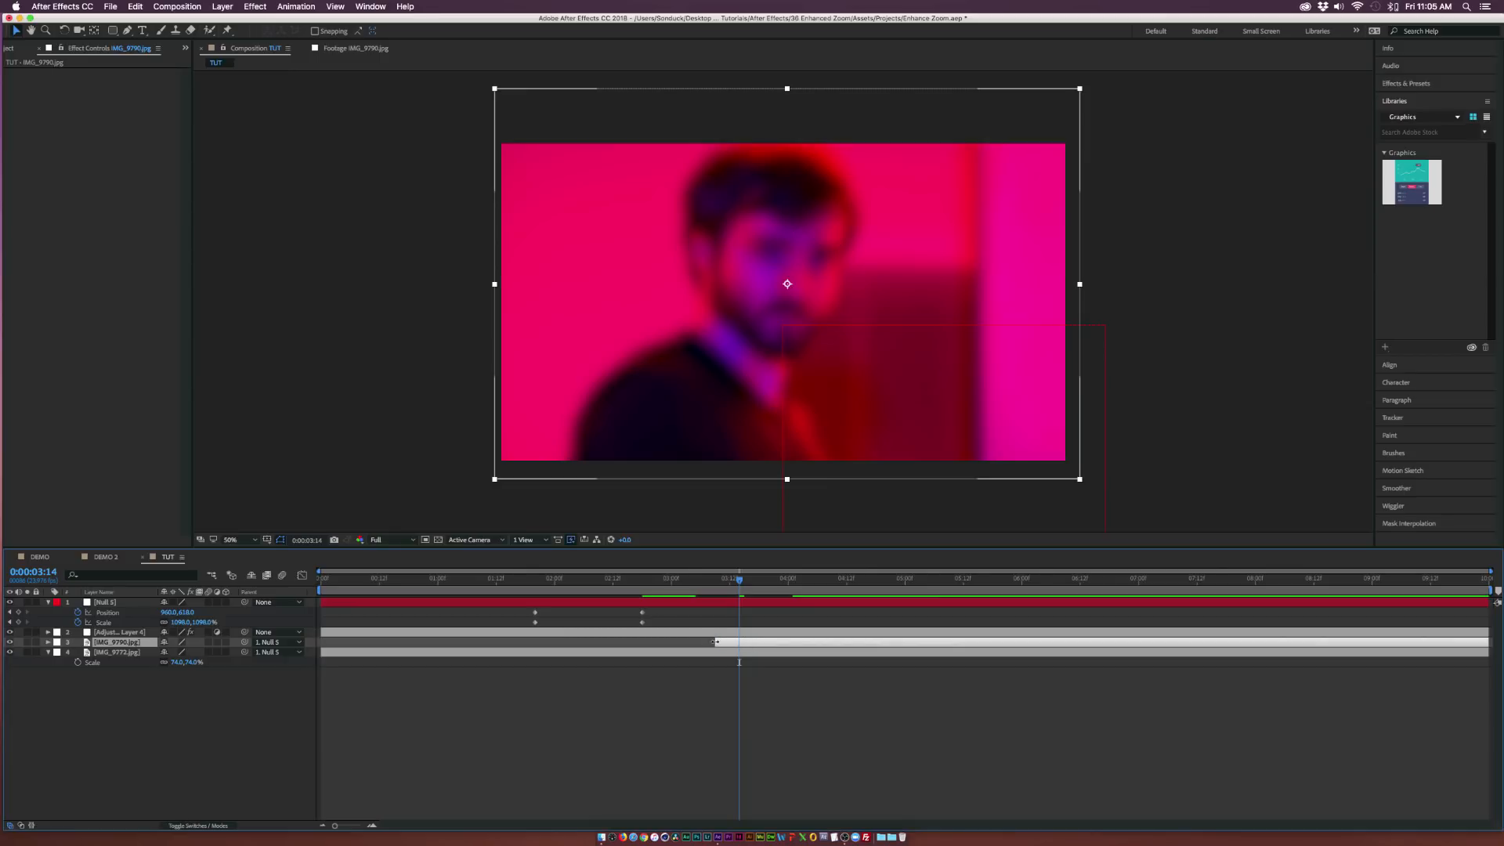
- Apply Venetian Blinds to IMG_9790.jpg, keyframing Transition Completion from 100% to 0%
{"action": "left_click", "coordinate": [253, 6]}
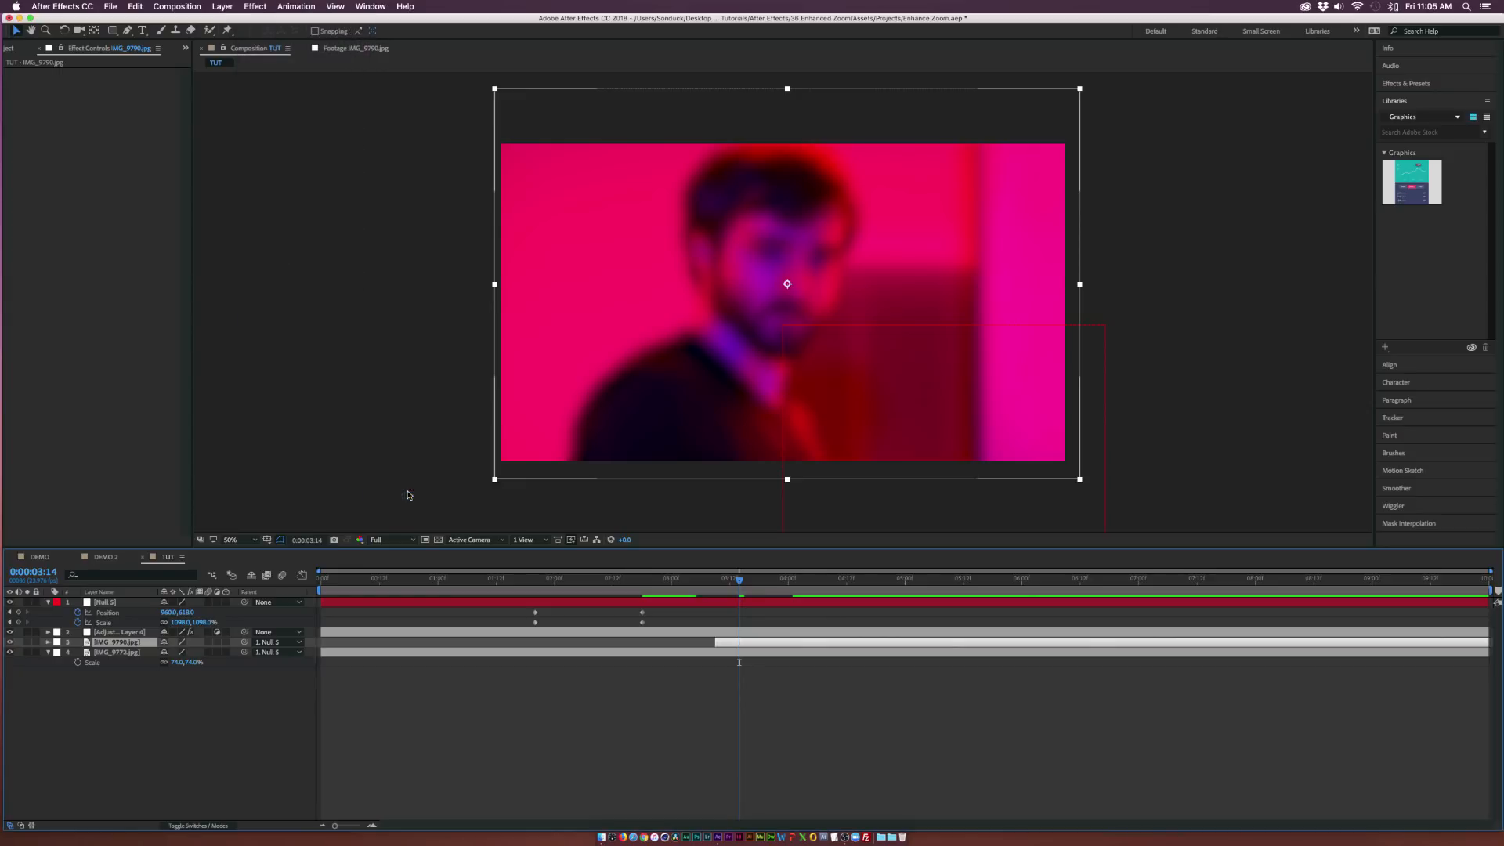
{"action": "left_click", "coordinate": [714, 578]}
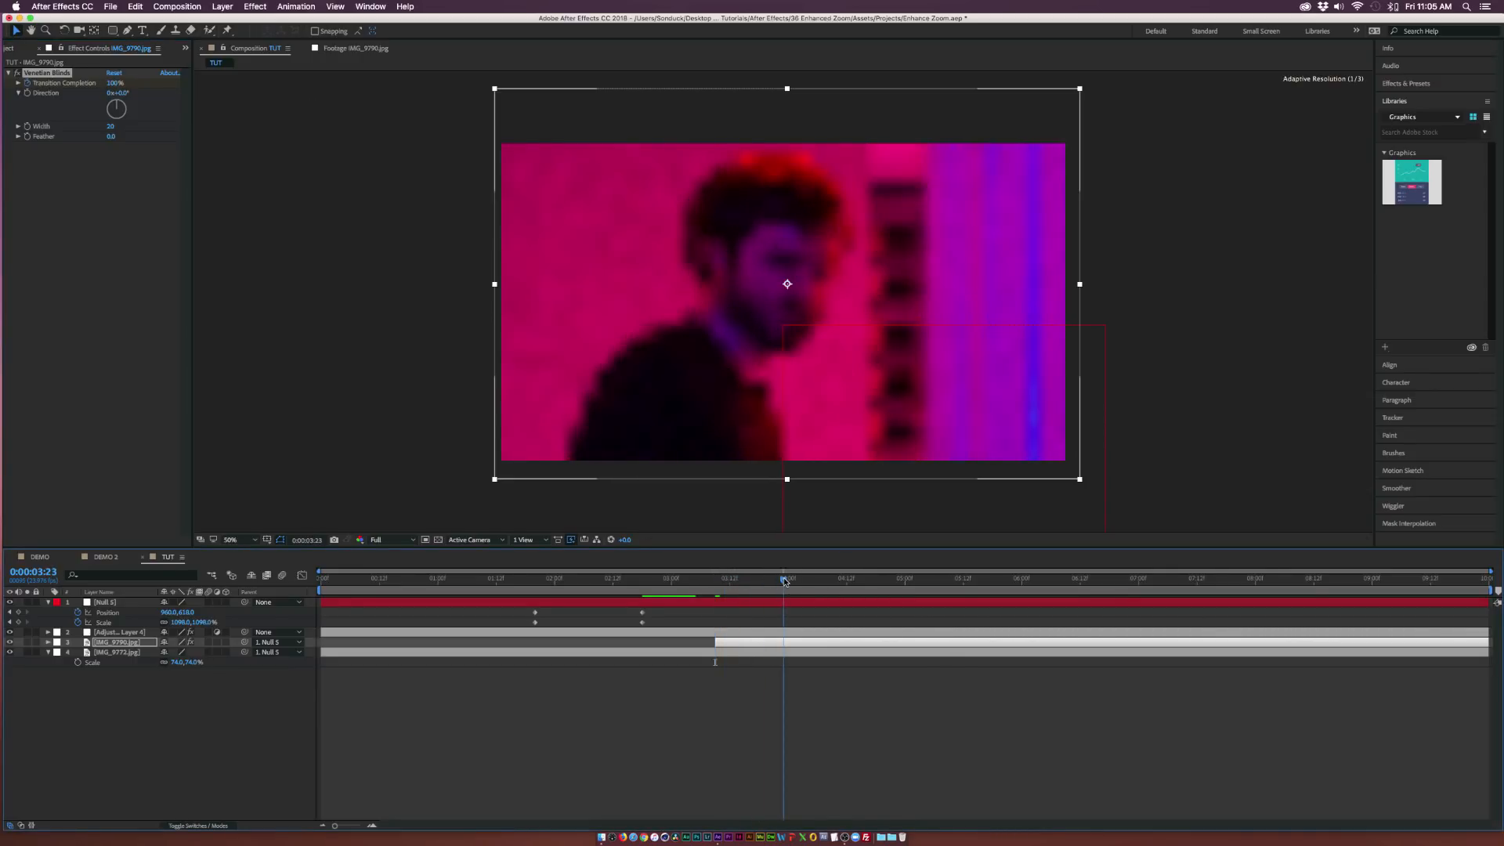
{"action": "left_click", "coordinate": [112, 631]}
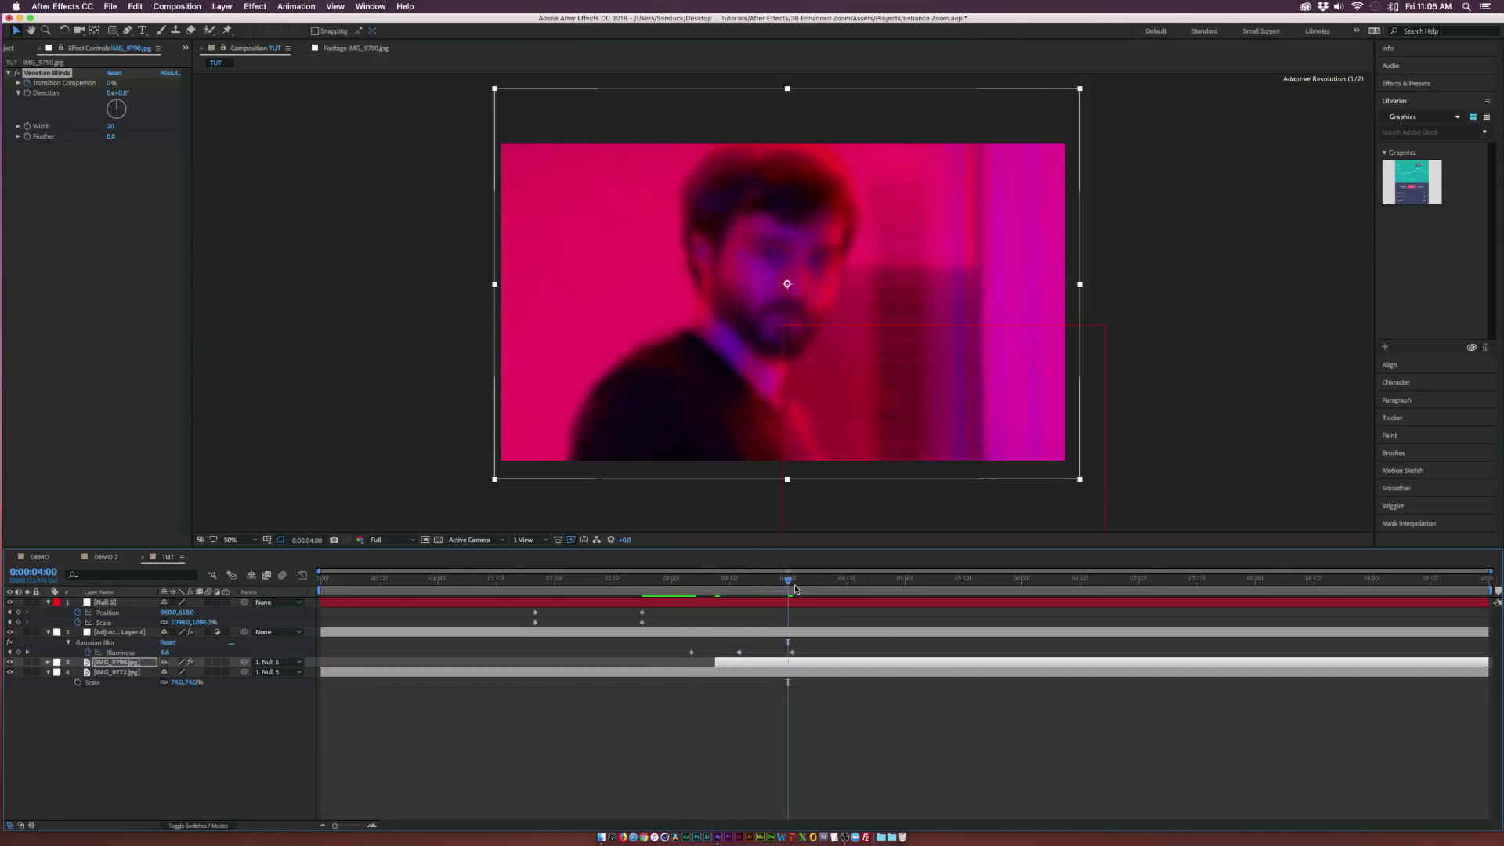
{"action": "left_click_drag", "start_coordinate": [789, 577], "coordinate": [729, 577]}
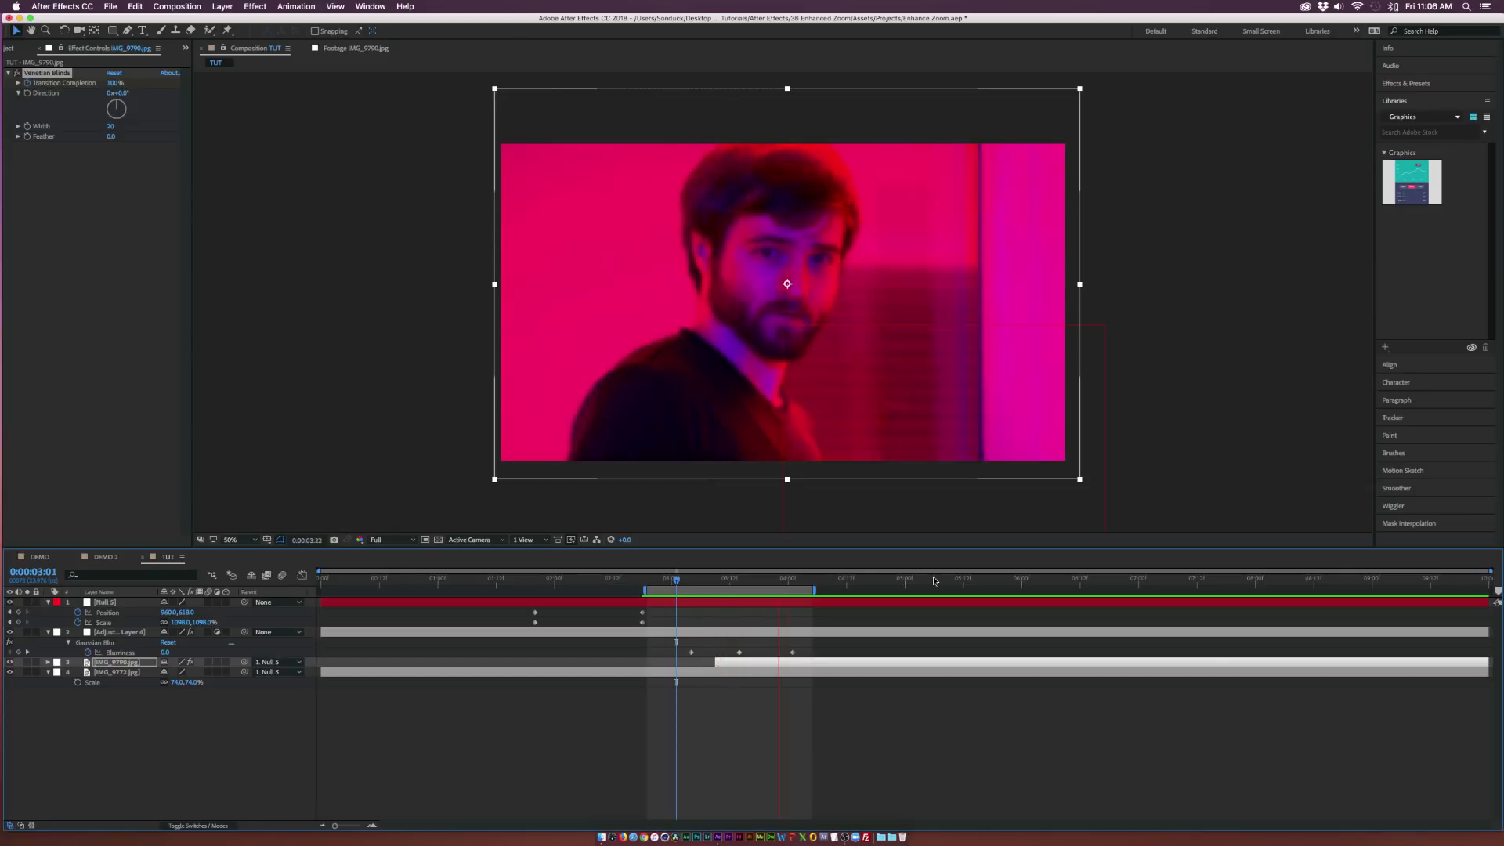
{"action": "left_click", "coordinate": [764, 578]}
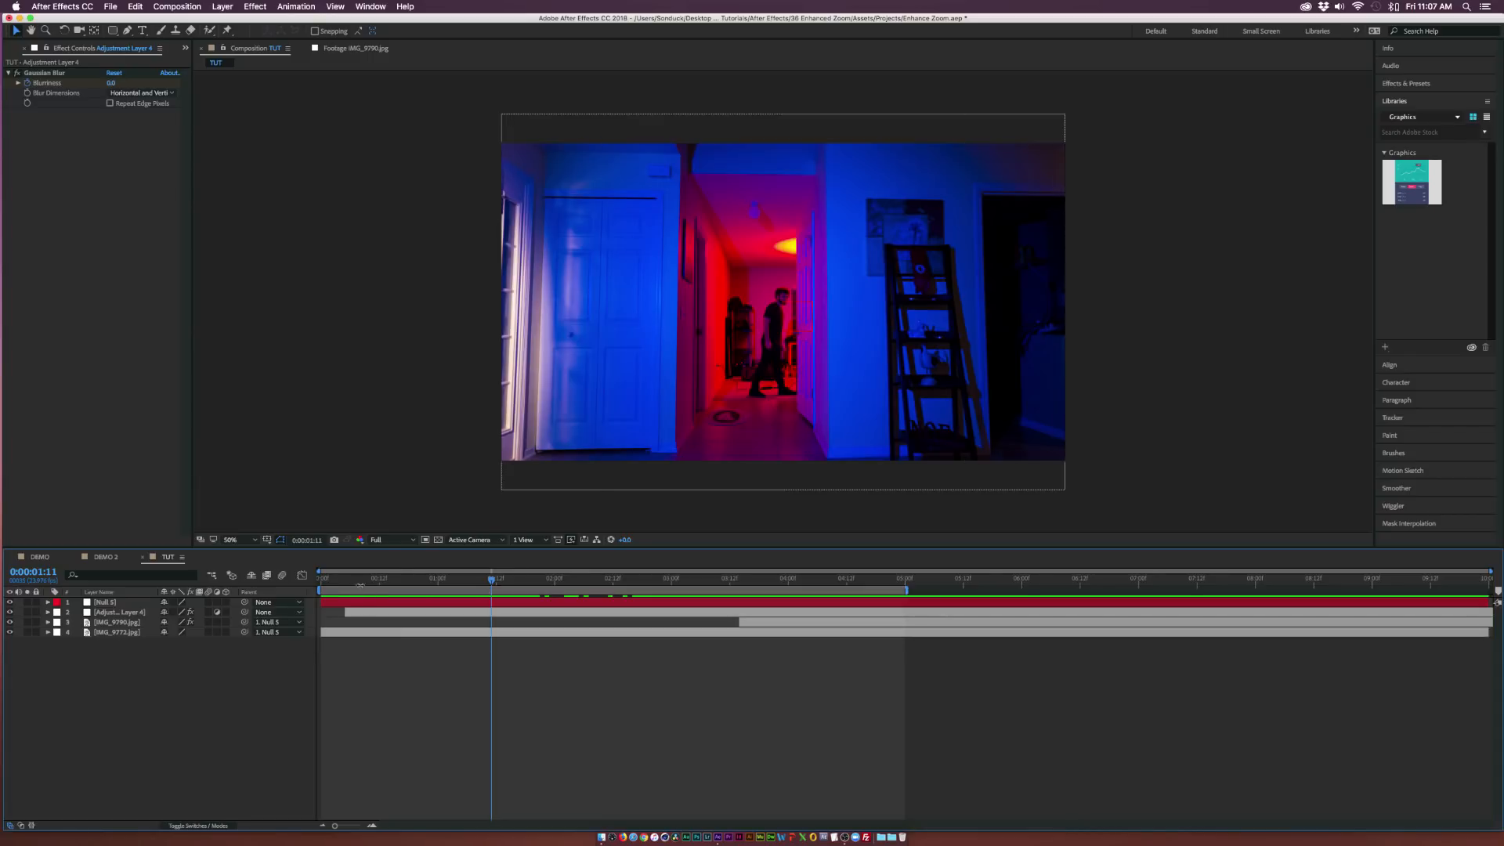
{"action": "left_click", "coordinate": [320, 579]}
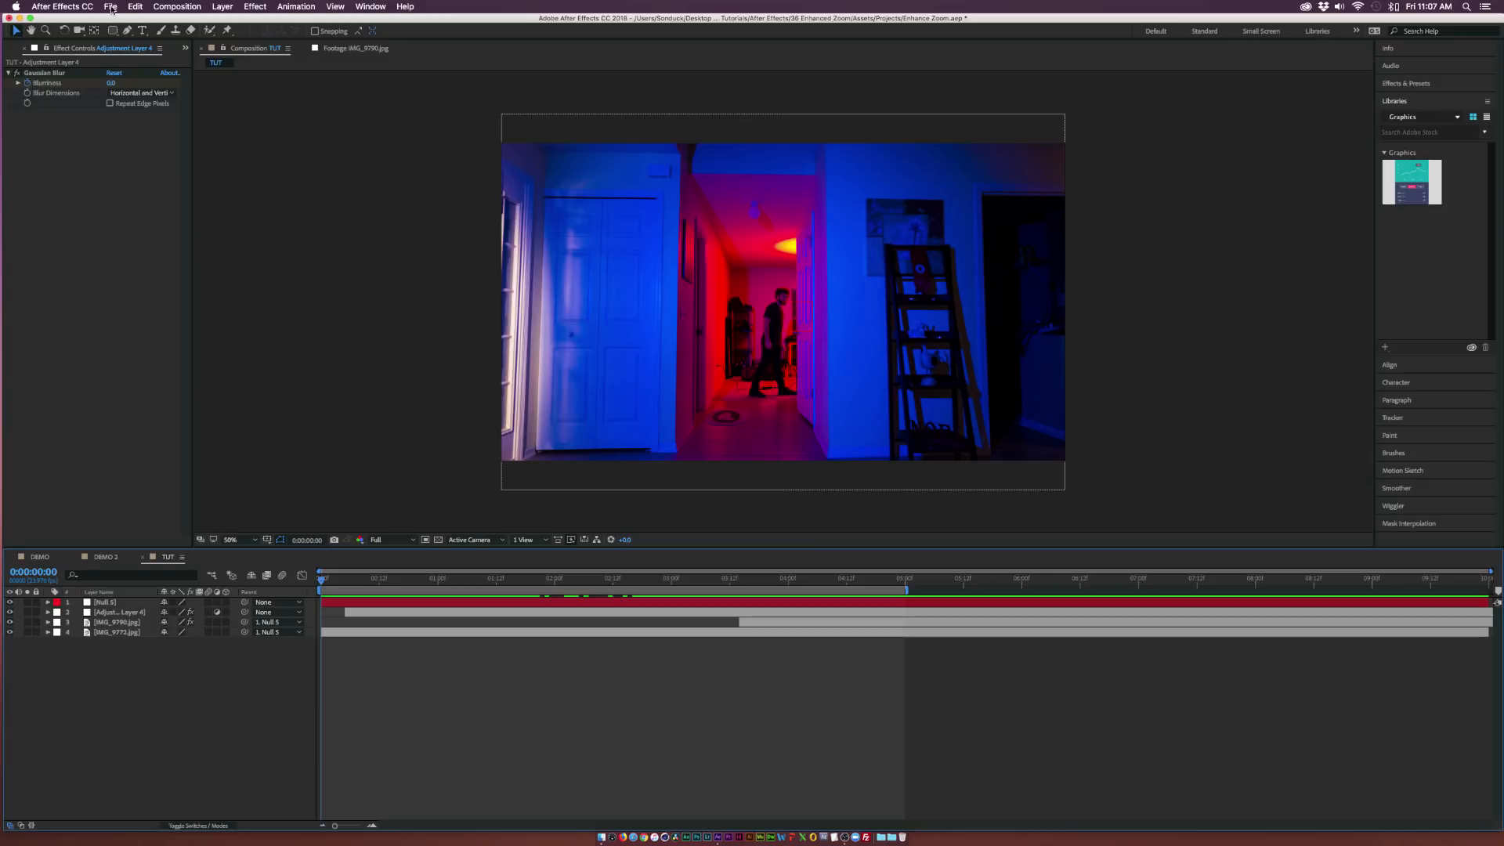
- Draw a rectangle around the man with Fill None and a solid white stroke
{"action": "left_click", "coordinate": [117, 31]}
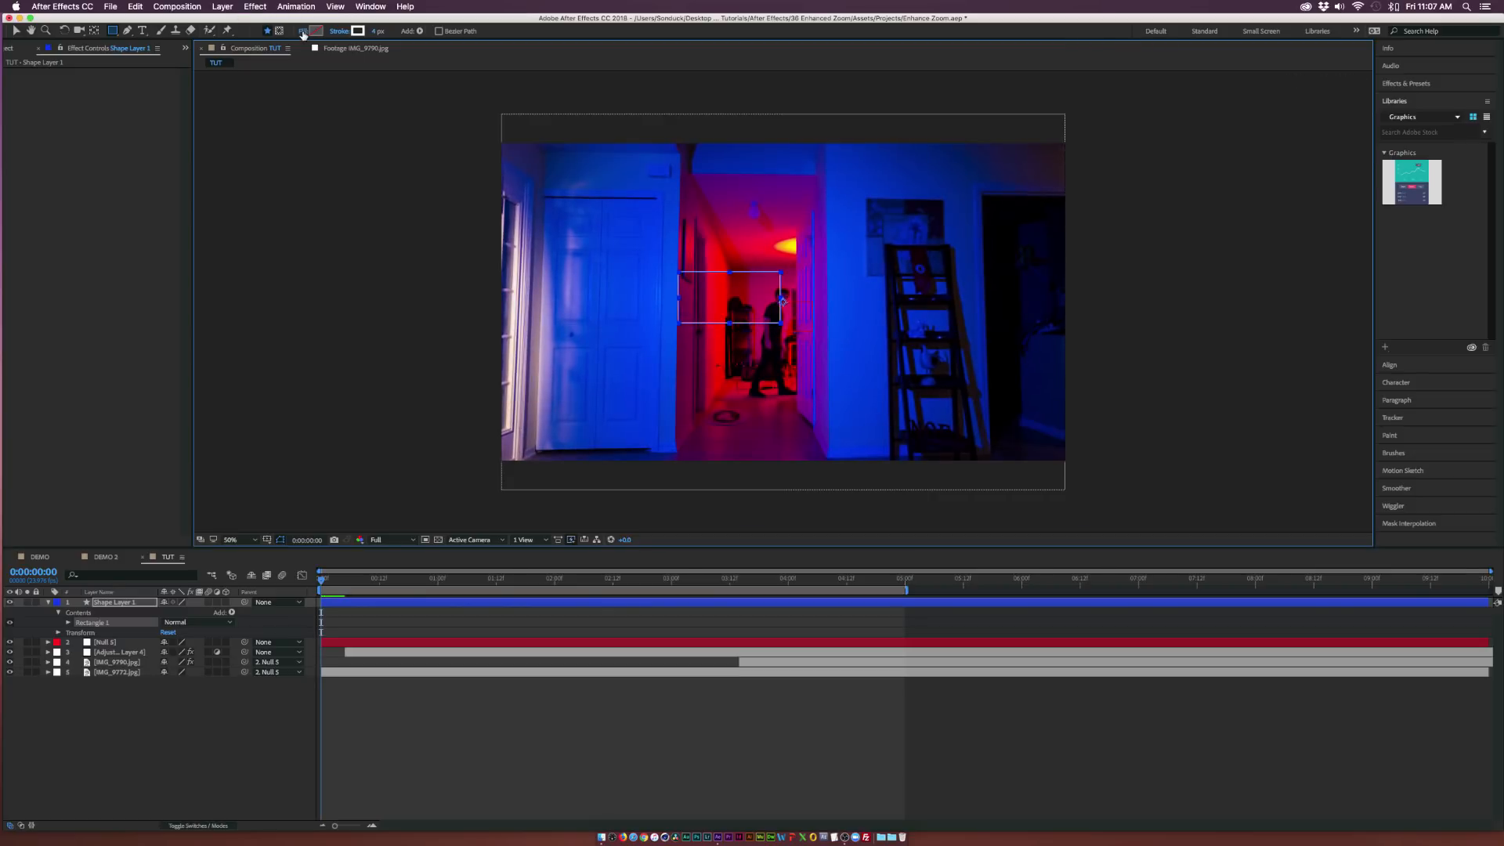
{"action": "left_click", "coordinate": [296, 31]}
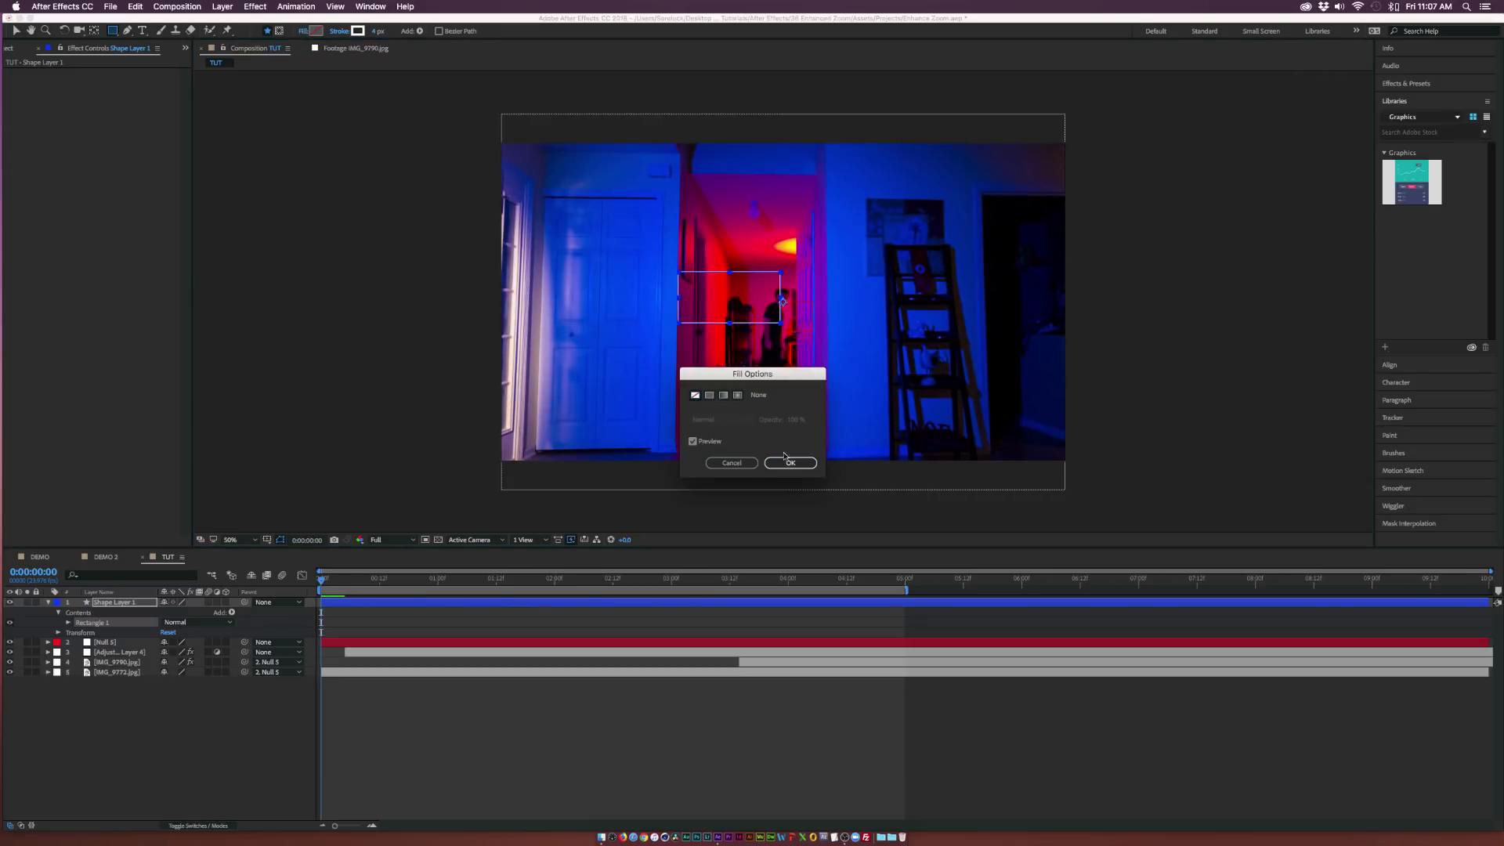
{"action": "left_click", "coordinate": [790, 462]}
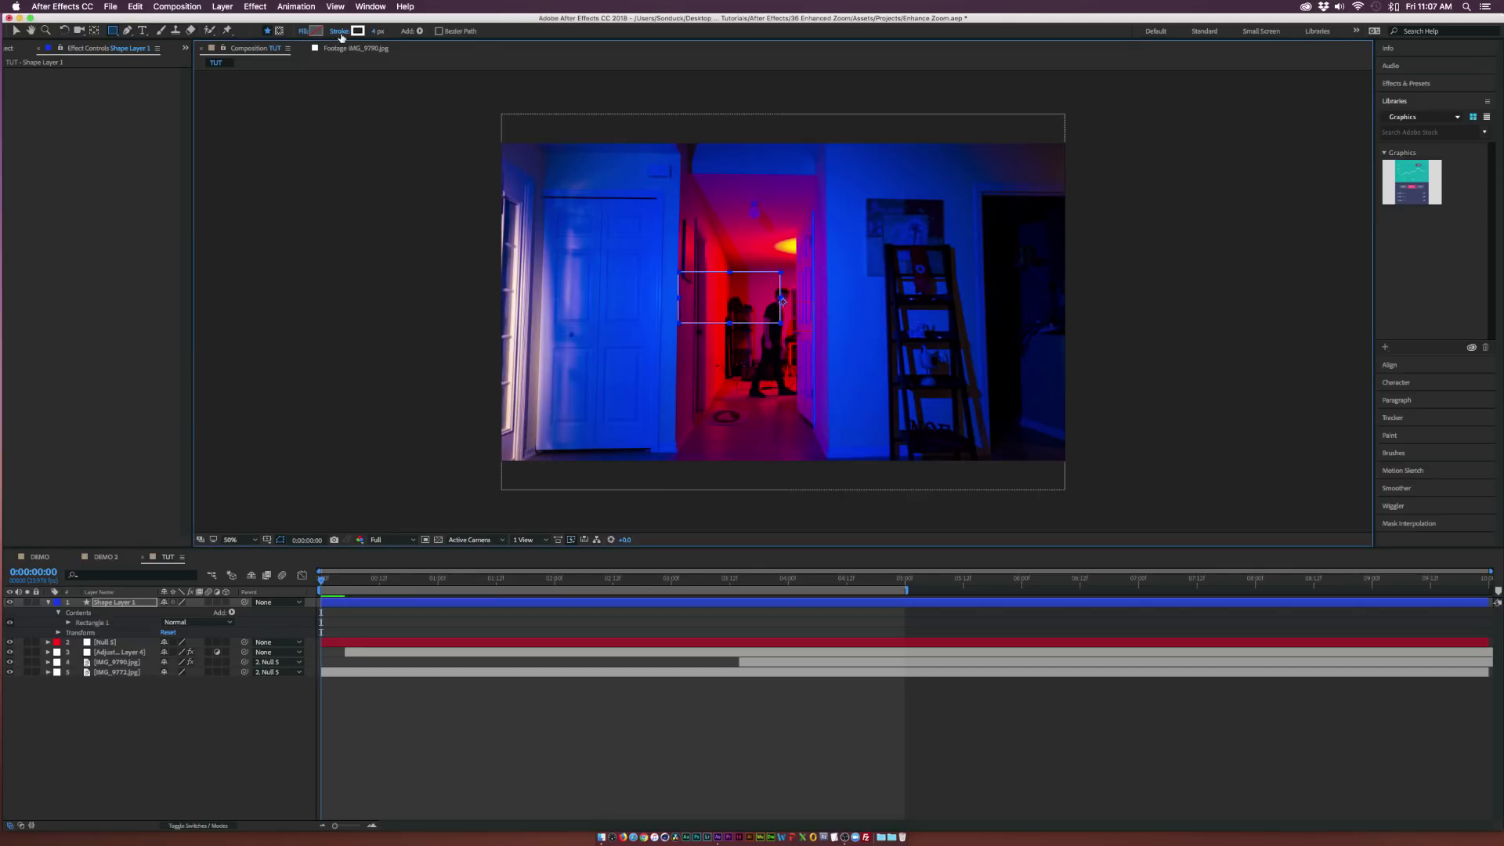
{"action": "left_click", "coordinate": [358, 32]}
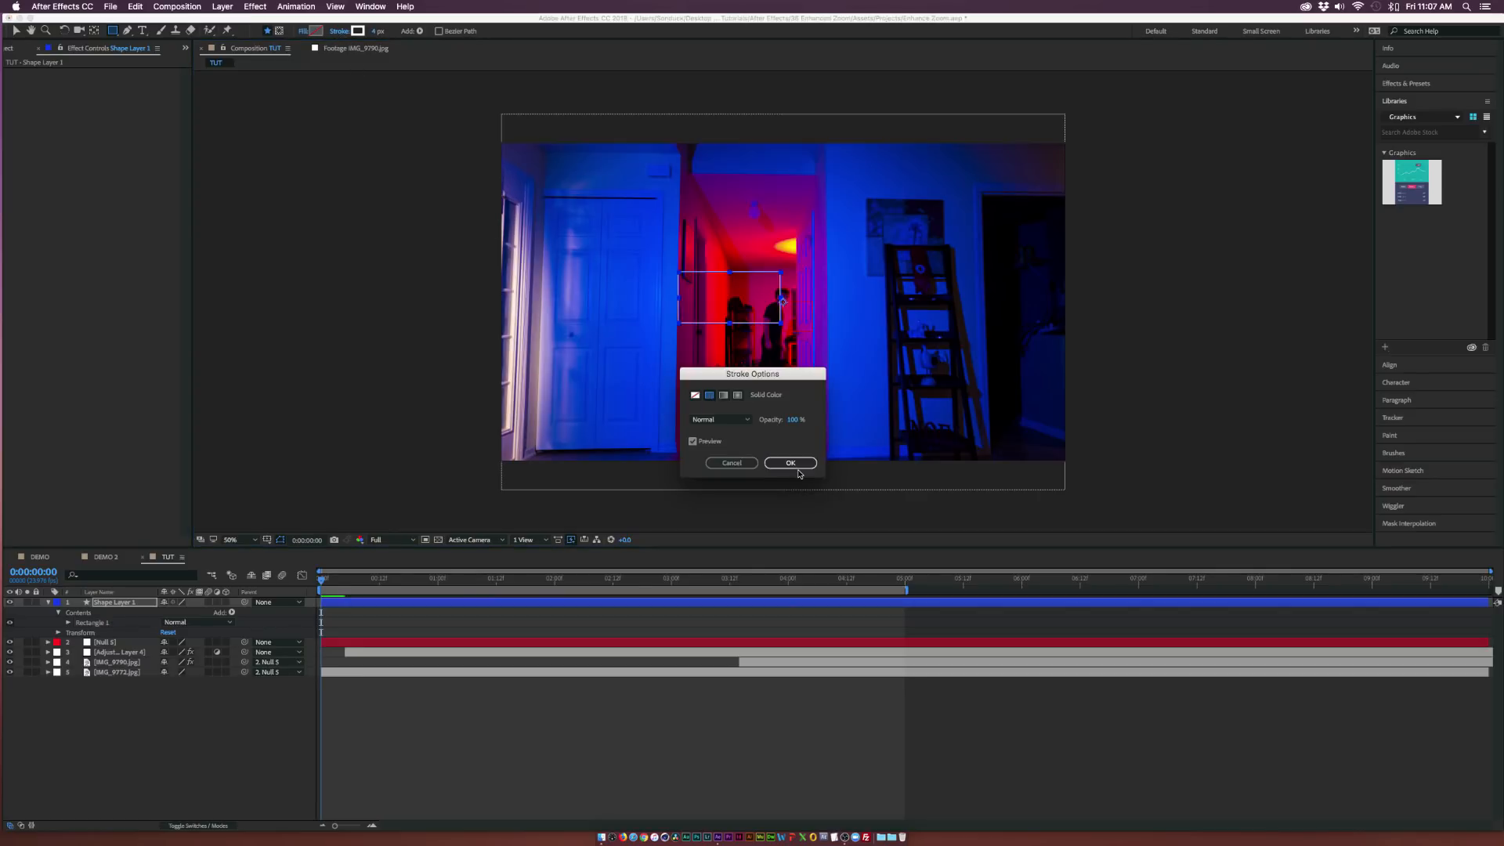
{"action": "left_click", "coordinate": [791, 463]}
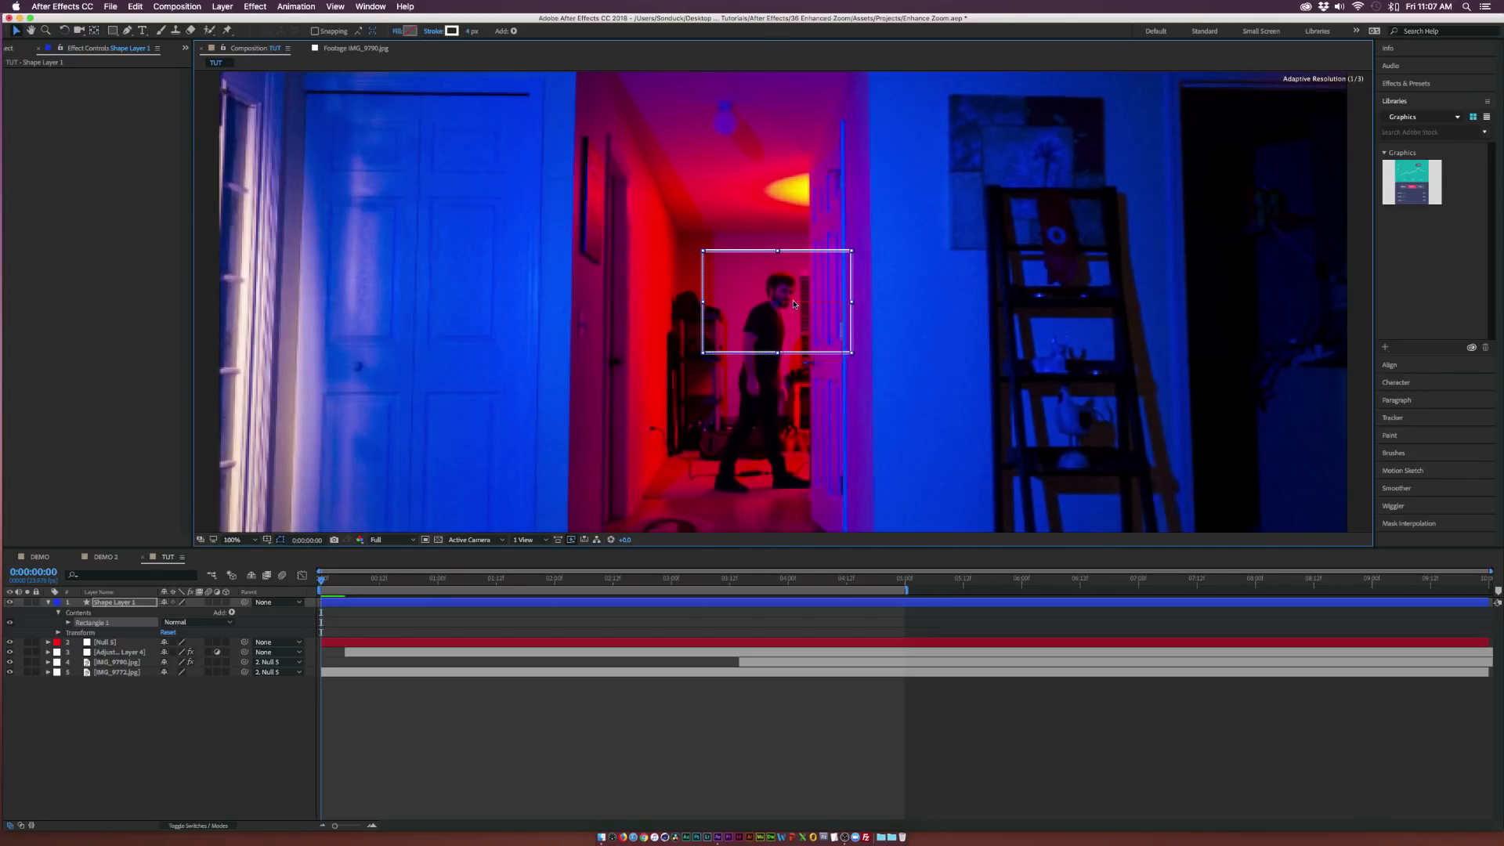
- Add Trim Paths to the rectangle and keyframe Start from 100% to 0%
{"action": "left_click", "coordinate": [233, 612]}
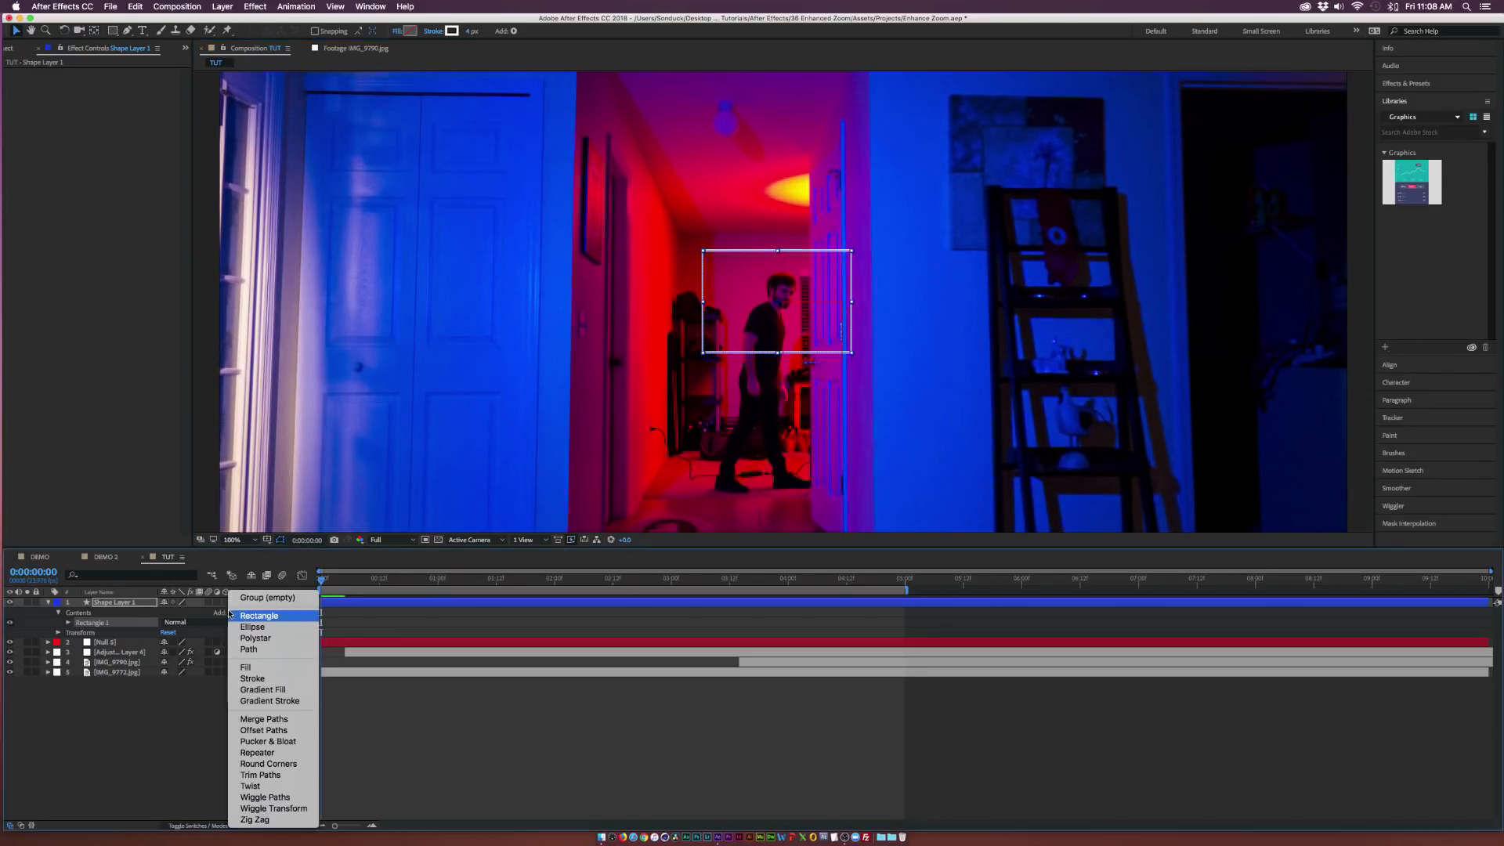
{"action": "mouse_move", "coordinate": [261, 775]}
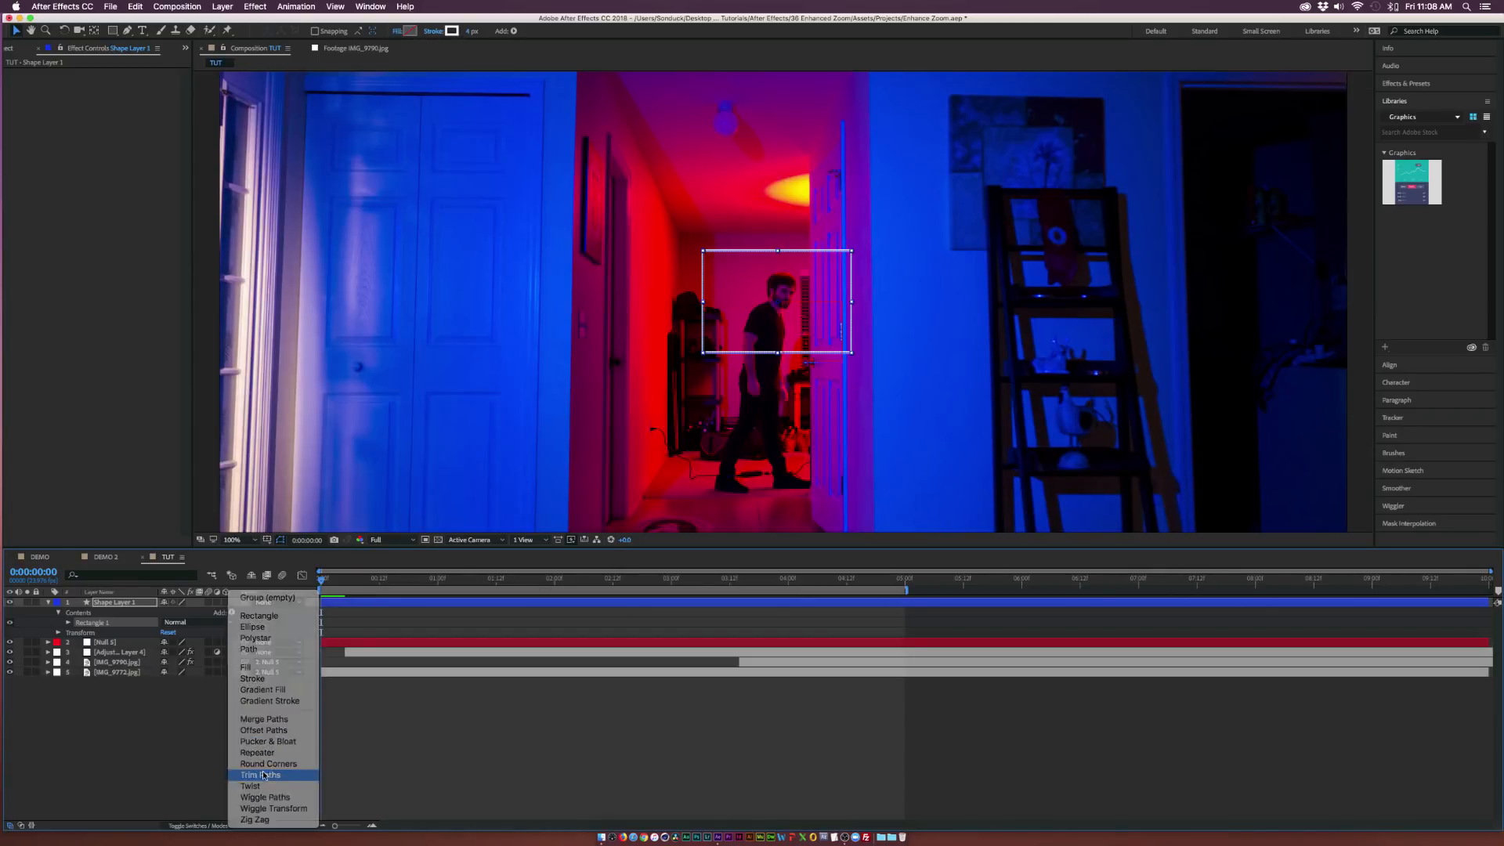
{"action": "left_click", "coordinate": [259, 774]}
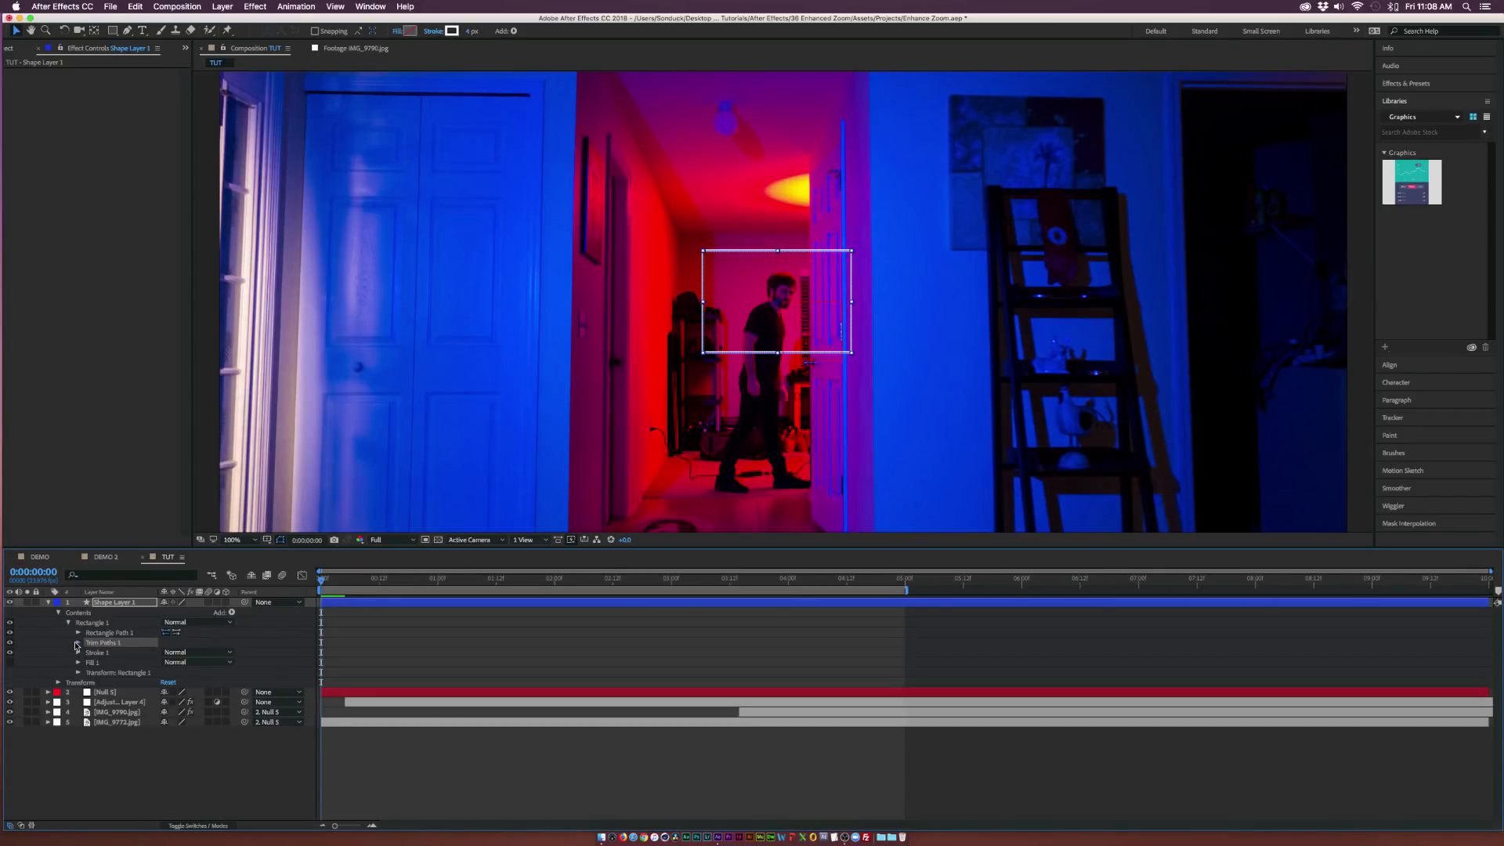
{"action": "left_click", "coordinate": [70, 642]}
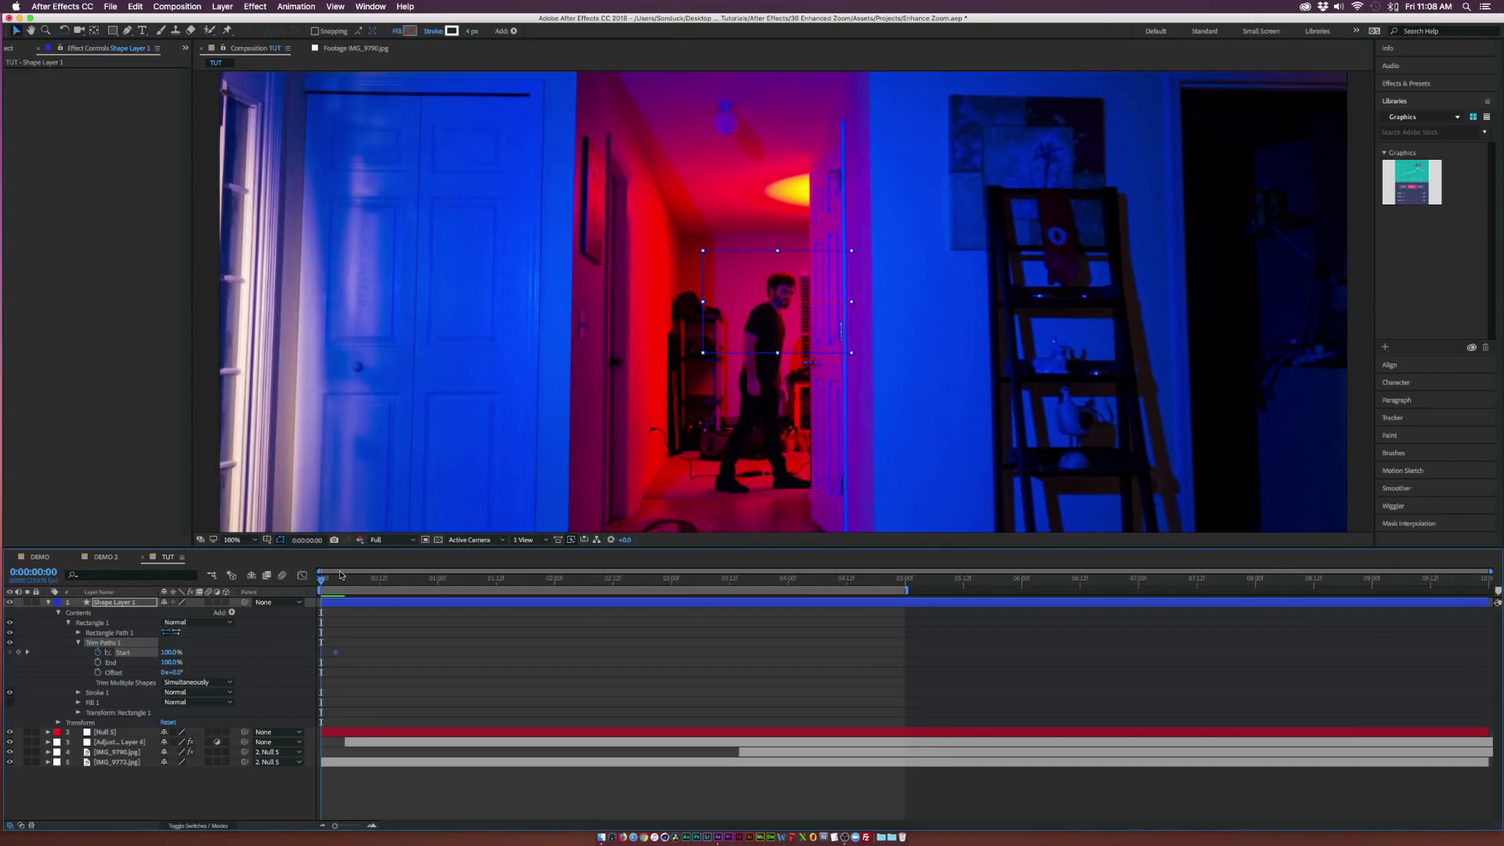
{"action": "left_click", "coordinate": [427, 578]}
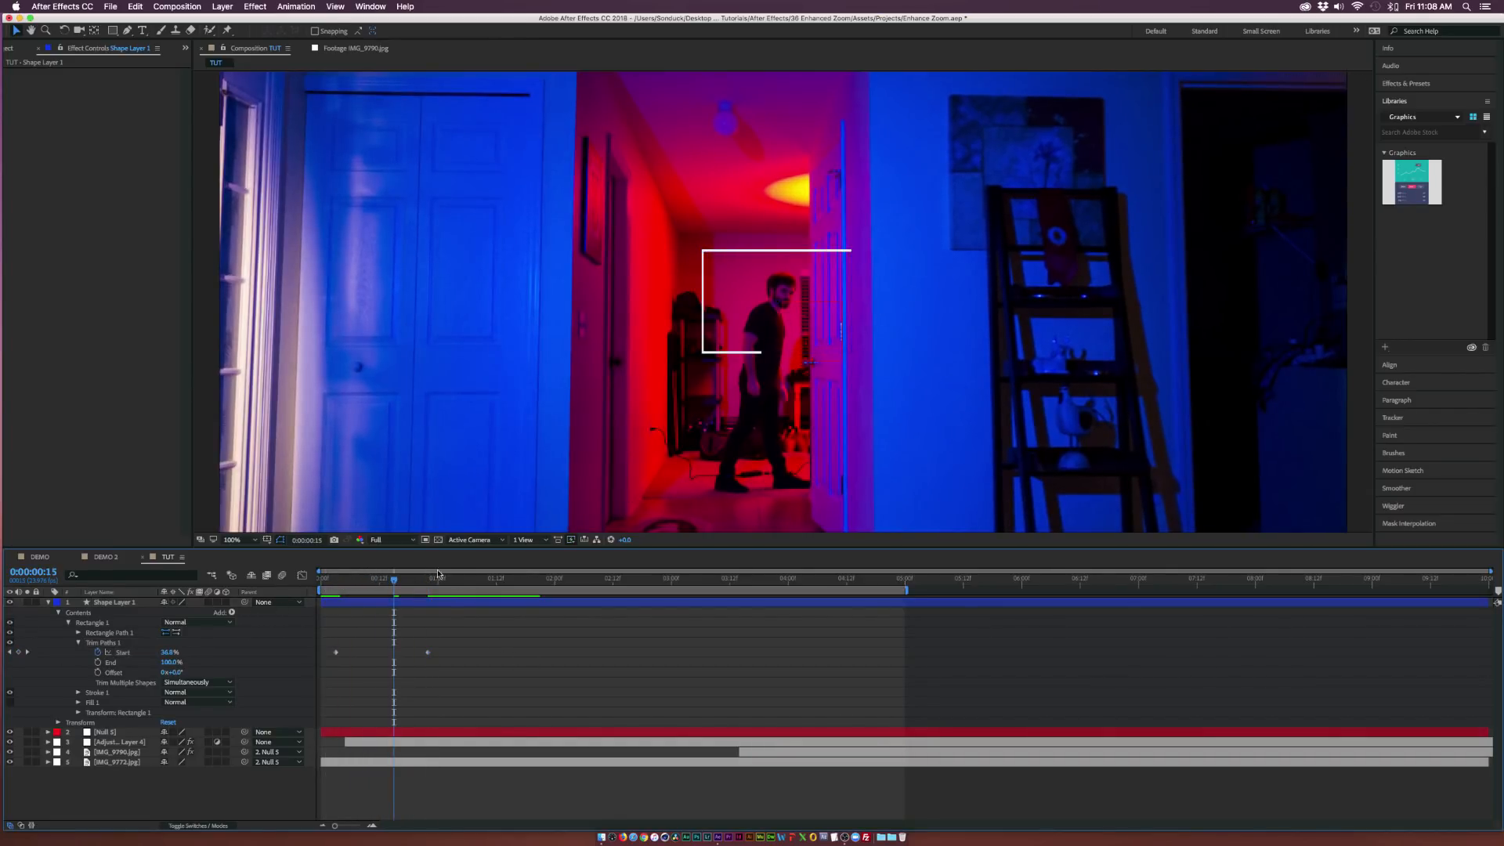
{"action": "left_click", "coordinate": [121, 602]}
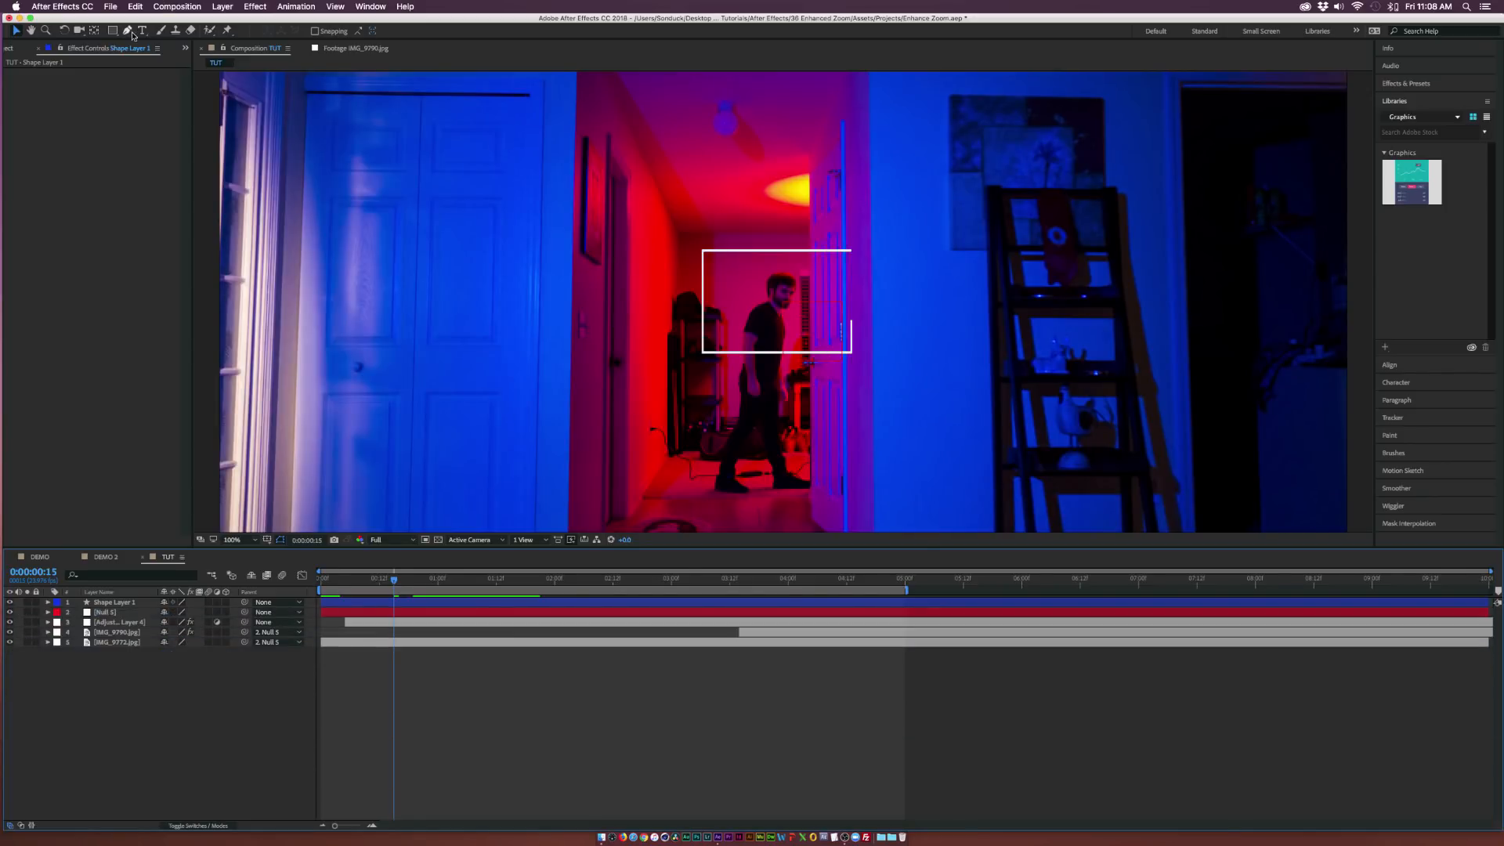
- Type a white SCANNING... text layer beneath the box
{"action": "left_click", "coordinate": [146, 29]}
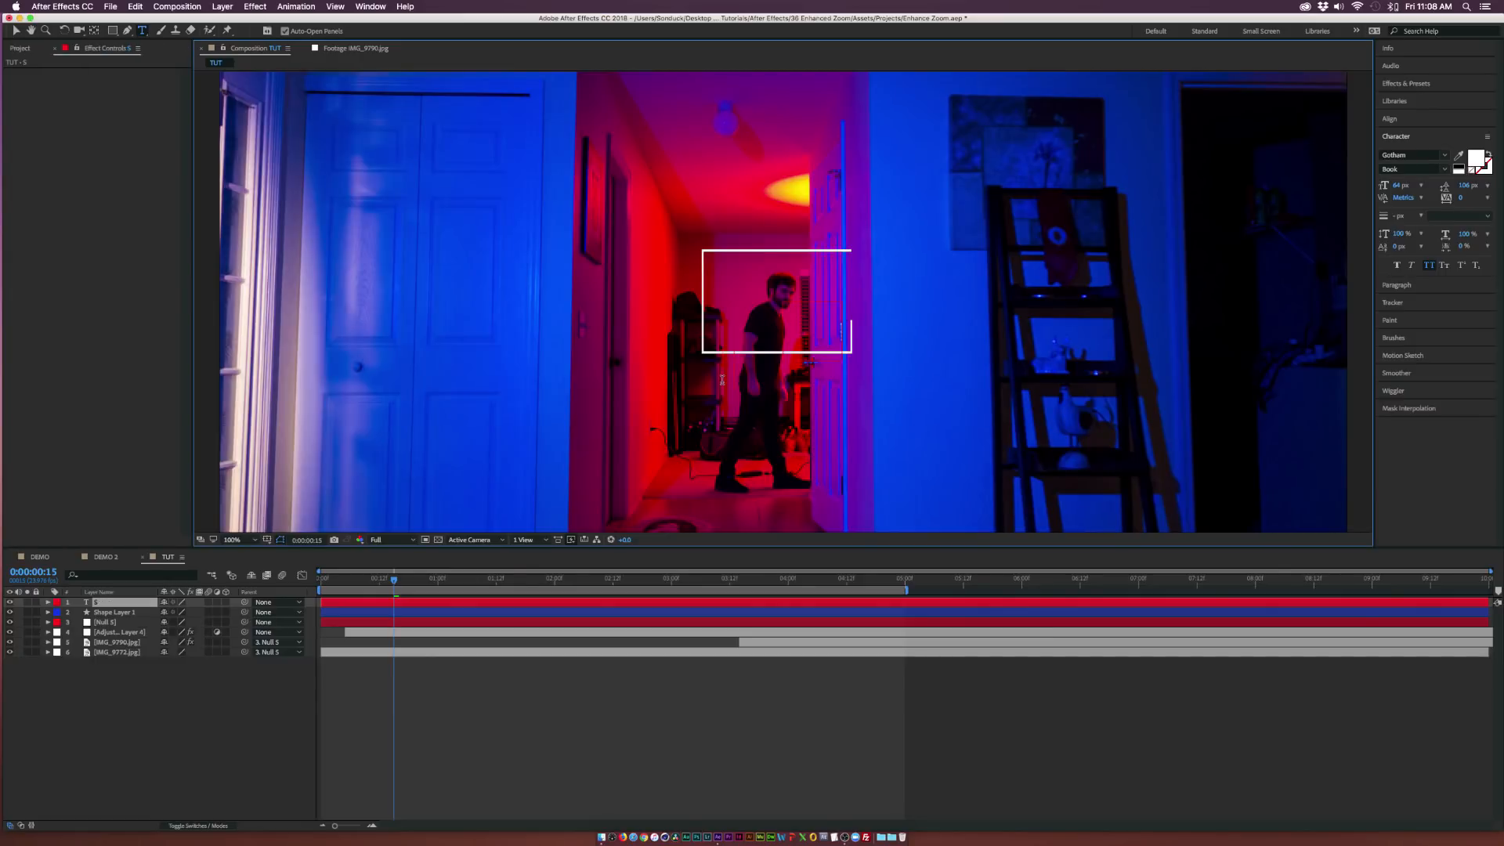
{"action": "type", "text": "SCA"}
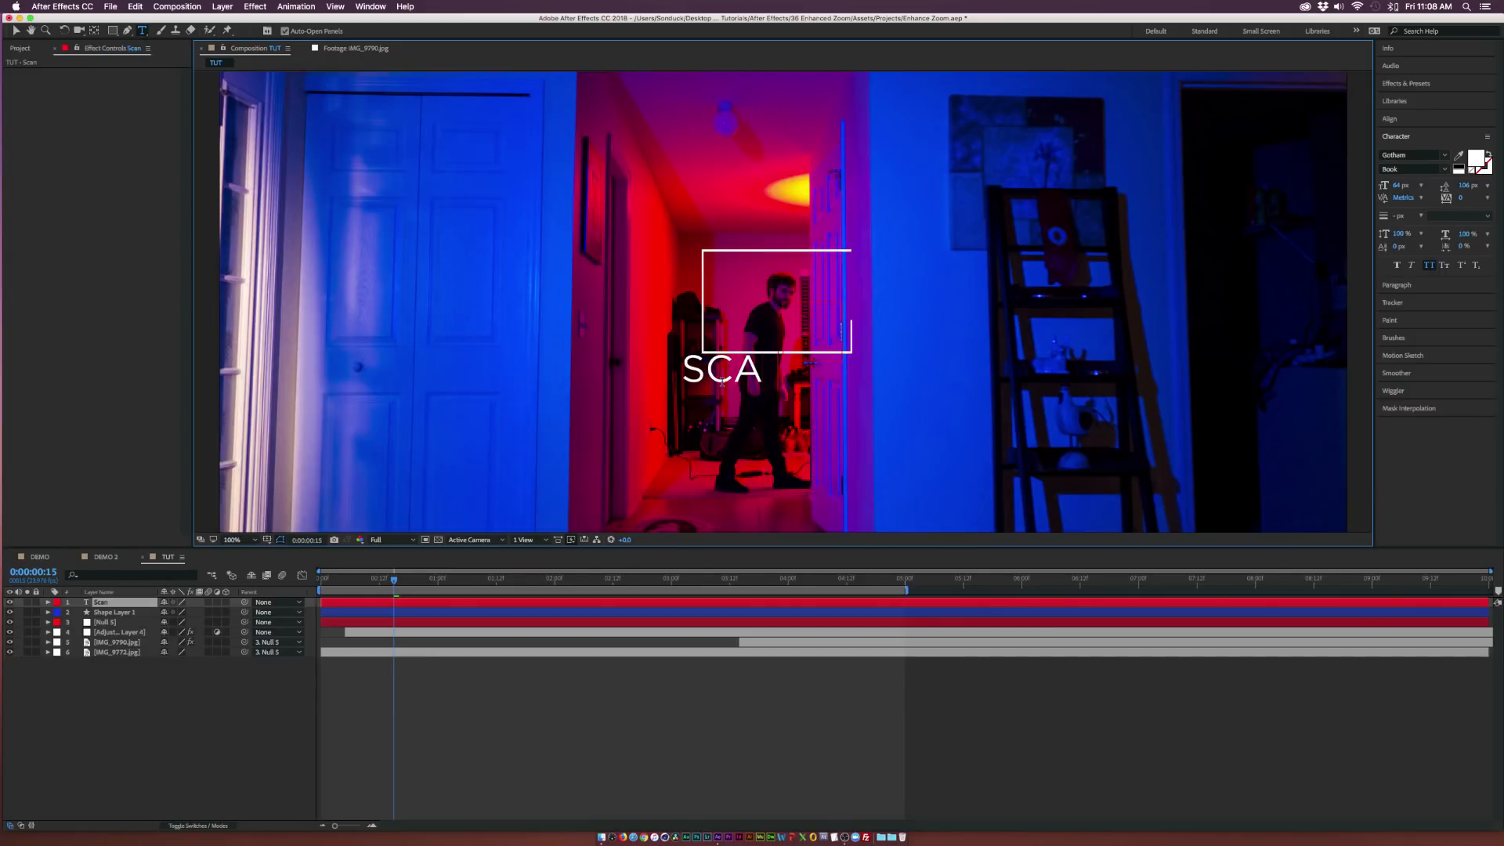
{"action": "type", "text": "NNING..."}
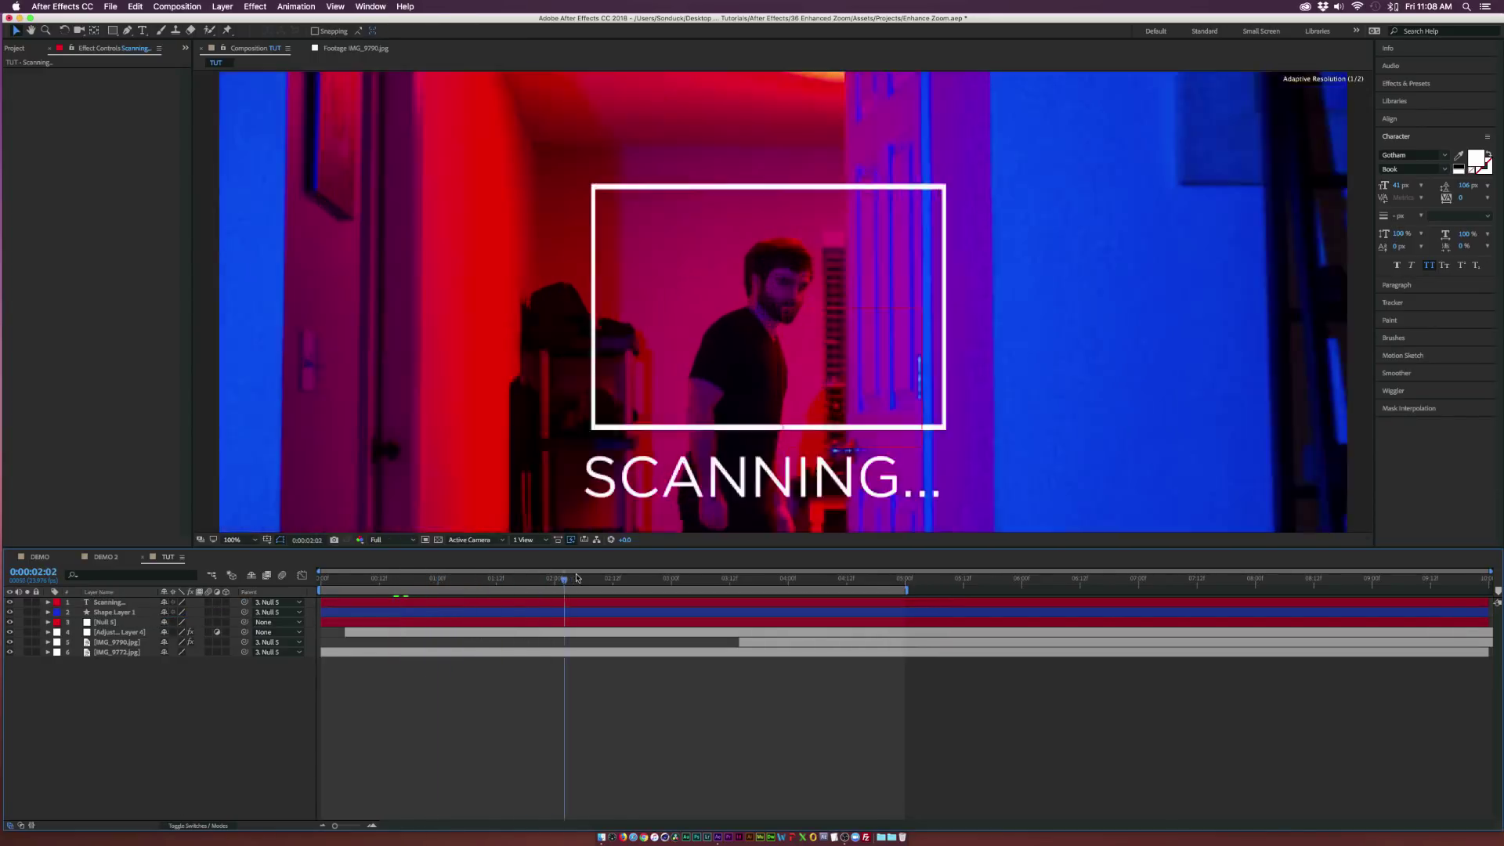
- Parent the SCANNING... layer to the null and scrub the zoom to check it
{"action": "left_click", "coordinate": [231, 539]}
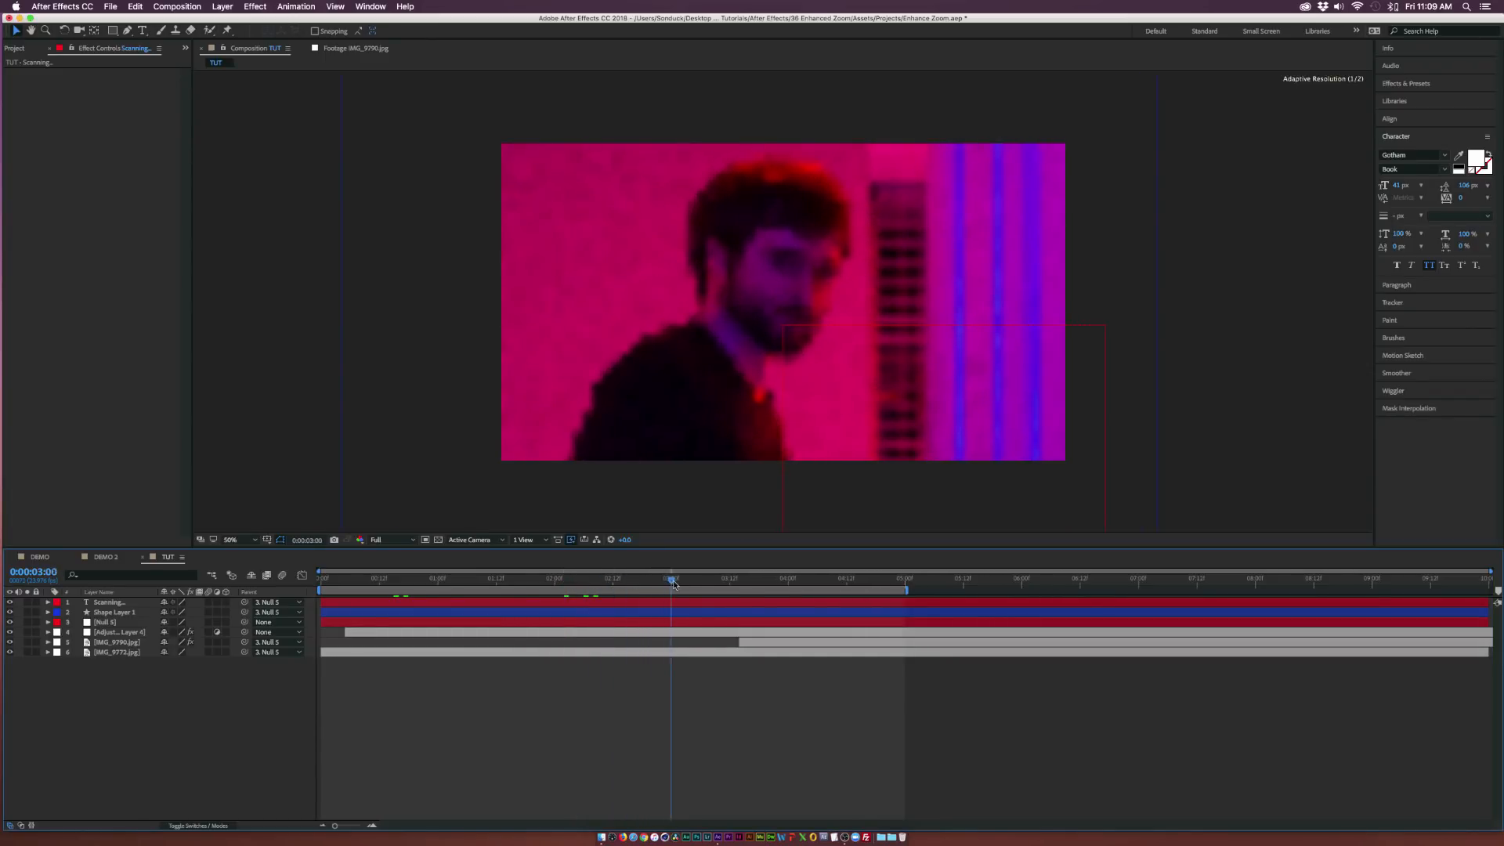
{"action": "left_click", "coordinate": [528, 579]}
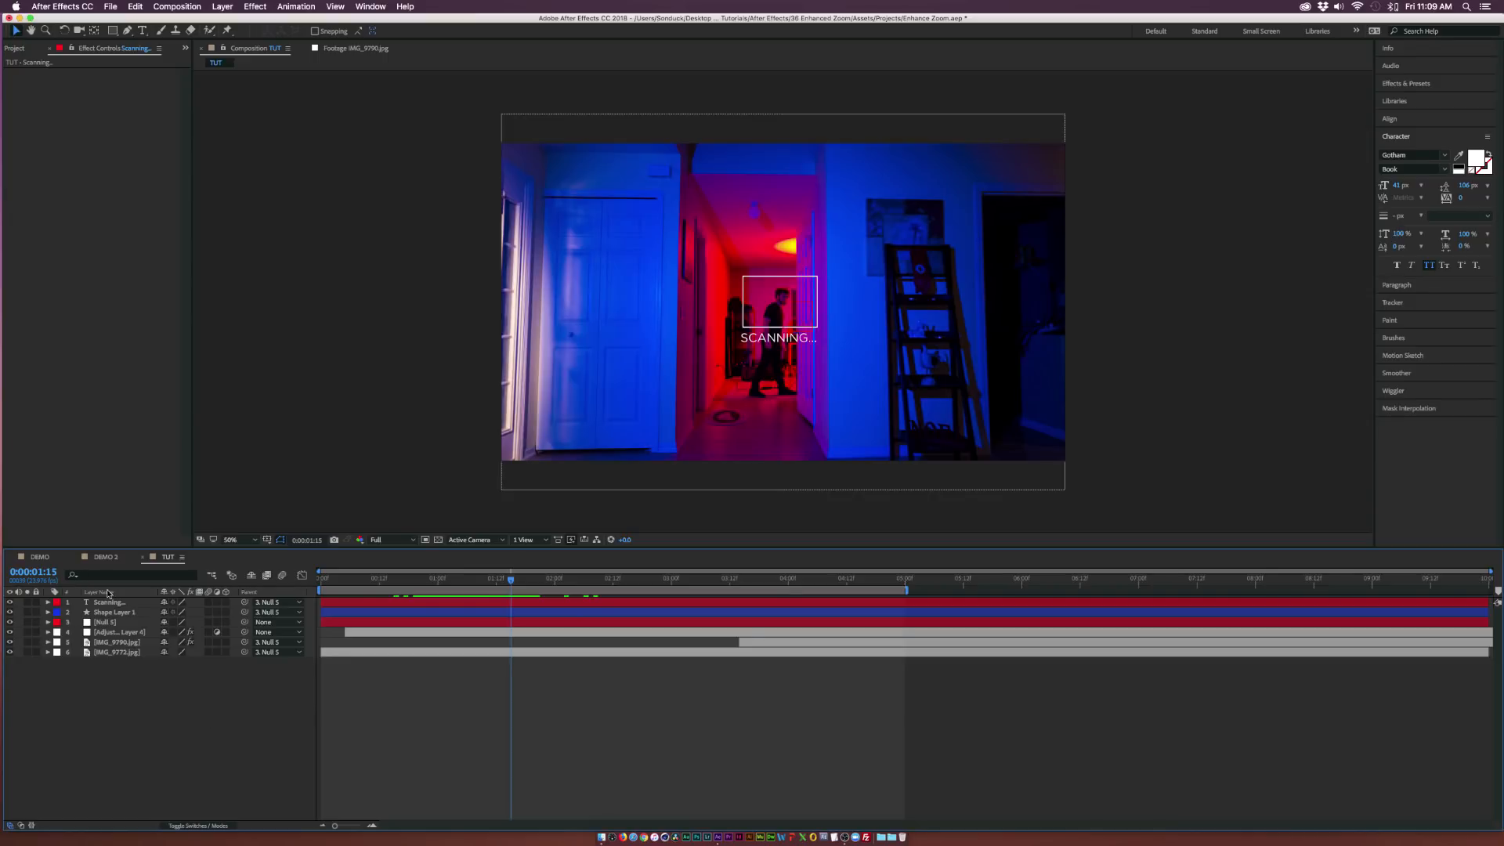
{"action": "left_click", "coordinate": [109, 601]}
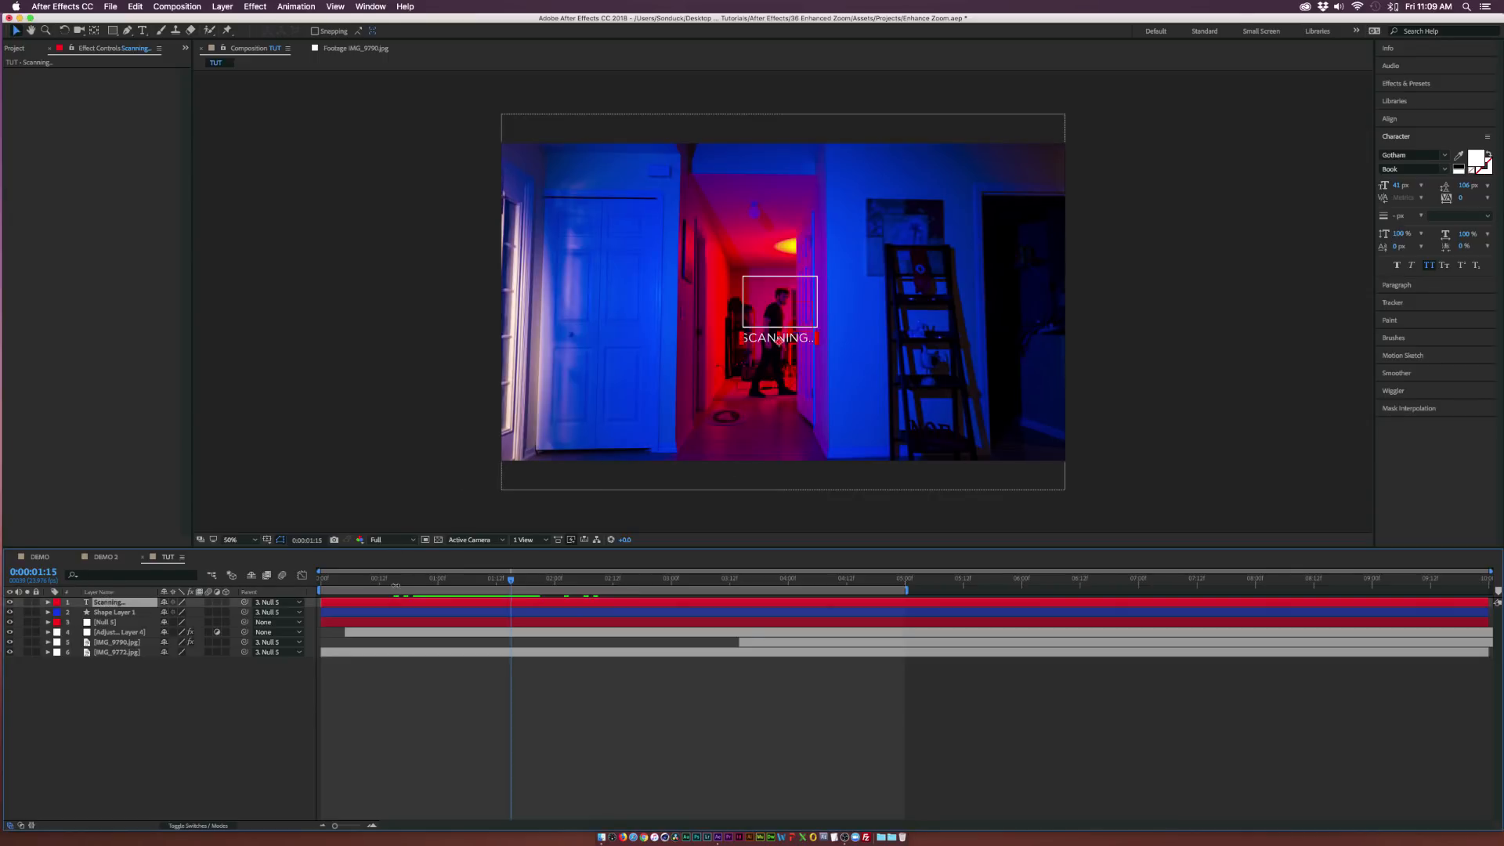
{"action": "left_click_drag", "start_coordinate": [511, 578], "coordinate": [326, 578]}
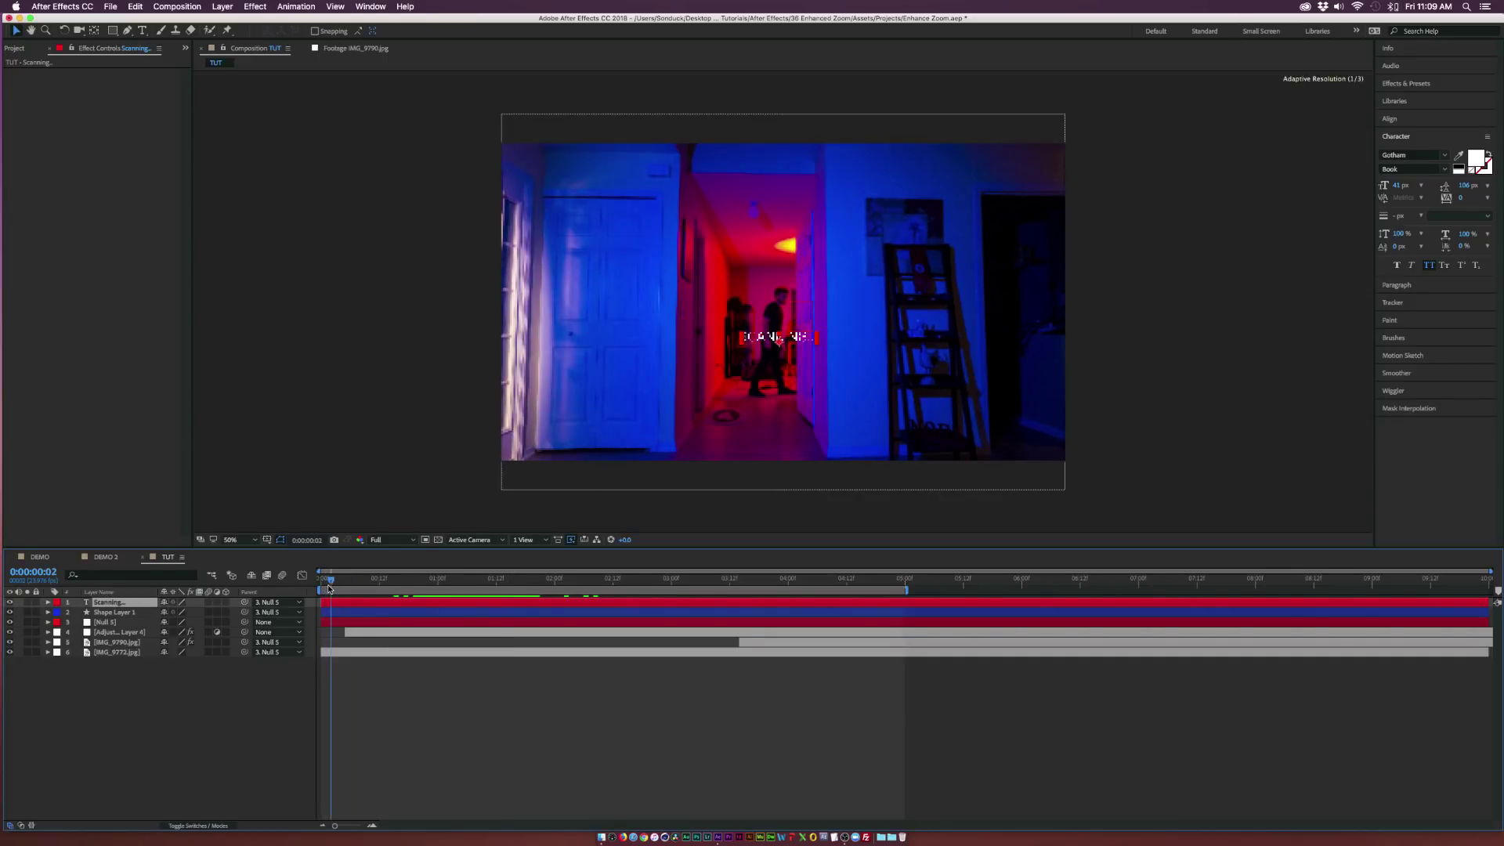
- Search Effects & Presets for 'type' to find the Typewriter preset
{"action": "left_click", "coordinate": [1409, 82]}
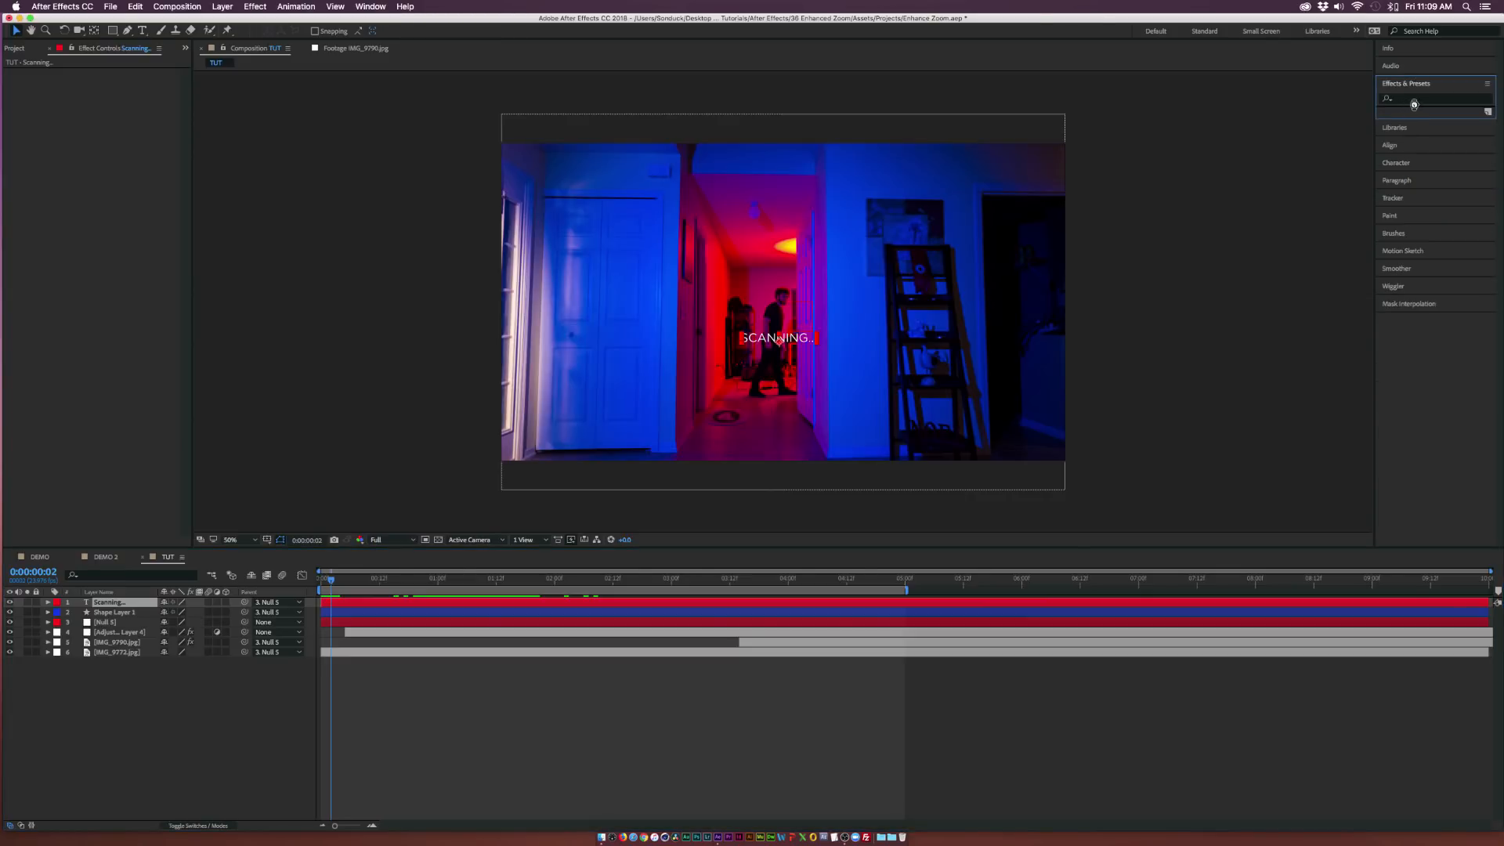
{"action": "left_click", "coordinate": [1433, 98]}
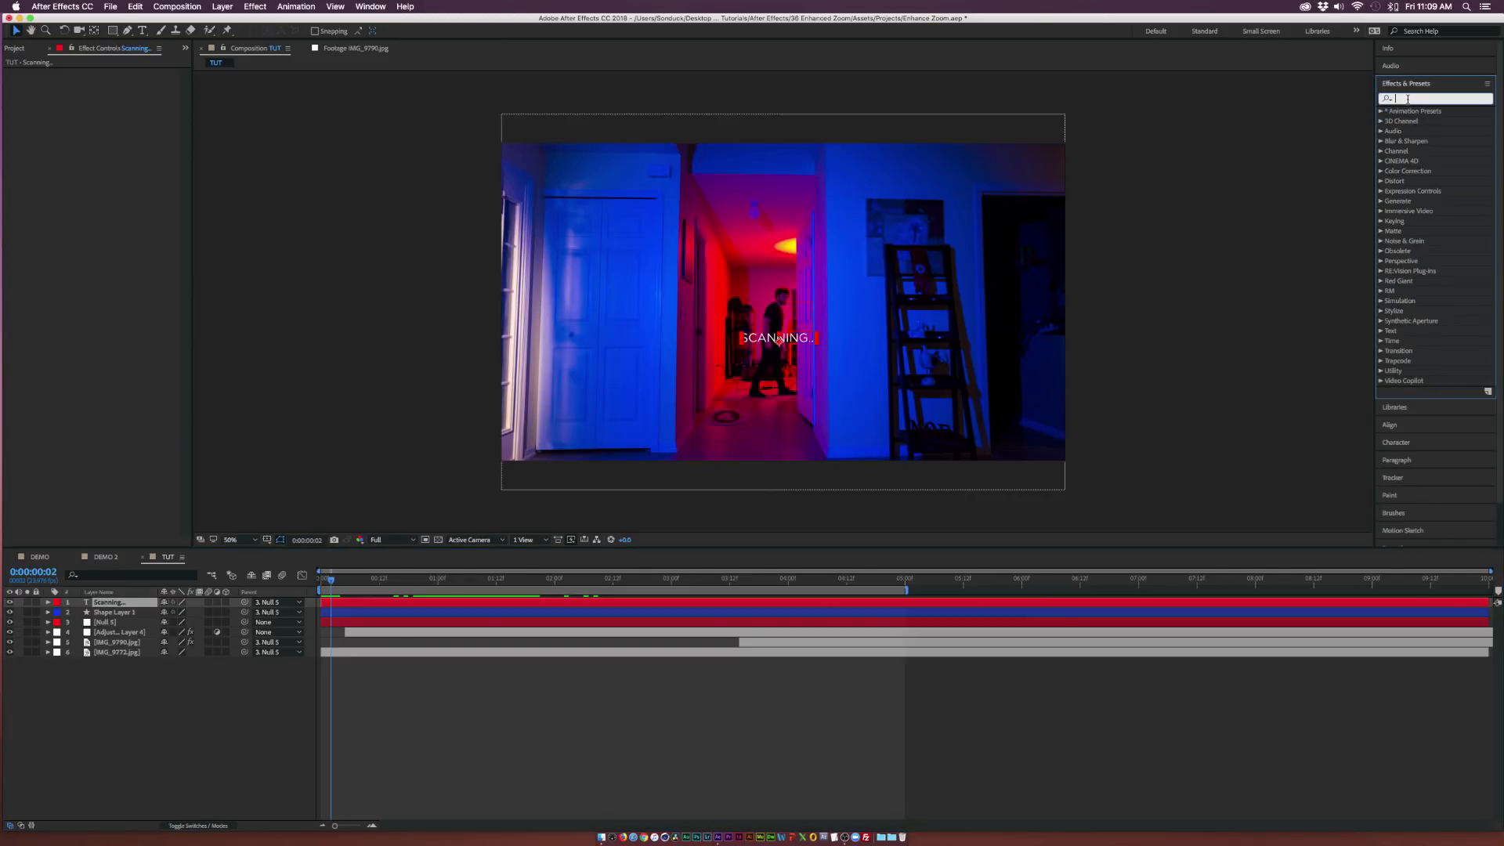
{"action": "type", "text": "type"}
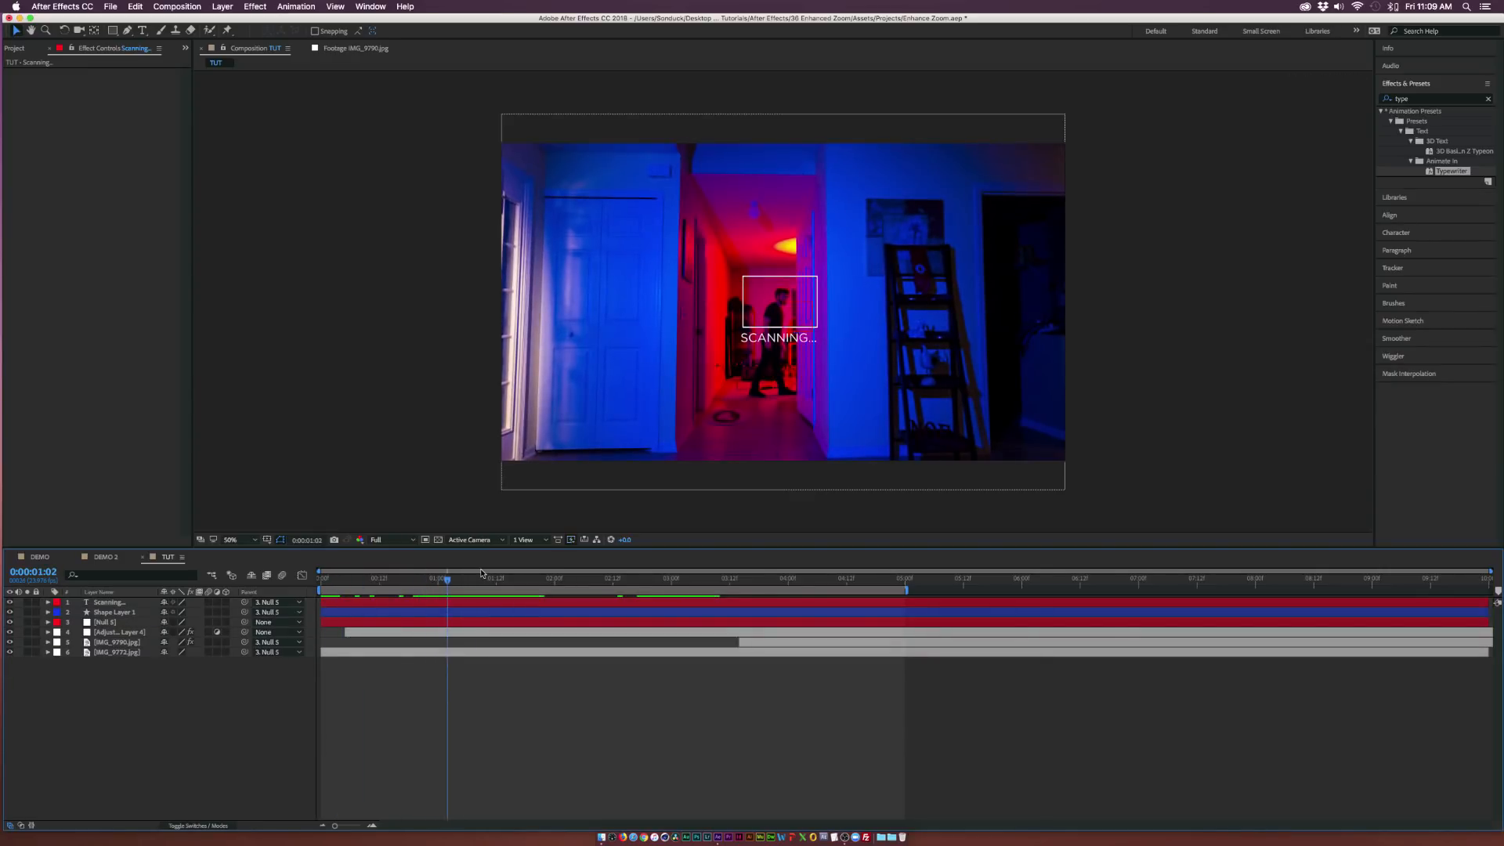
{"action": "mouse_move", "coordinate": [460, 580]}
{"action": "type", "text": "BLUR"}
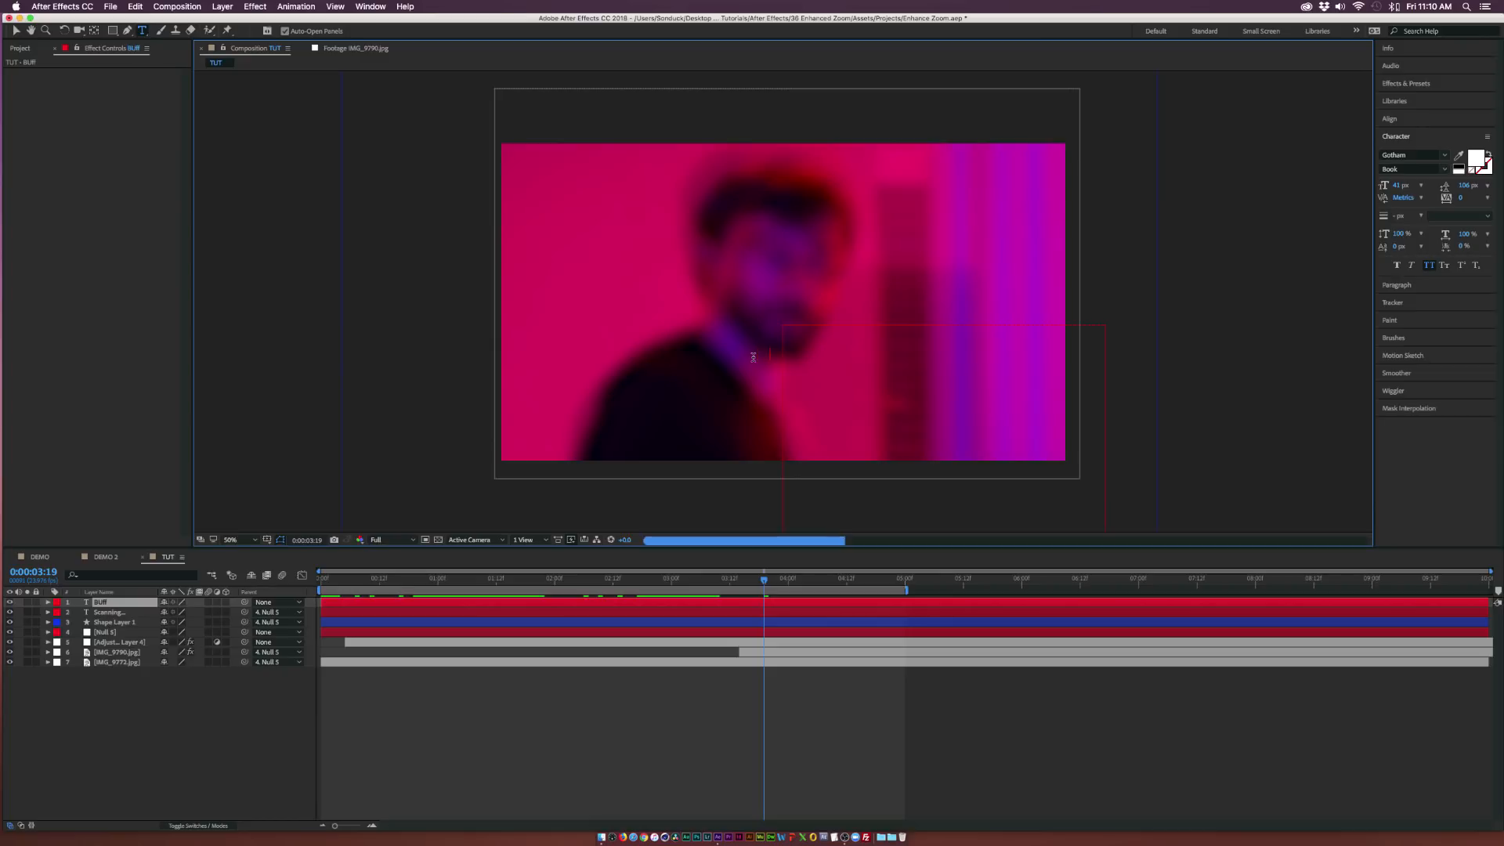
- Type a BUFFERING caption, then start an IDENT identity text layer later on
{"action": "type", "text": "BUFFERING"}
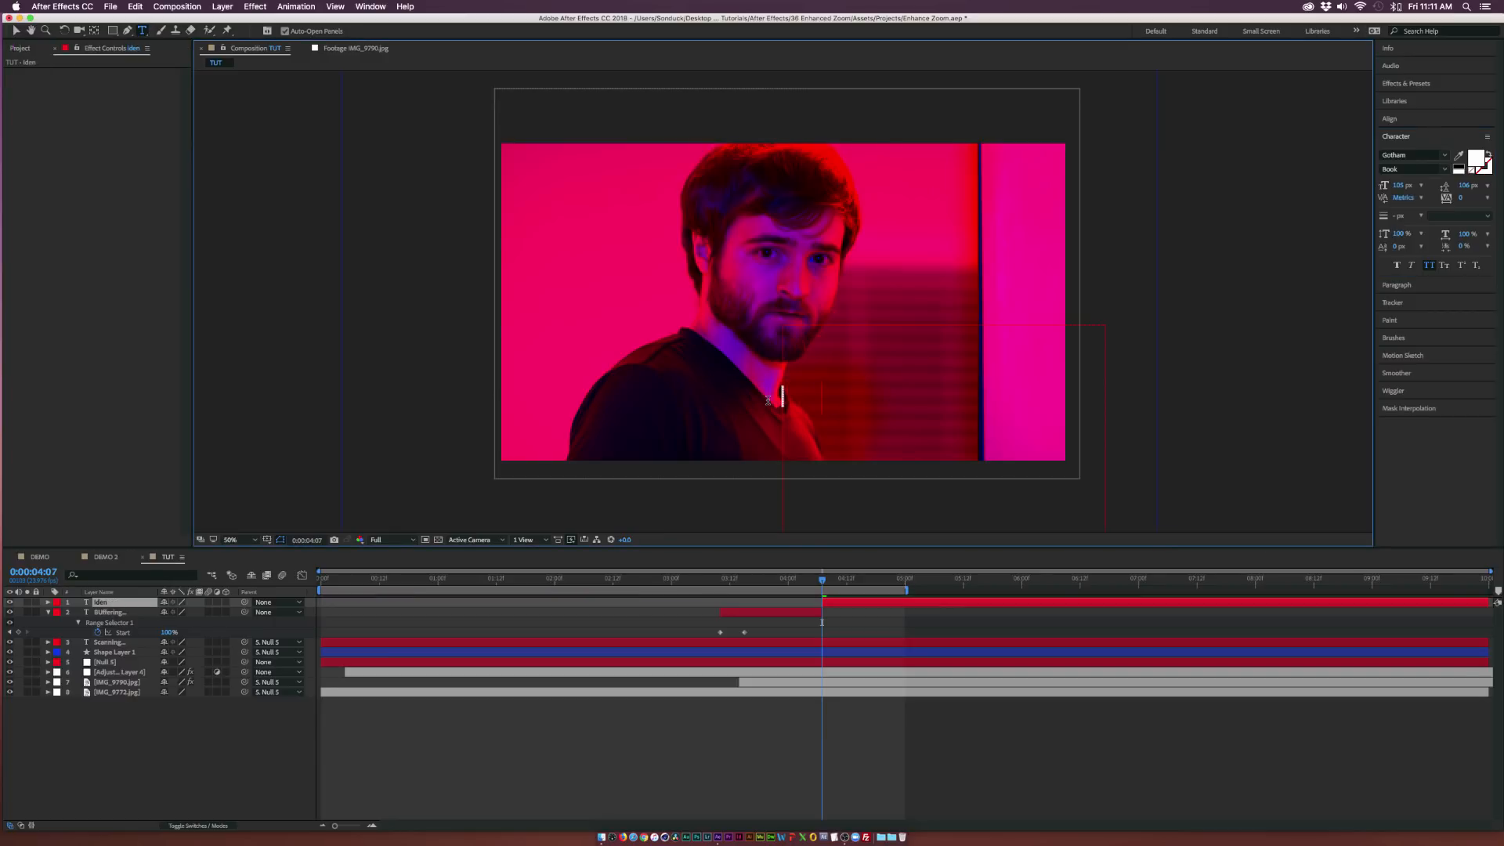
{"action": "type", "text": "IDENTITY CONFIRMED..."}
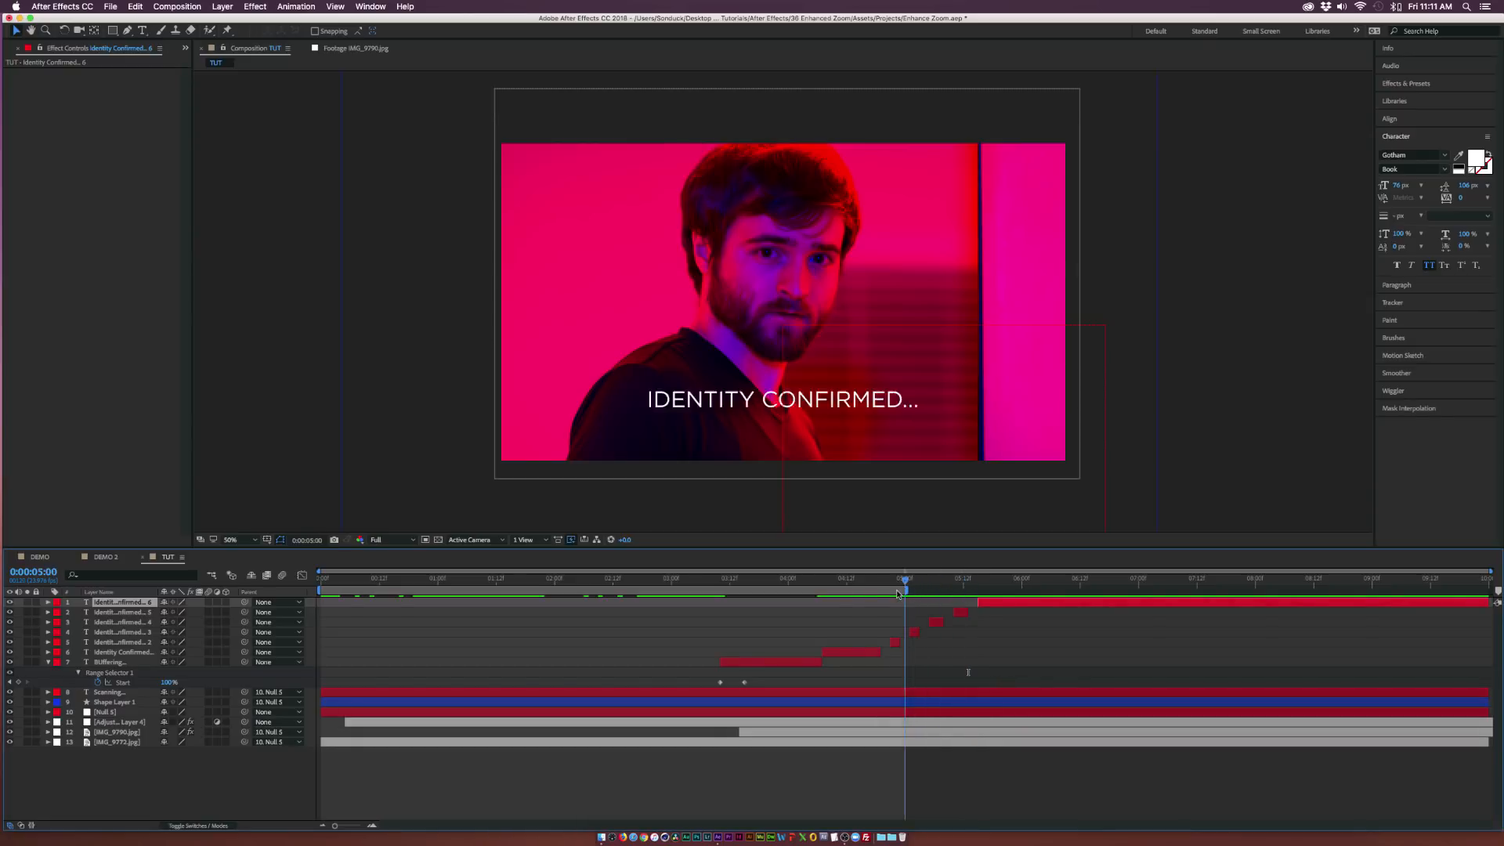
- Trim the duplicated IDENTITY CONFIRMED... layers into staggered short clips so the caption blinks
{"action": "left_click", "coordinate": [987, 599]}
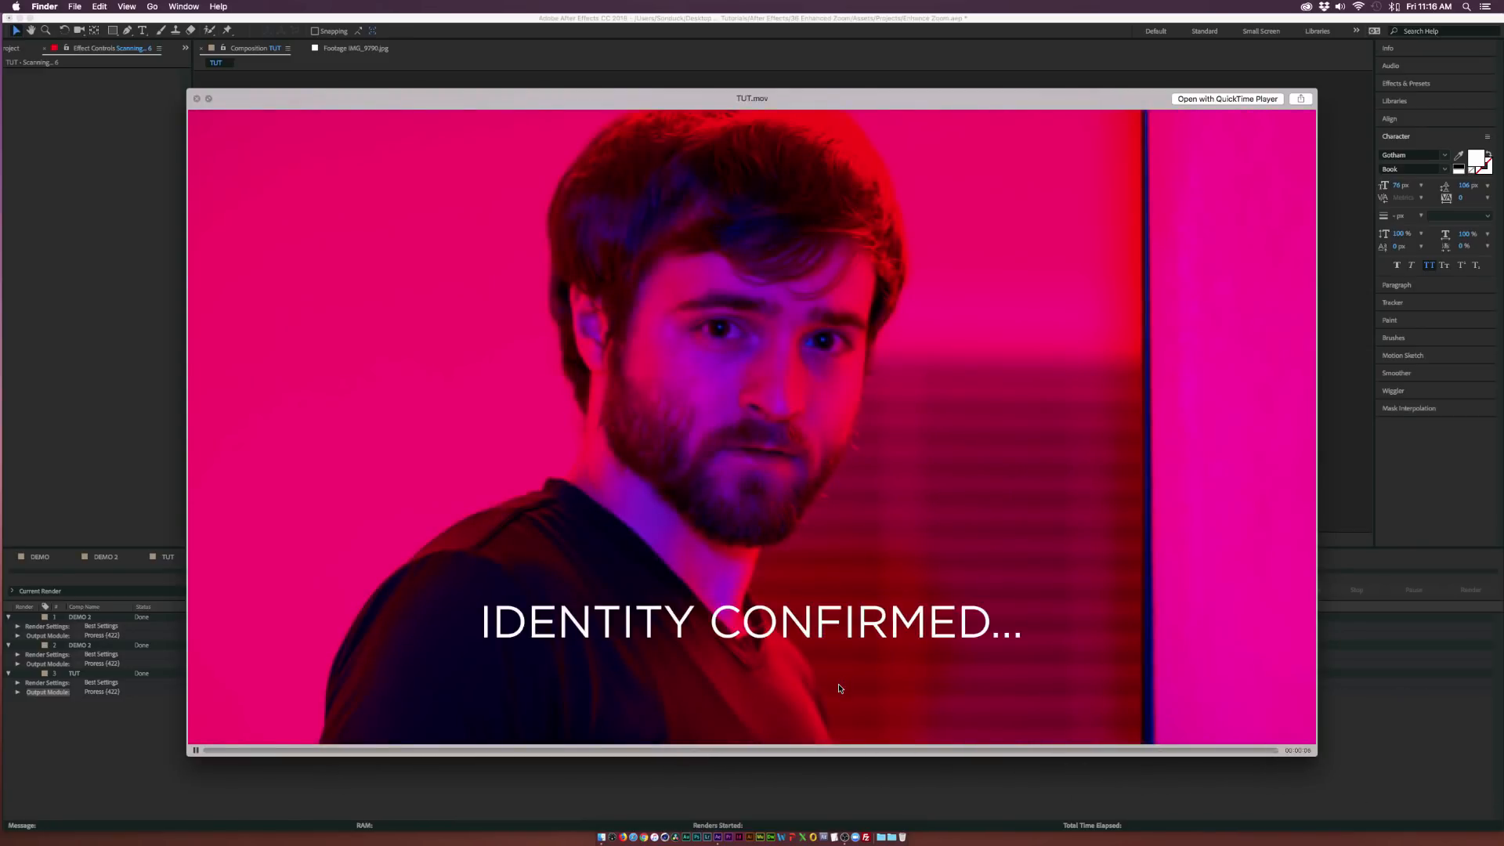
{"action": "mouse_move", "coordinate": [632, 219]}
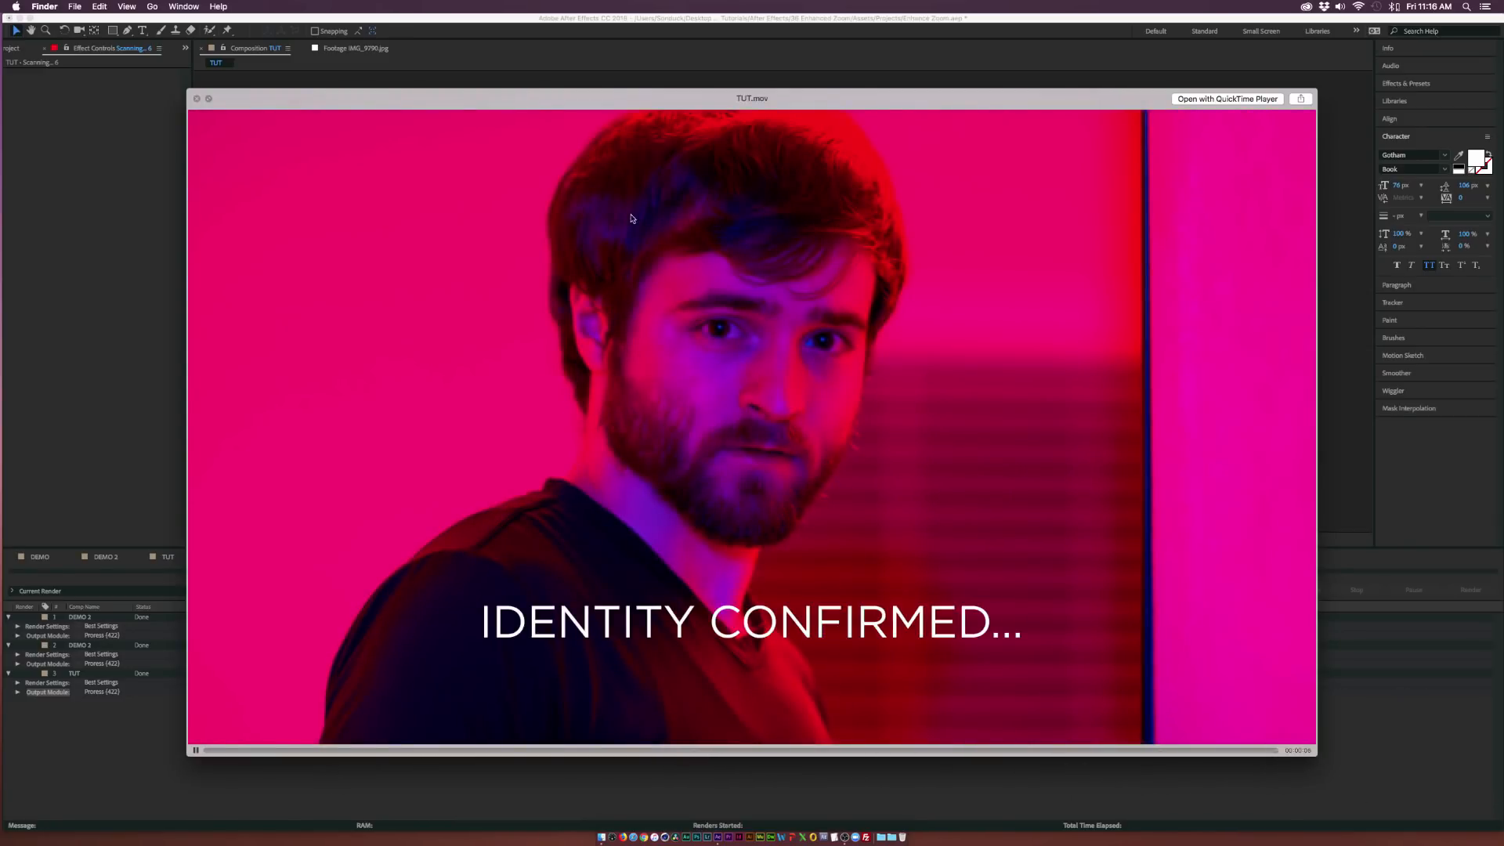